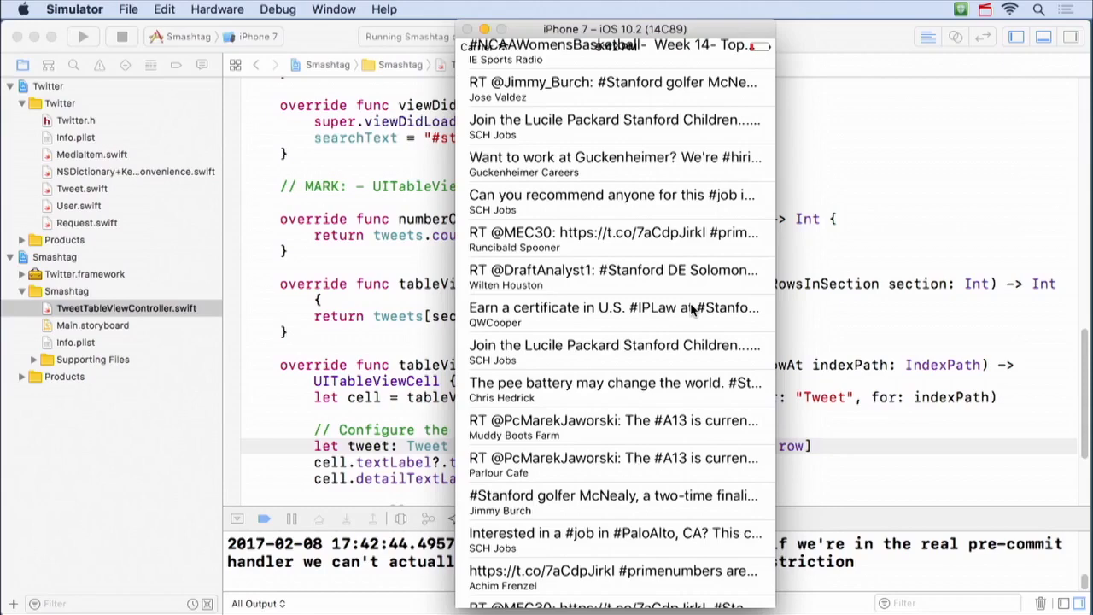
Step: Return to the Xcode project to open Main.storyboard and its tweet table view scene
{"action": "scroll", "scroll_direction": "up", "scroll_amount": 3}
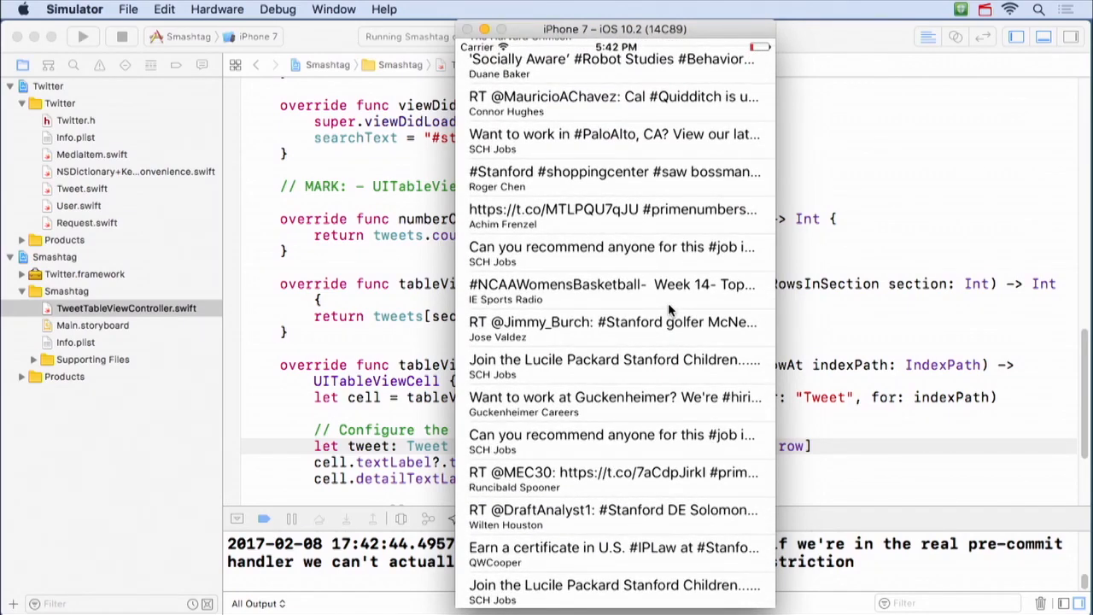
{"action": "left_click", "coordinate": [92, 324]}
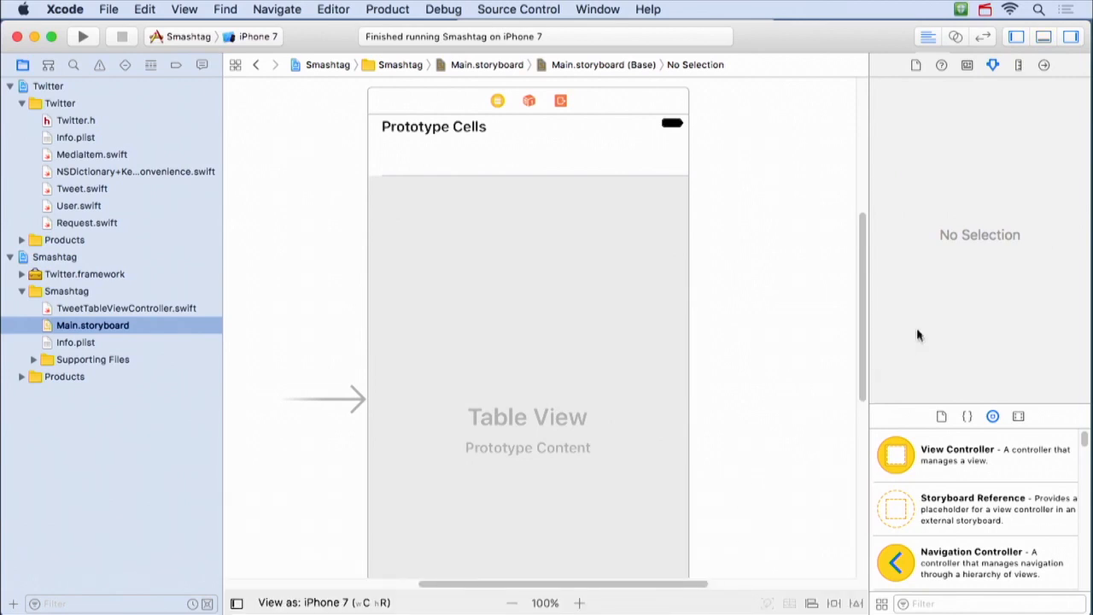
{"action": "mouse_move", "coordinate": [560, 228]}
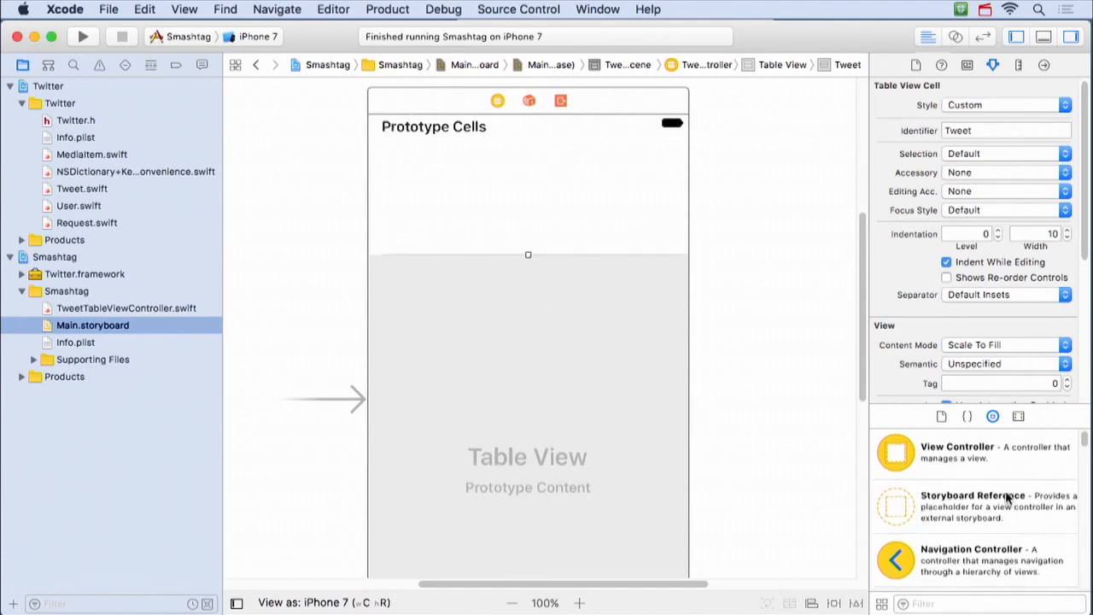
Step: Add a label to the Tweet prototype cell and name it Tweeter
{"action": "scroll", "scroll_direction": "down", "scroll_amount": 3}
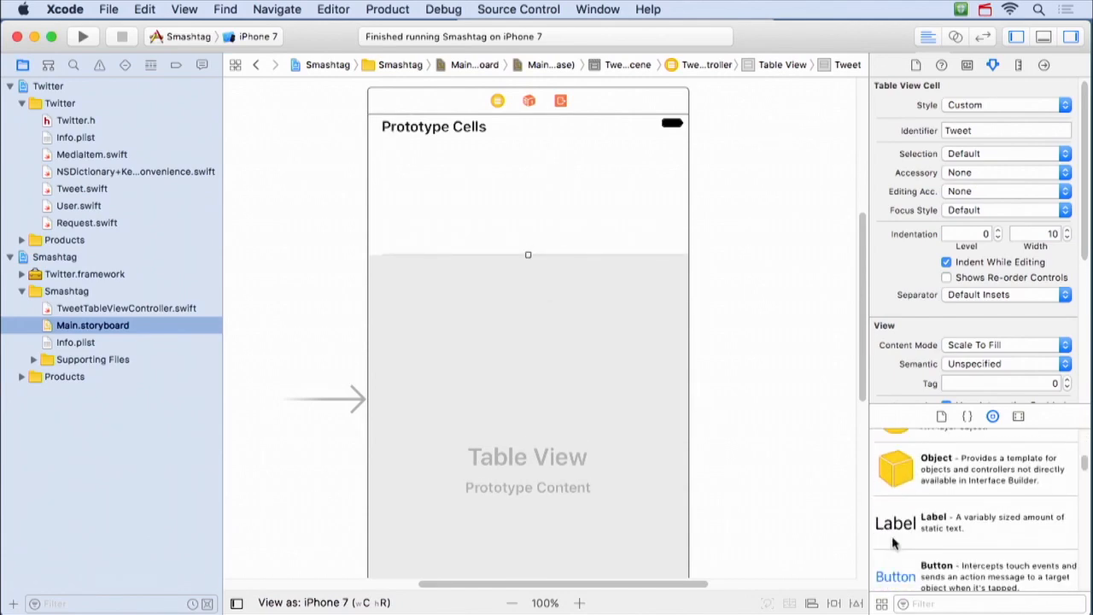
{"action": "left_click_drag", "start_coordinate": [895, 522], "coordinate": [537, 167]}
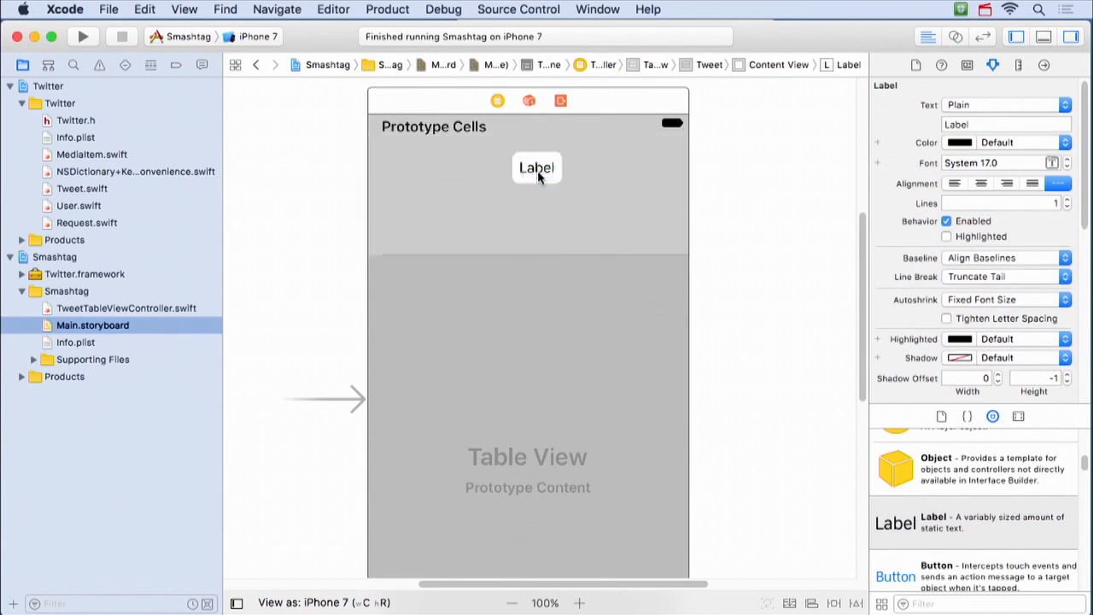
{"action": "type", "text": "Tweeter"}
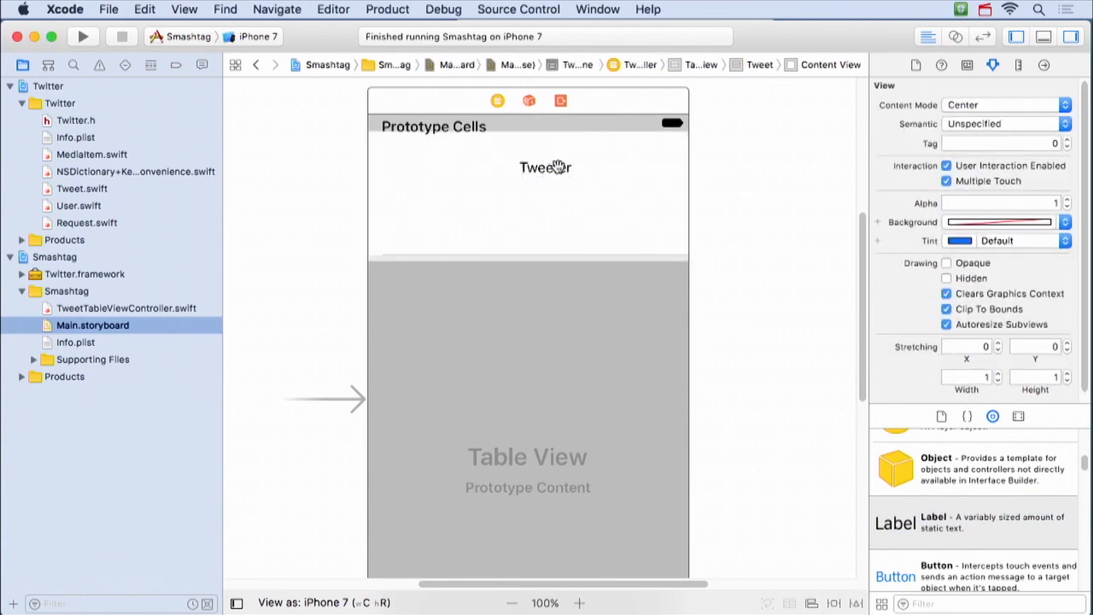
{"action": "left_click", "coordinate": [545, 168]}
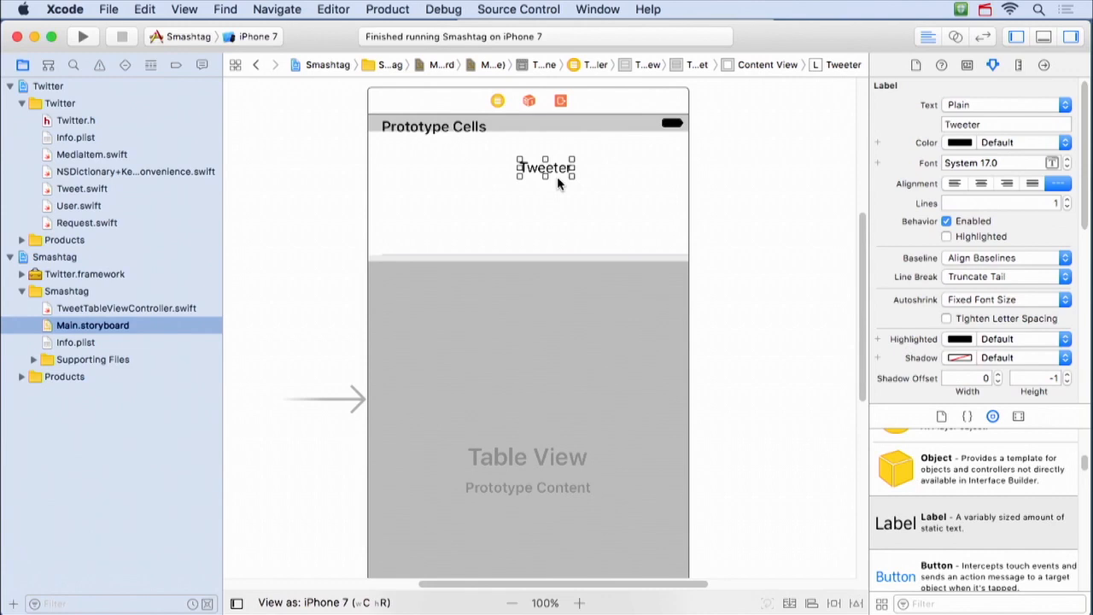
{"action": "mouse_move", "coordinate": [571, 188]}
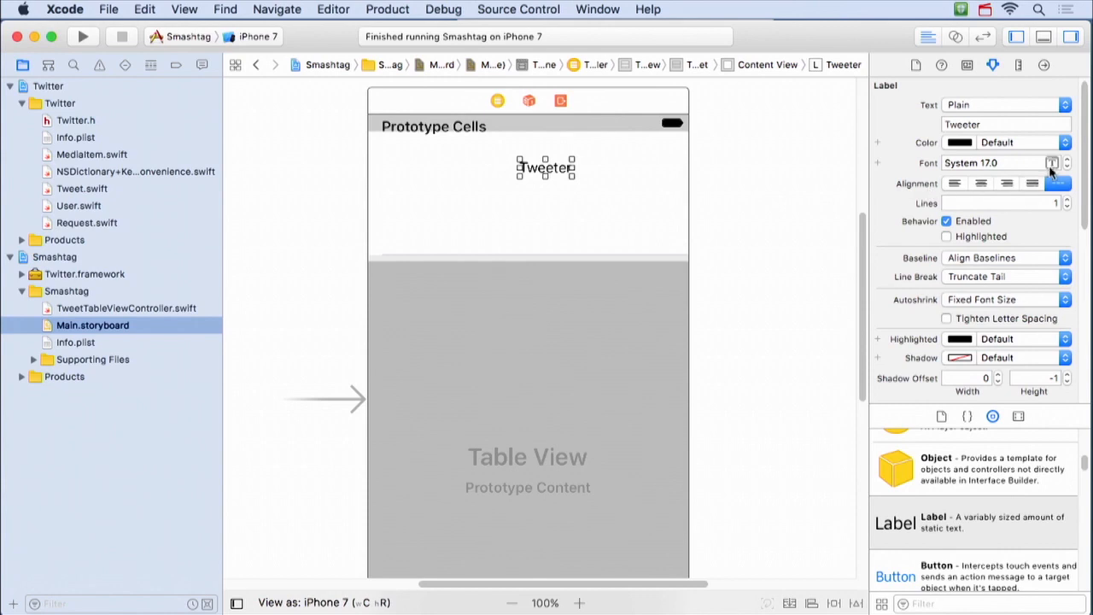
Step: Give the Tweeter label the Headline text style
{"action": "left_click", "coordinate": [1054, 162]}
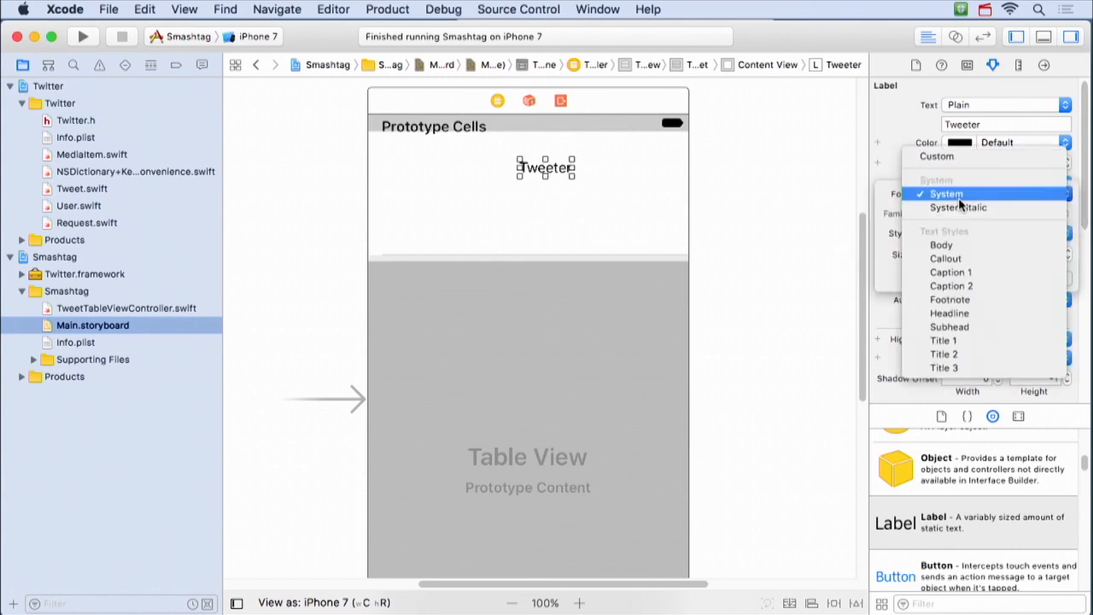
{"action": "mouse_move", "coordinate": [950, 327]}
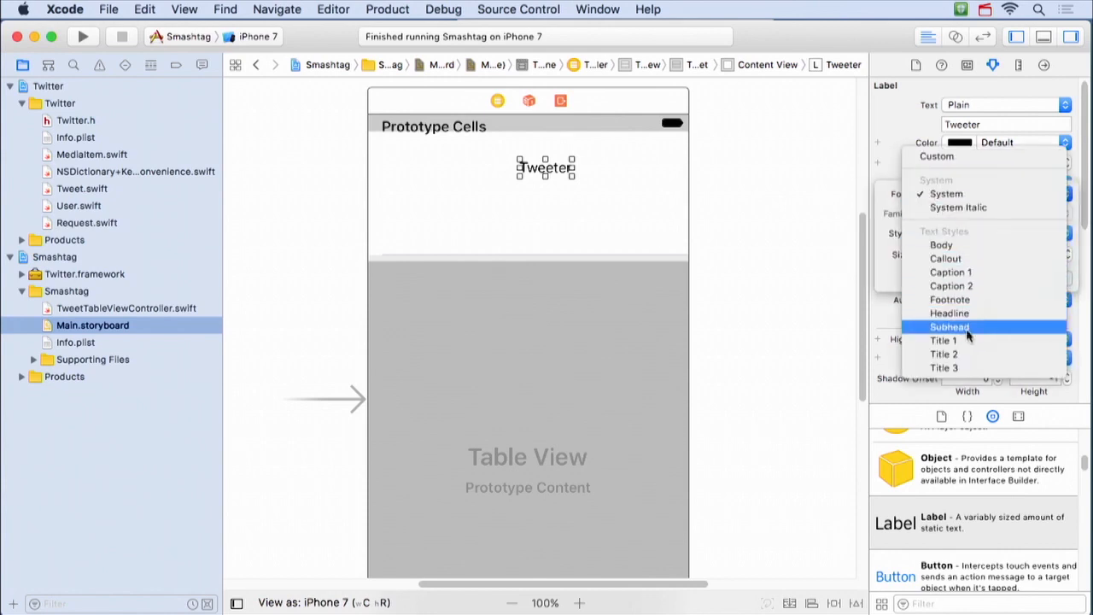
{"action": "mouse_move", "coordinate": [967, 354]}
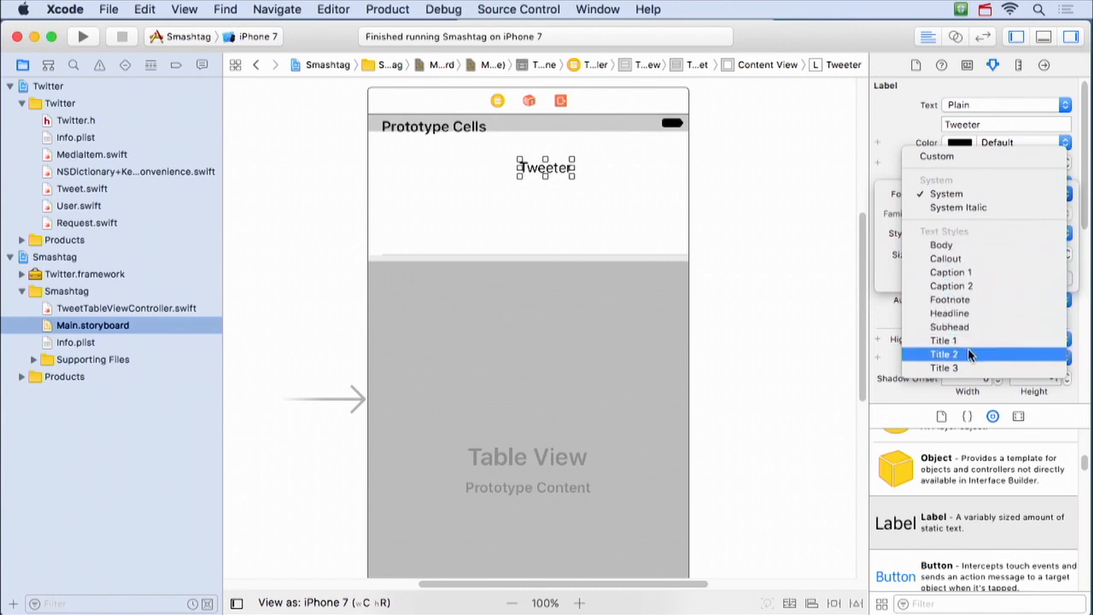
{"action": "mouse_move", "coordinate": [946, 258]}
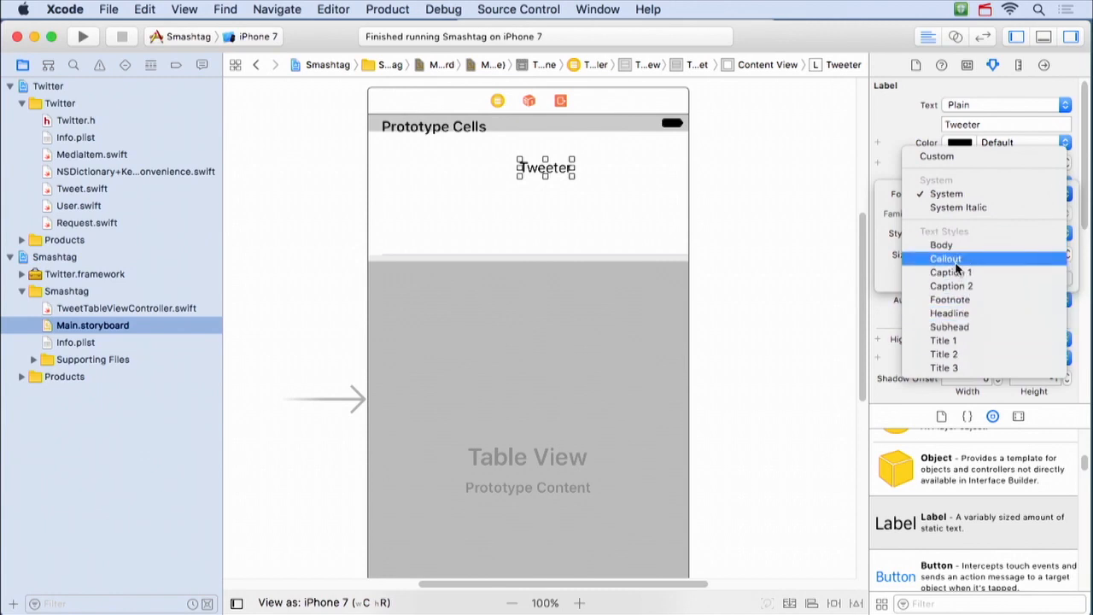
{"action": "mouse_move", "coordinate": [948, 313]}
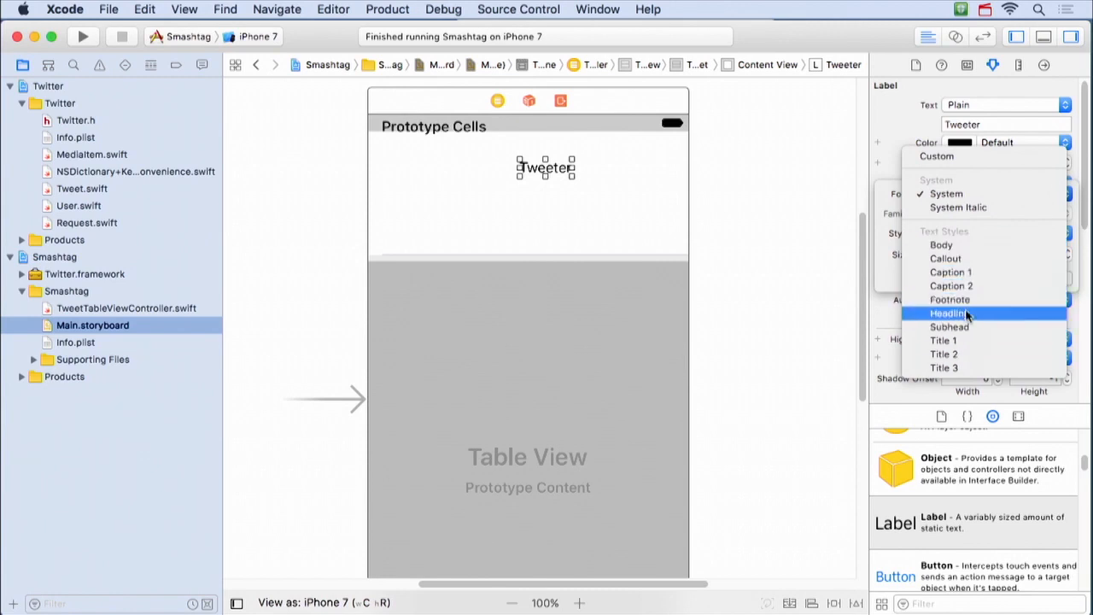
{"action": "left_click", "coordinate": [949, 313]}
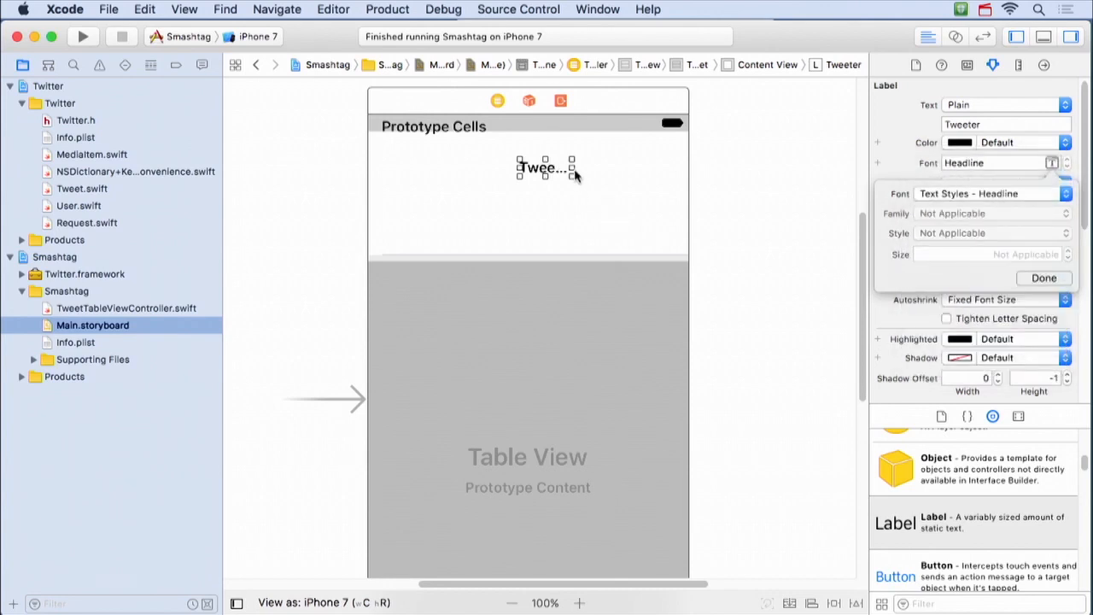
{"action": "left_click", "coordinate": [1044, 278]}
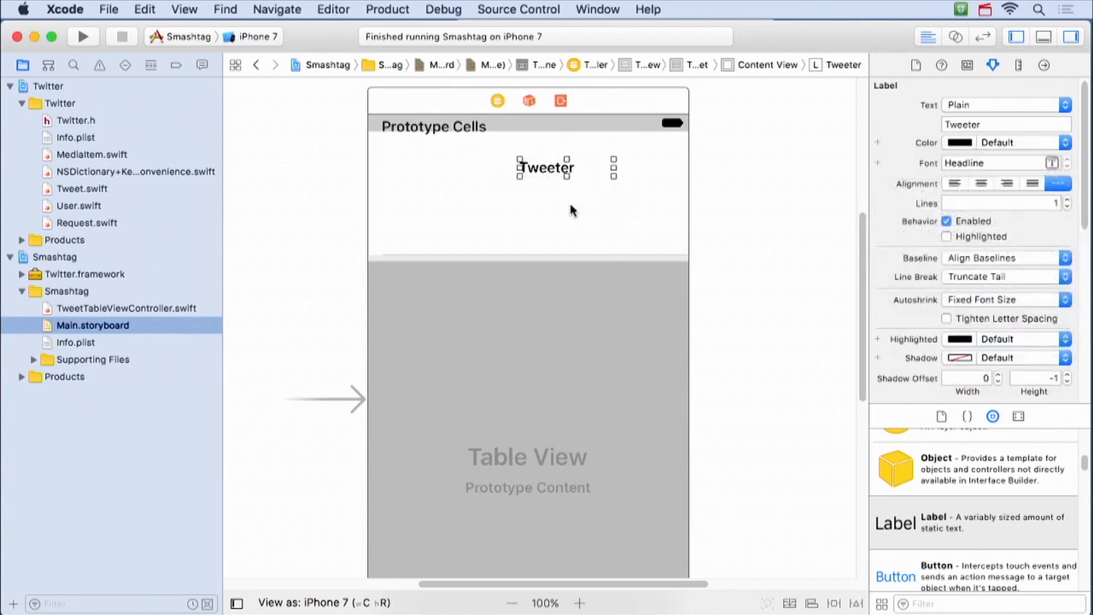
{"action": "mouse_move", "coordinate": [587, 194]}
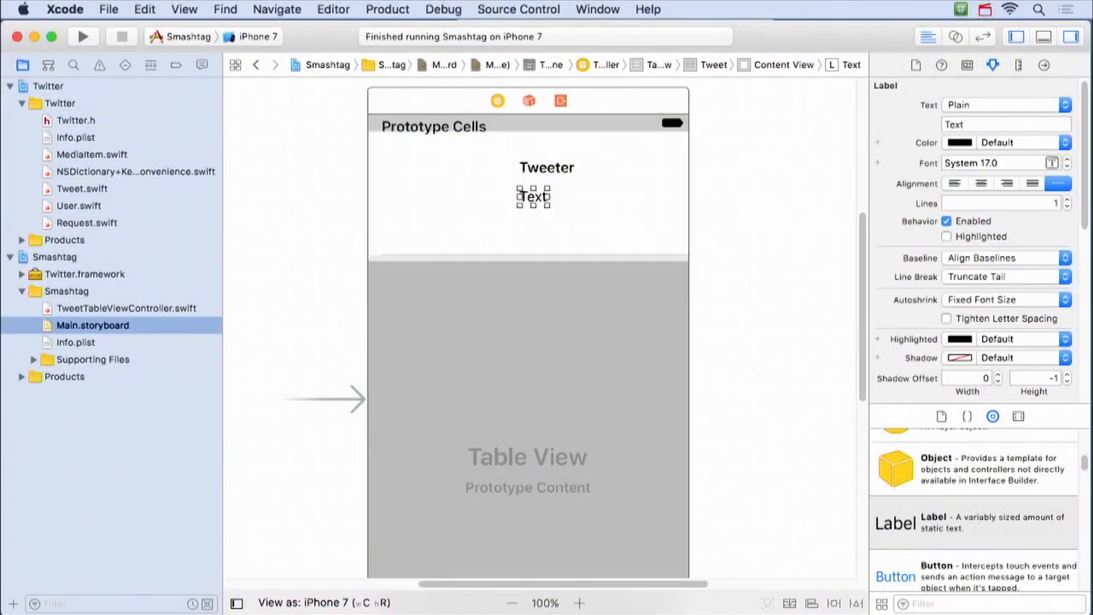
Step: Give the Text label the Body text style and enlarge it to wrap onto unlimited lines
{"action": "left_click", "coordinate": [1066, 162]}
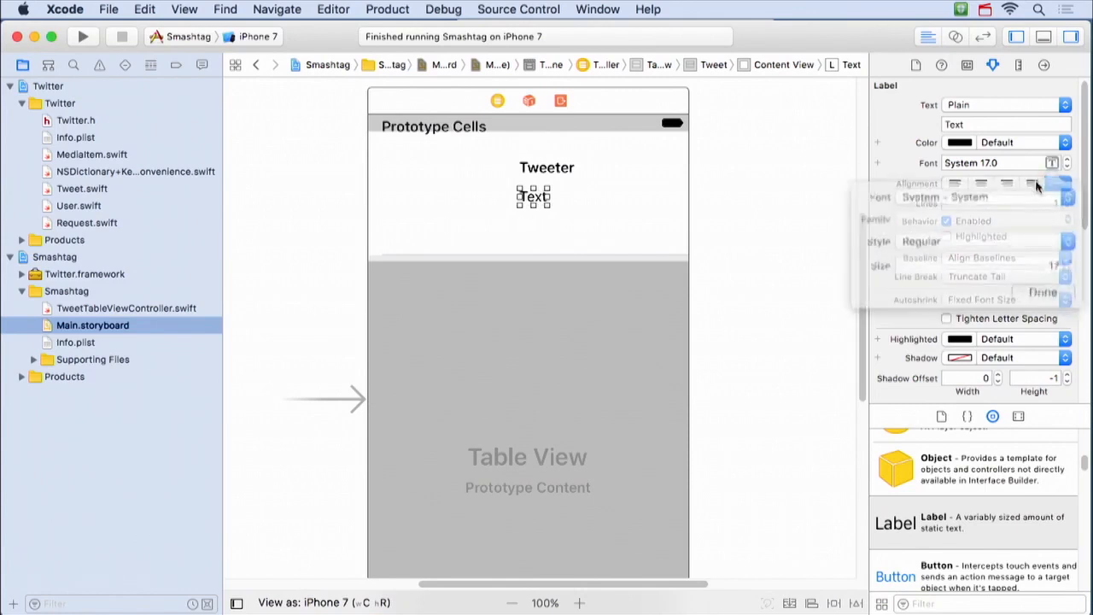
{"action": "left_click", "coordinate": [1066, 162]}
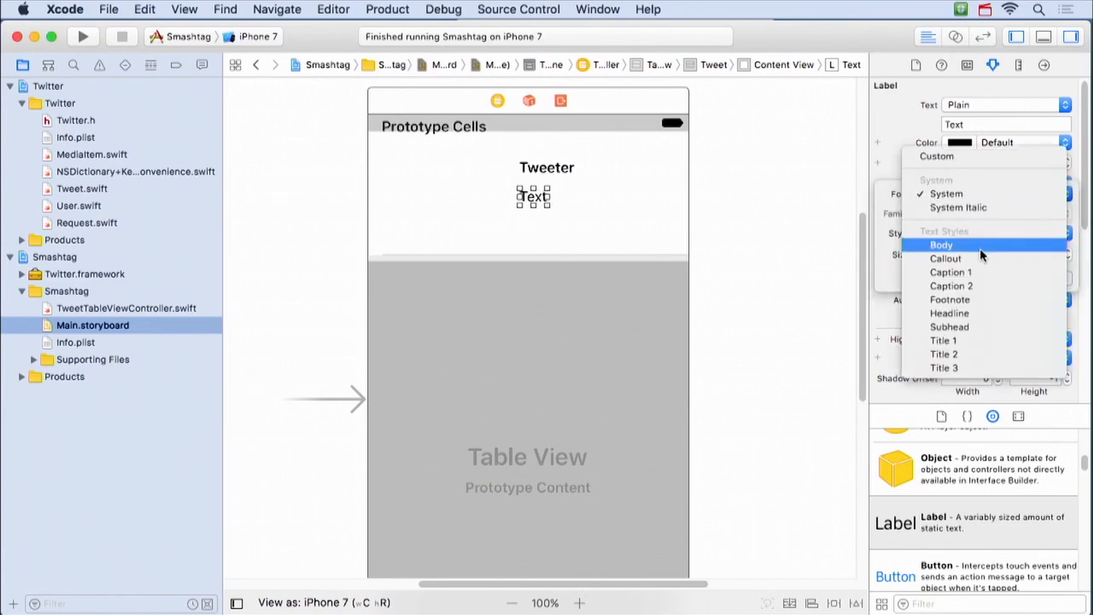
{"action": "left_click", "coordinate": [941, 244]}
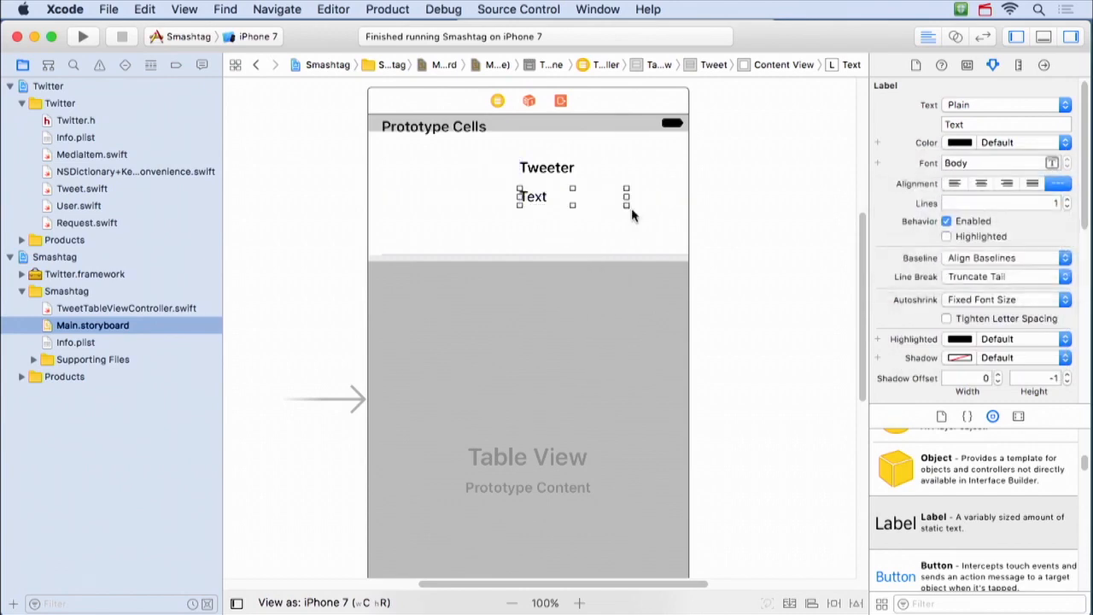
{"action": "left_click_drag", "start_coordinate": [532, 197], "coordinate": [536, 214]}
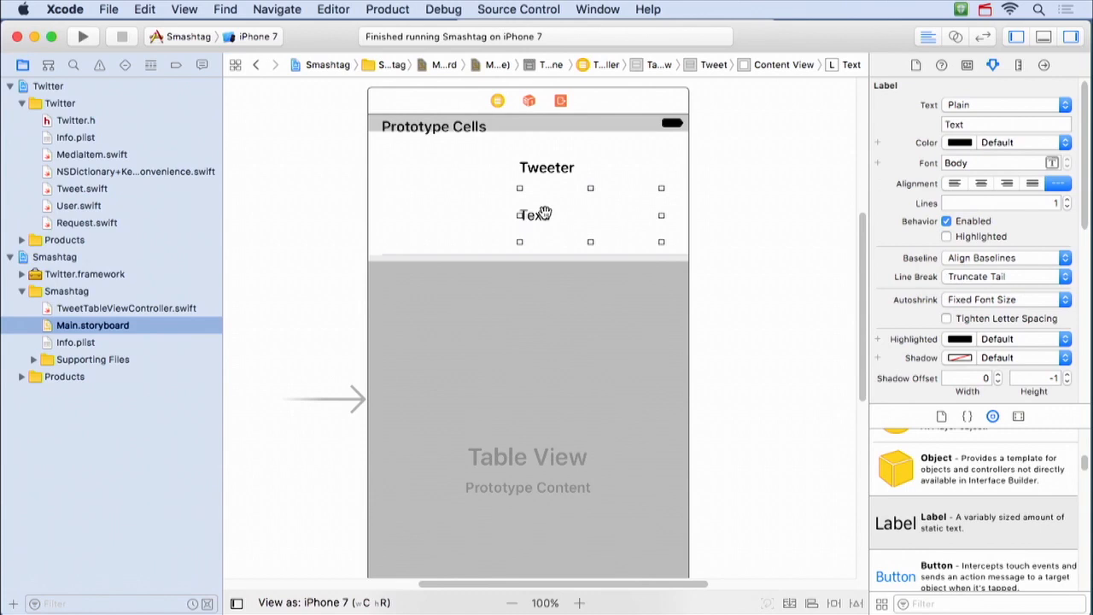
{"action": "mouse_move", "coordinate": [555, 197]}
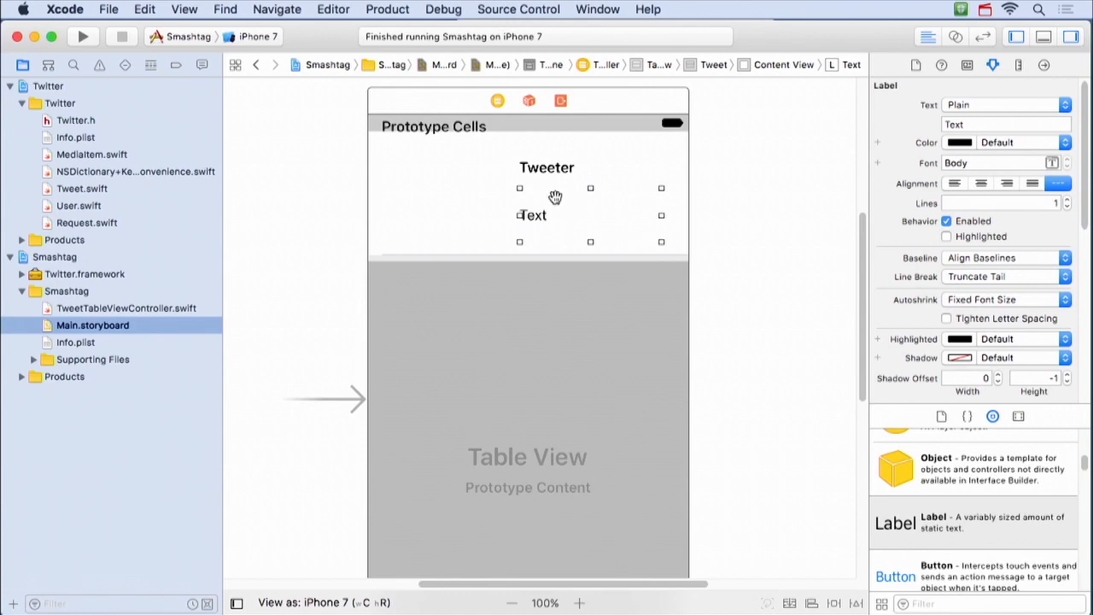
{"action": "mouse_move", "coordinate": [1006, 214]}
{"action": "type", "text": "0"}
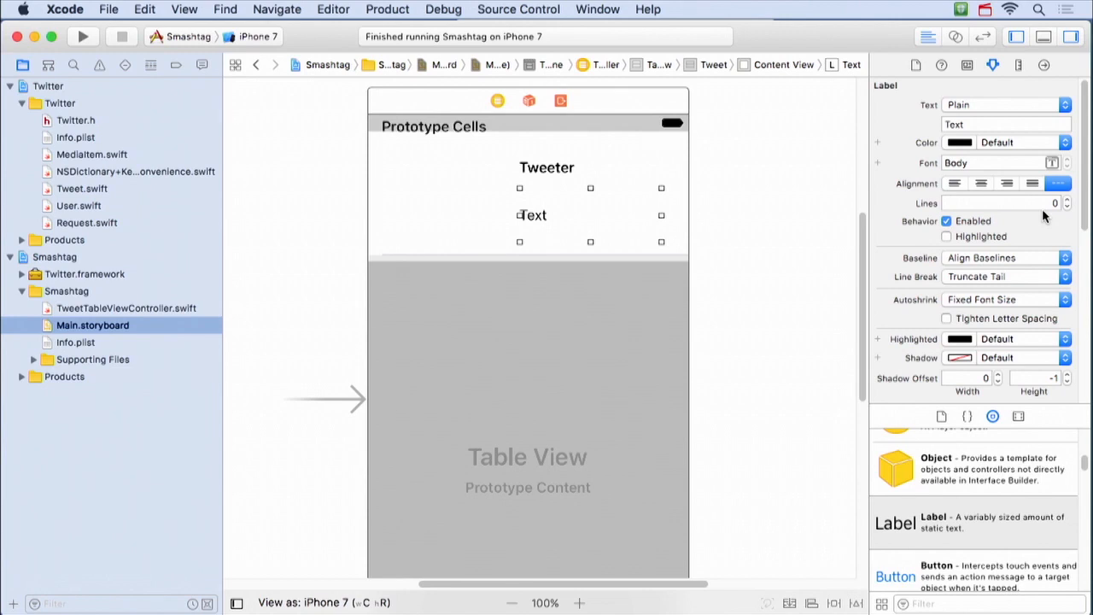
{"action": "left_click", "coordinate": [546, 167]}
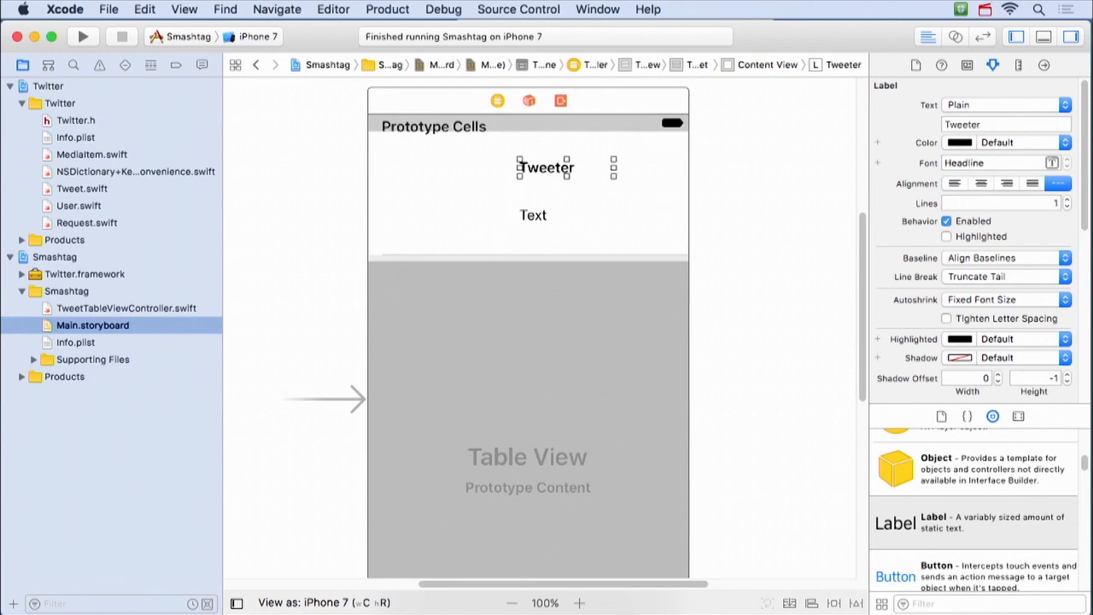
{"action": "mouse_move", "coordinate": [571, 191]}
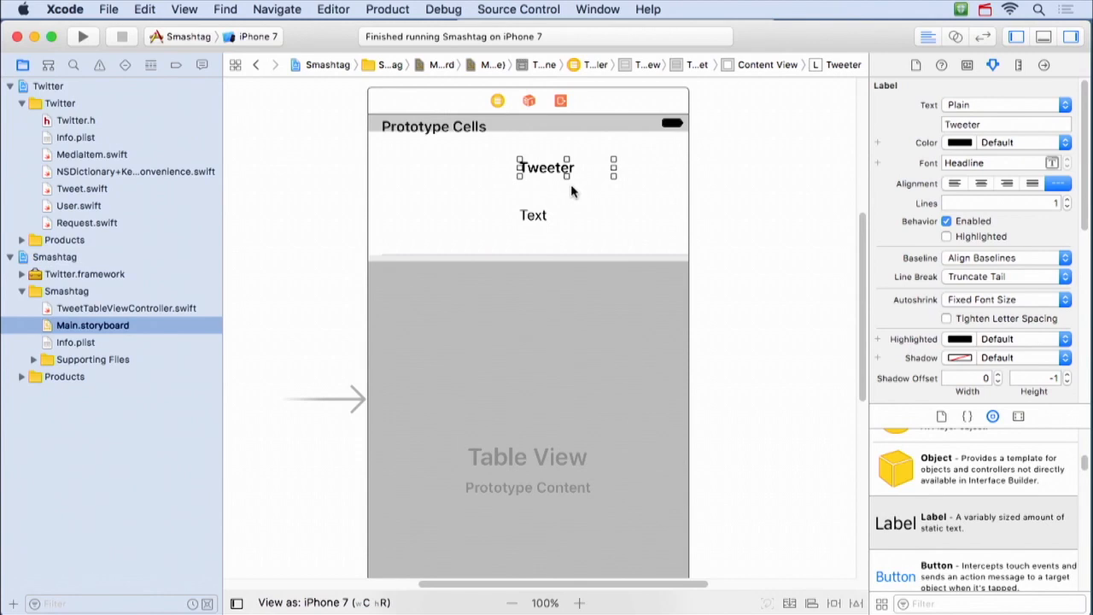
{"action": "mouse_move", "coordinate": [993, 512]}
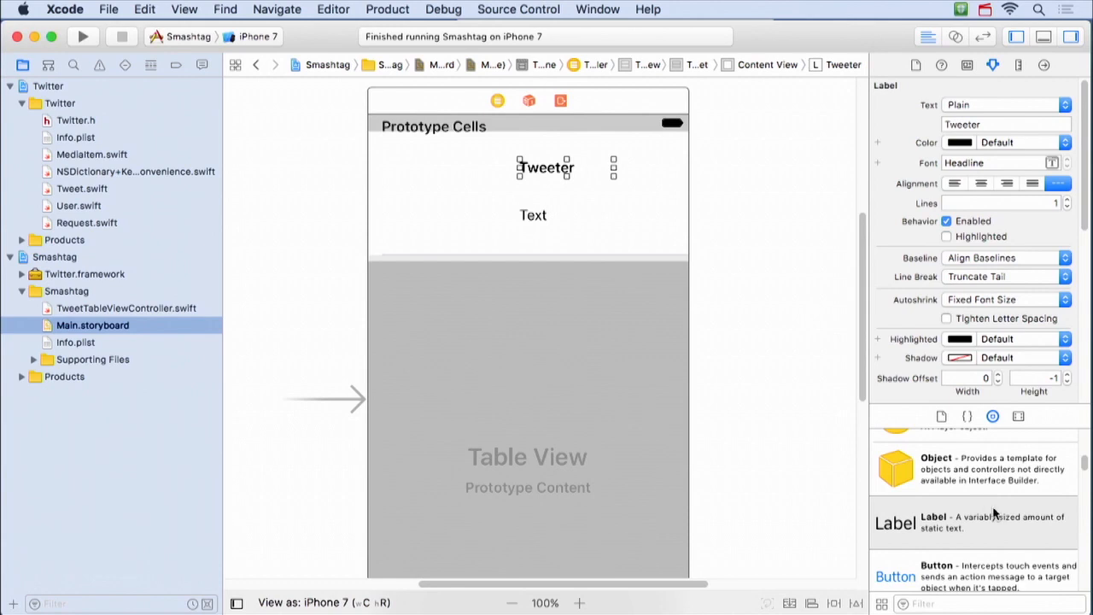
Step: Add a label left of the Text label and name it Created
{"action": "left_click_drag", "start_coordinate": [895, 522], "coordinate": [494, 224]}
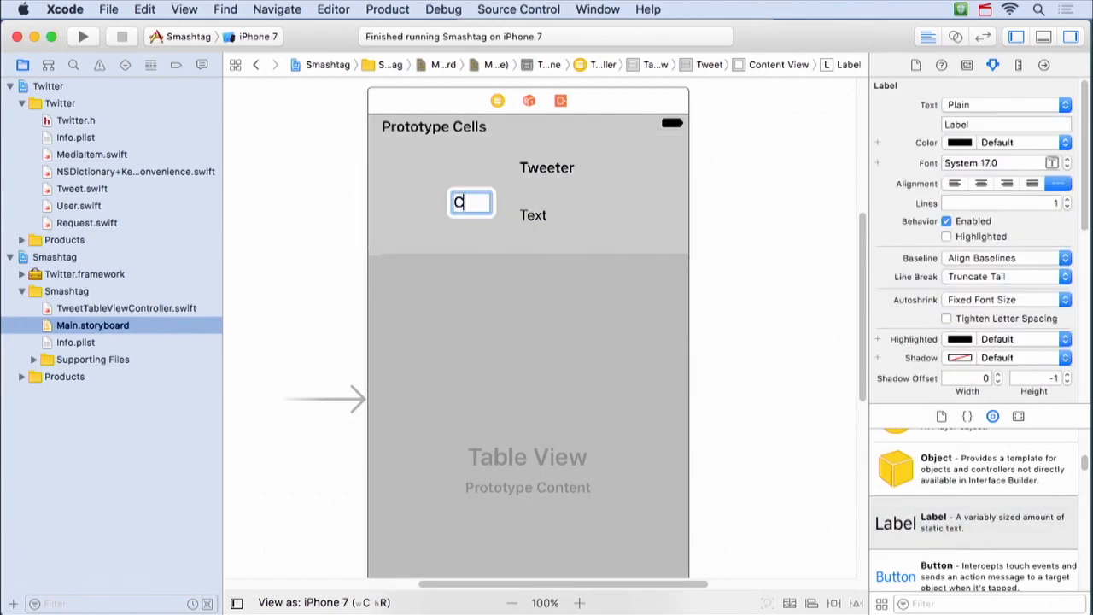
{"action": "type", "text": "Created"}
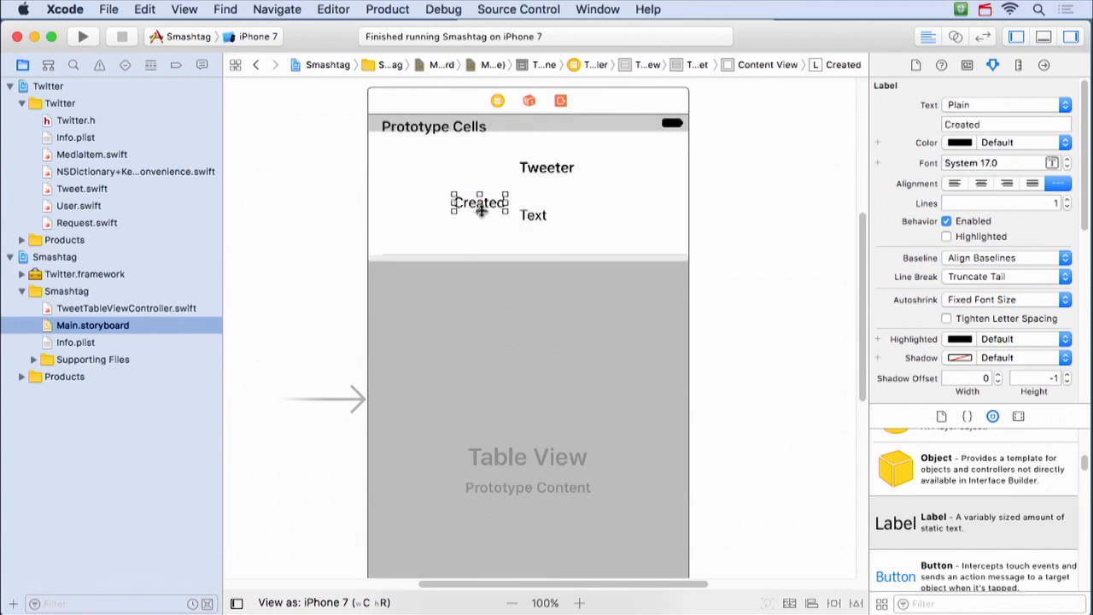
Step: Give the Created label the Caption 1 text style and shift it further left in the cell
{"action": "left_click", "coordinate": [1066, 163]}
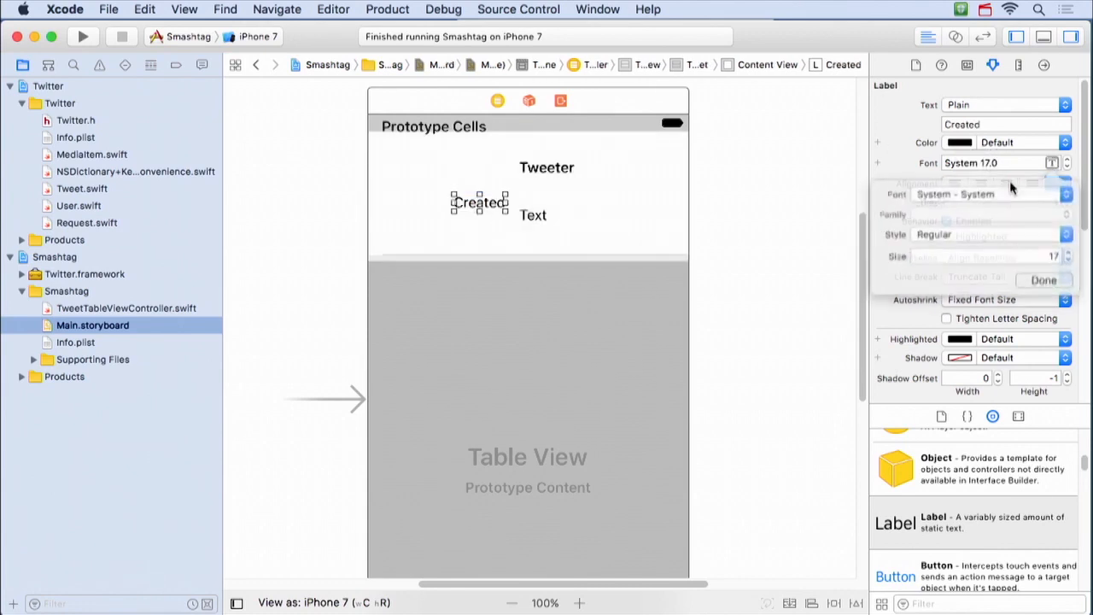
{"action": "left_click", "coordinate": [1066, 194]}
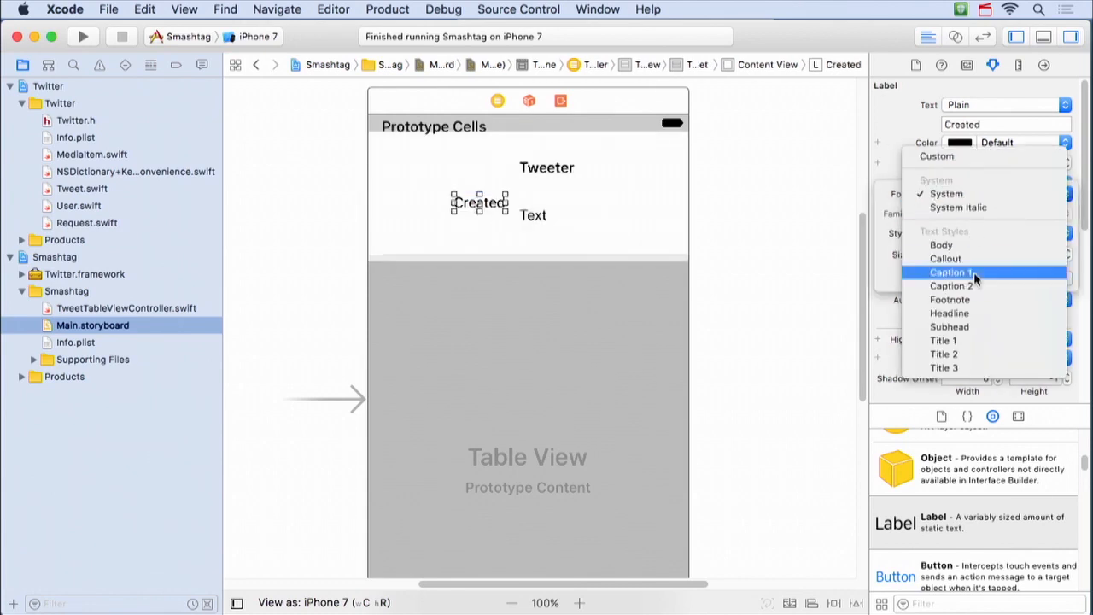
{"action": "left_click", "coordinate": [946, 272]}
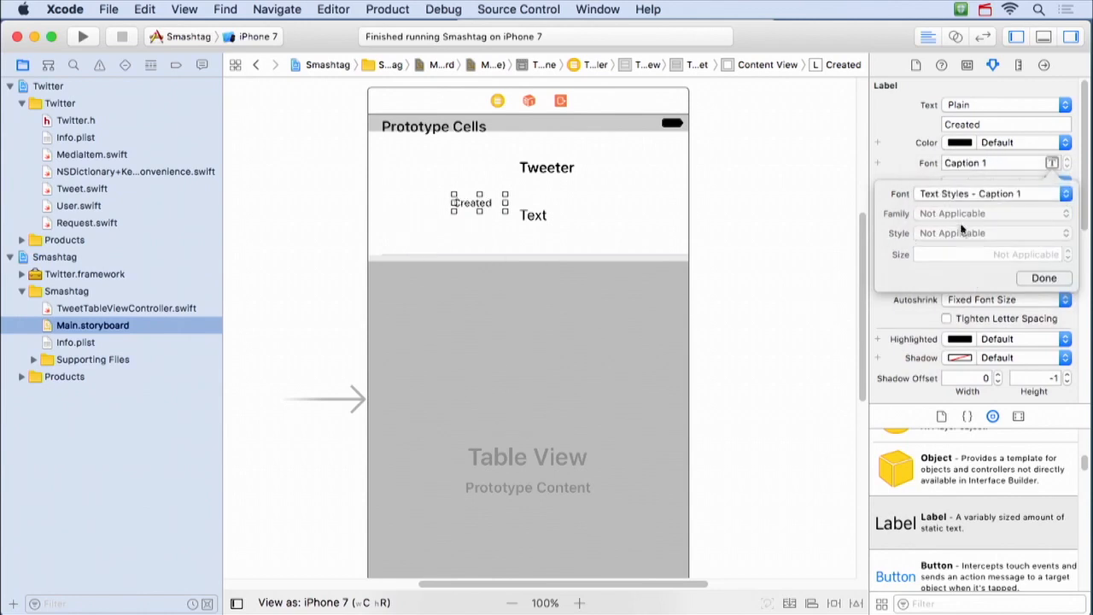
{"action": "left_click", "coordinate": [1043, 277]}
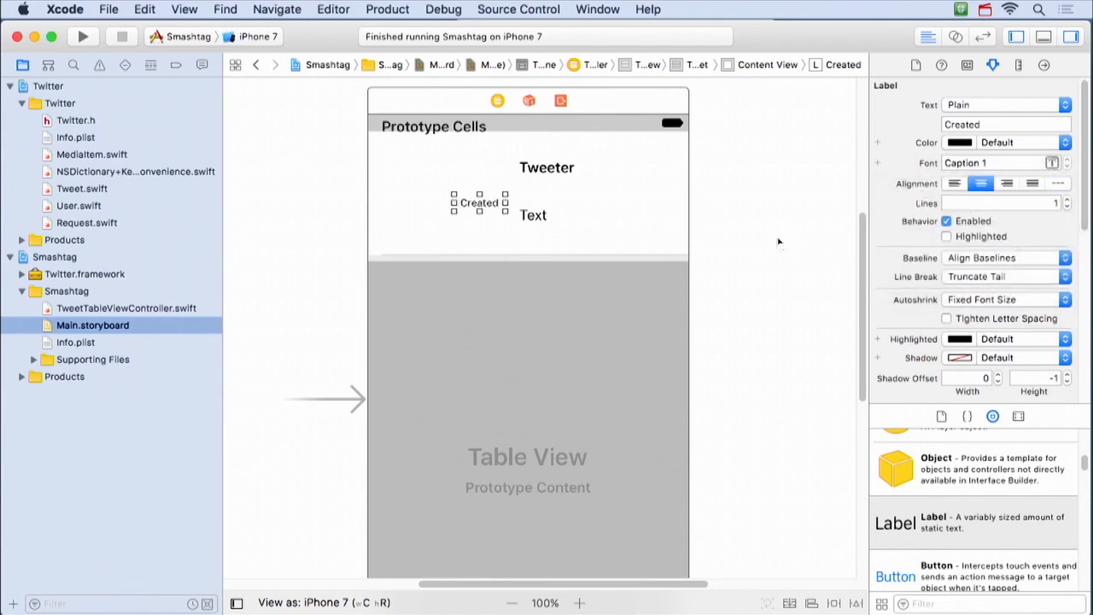
{"action": "left_click_drag", "start_coordinate": [478, 203], "coordinate": [439, 207]}
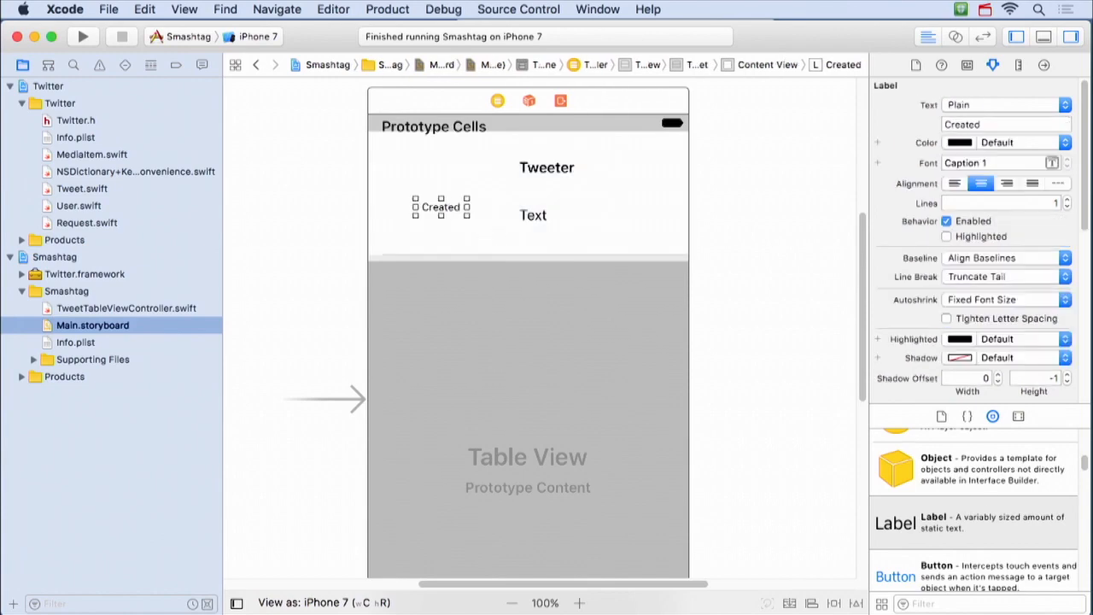
{"action": "scroll", "scroll_direction": "down", "scroll_amount": 3}
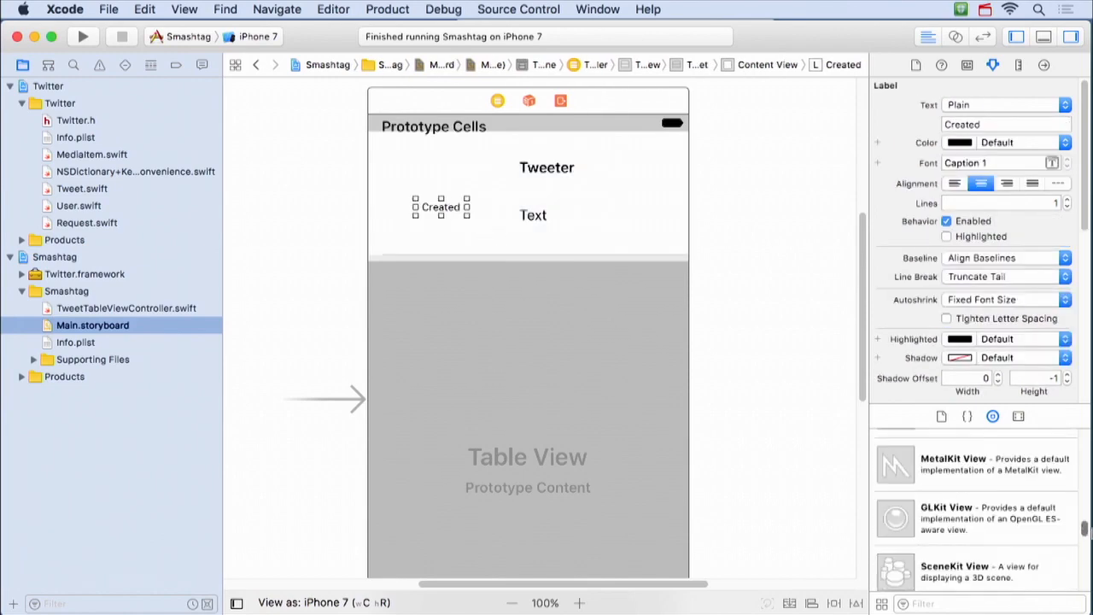
{"action": "scroll", "scroll_direction": "down", "scroll_amount": 3}
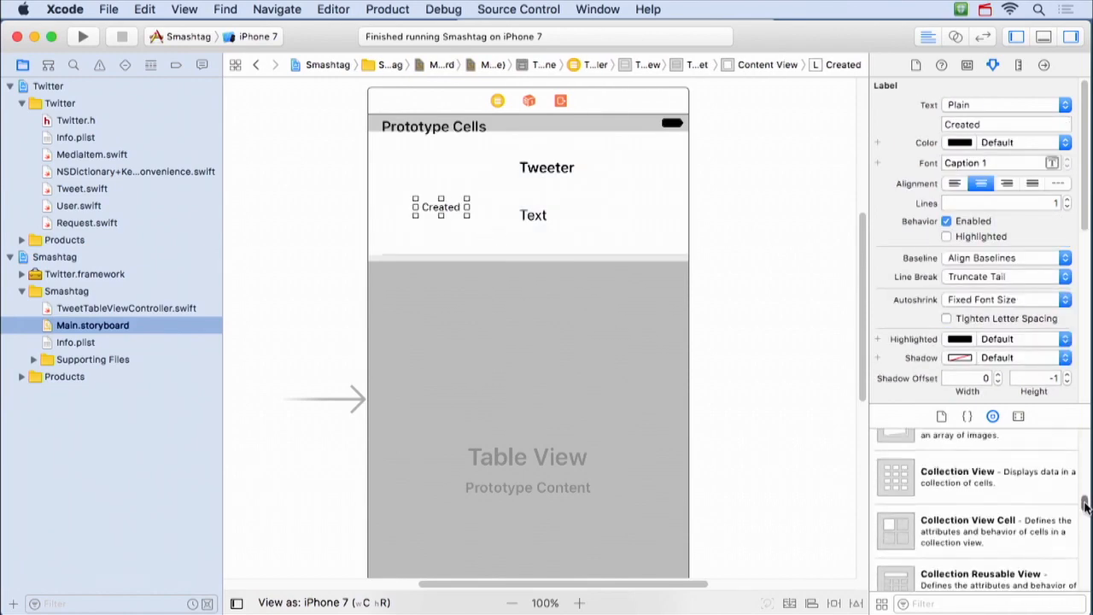
{"action": "left_click", "coordinate": [564, 211]}
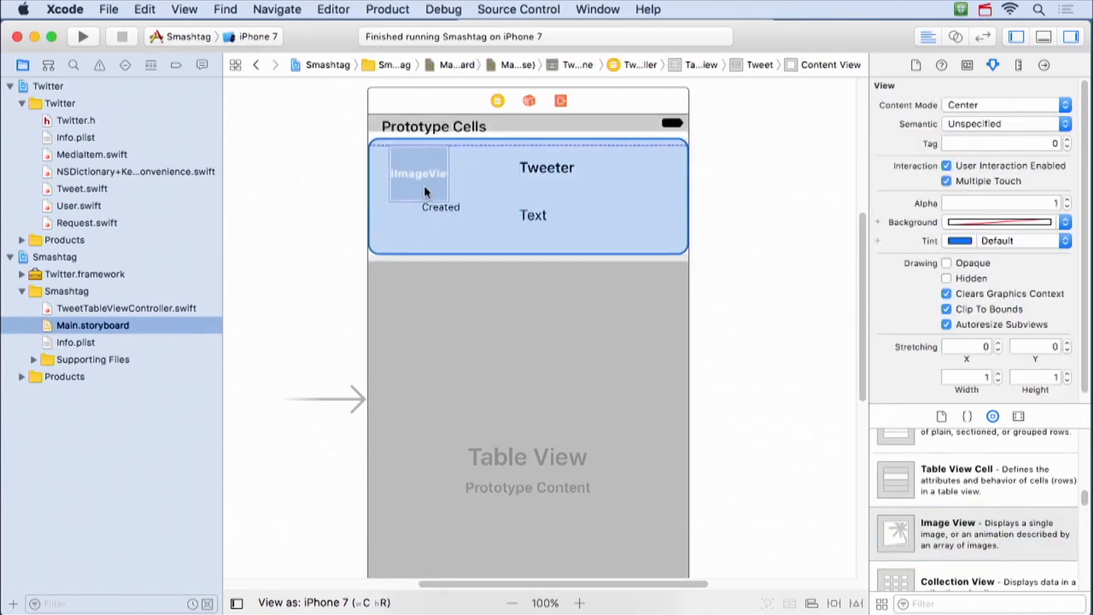
Step: Constrain the new image view to a fixed 64-point width and a fixed height
{"action": "left_click", "coordinate": [418, 176]}
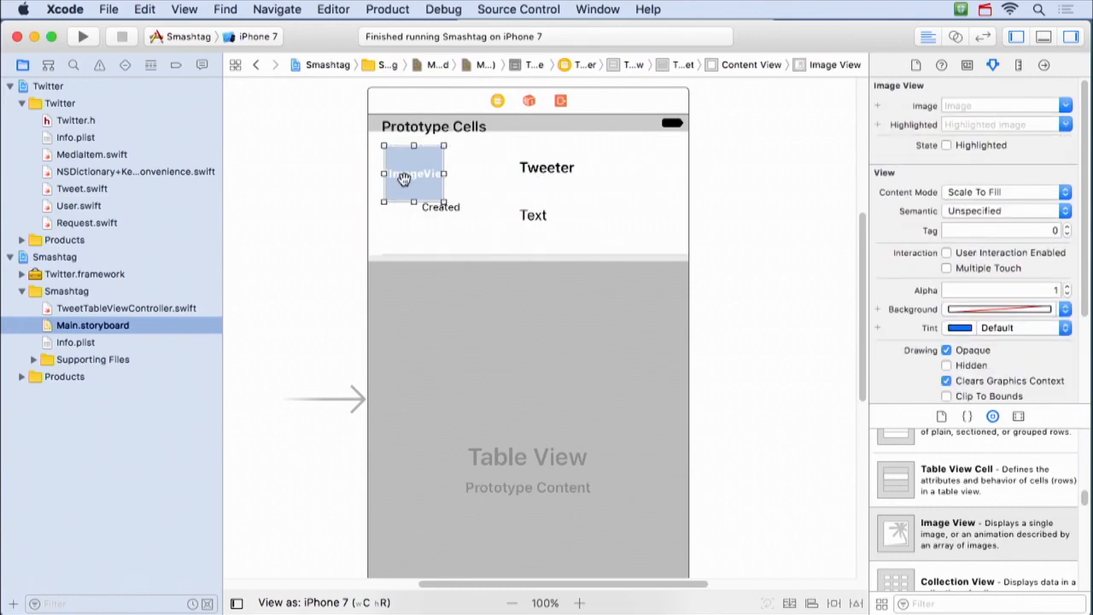
{"action": "mouse_move", "coordinate": [418, 174]}
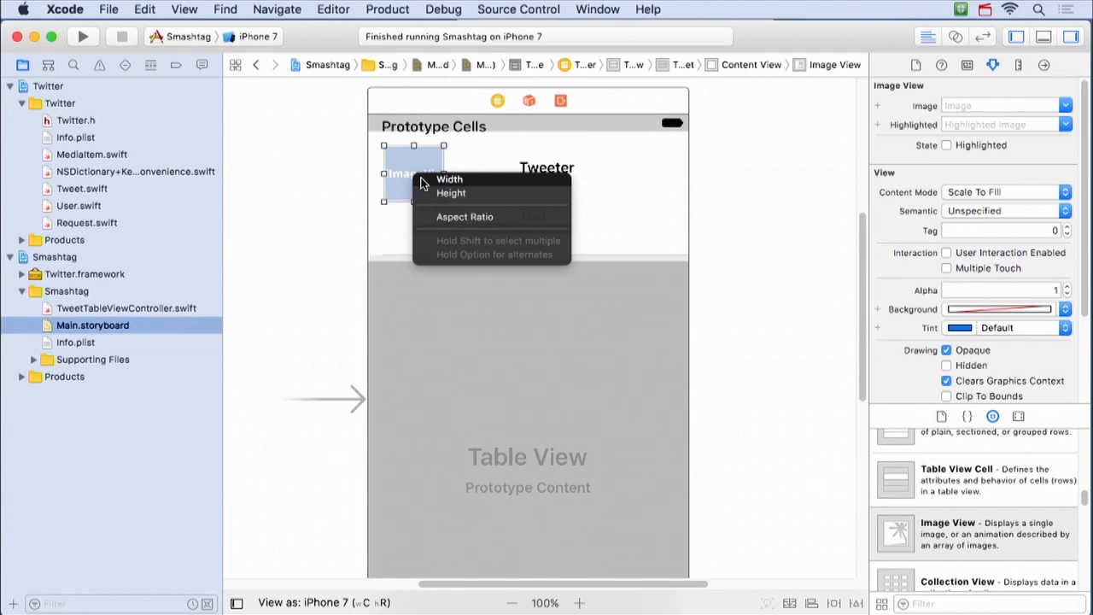
{"action": "mouse_move", "coordinate": [451, 198]}
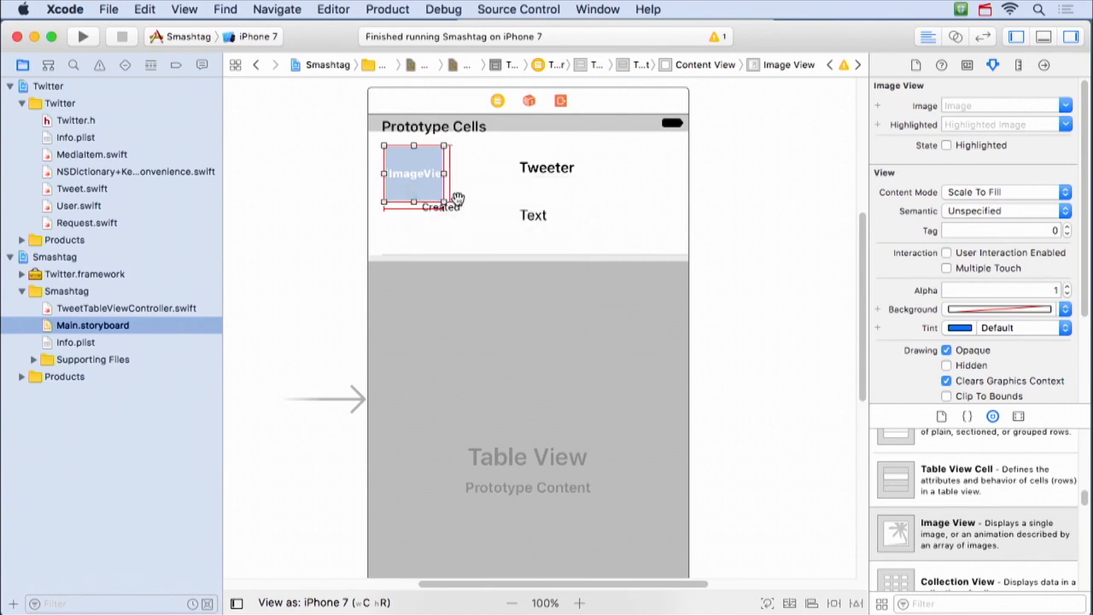
{"action": "mouse_move", "coordinate": [415, 156]}
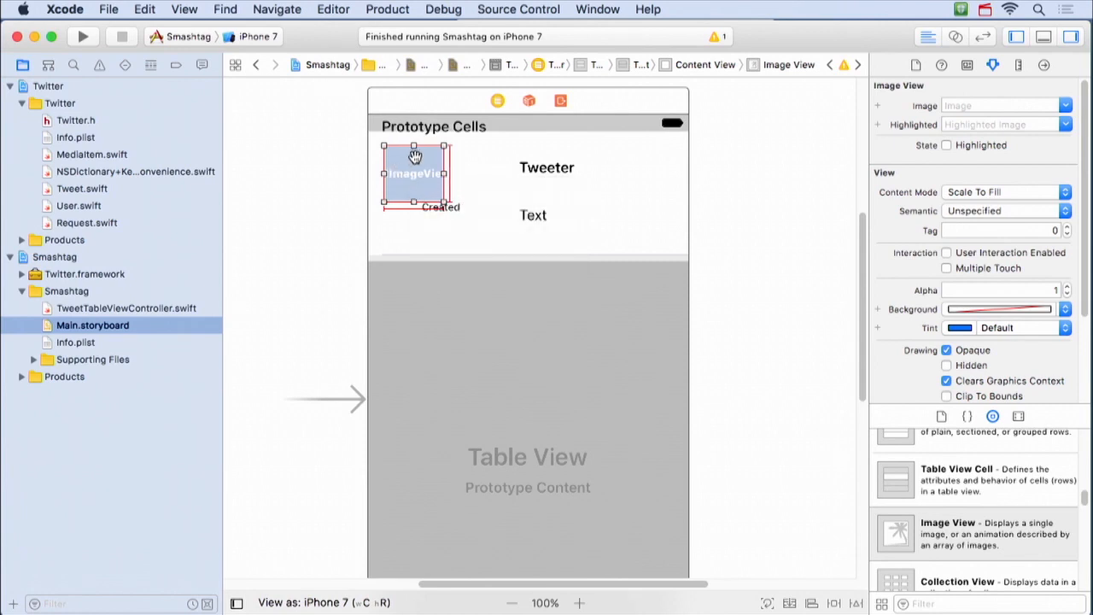
{"action": "mouse_move", "coordinate": [870, 21]}
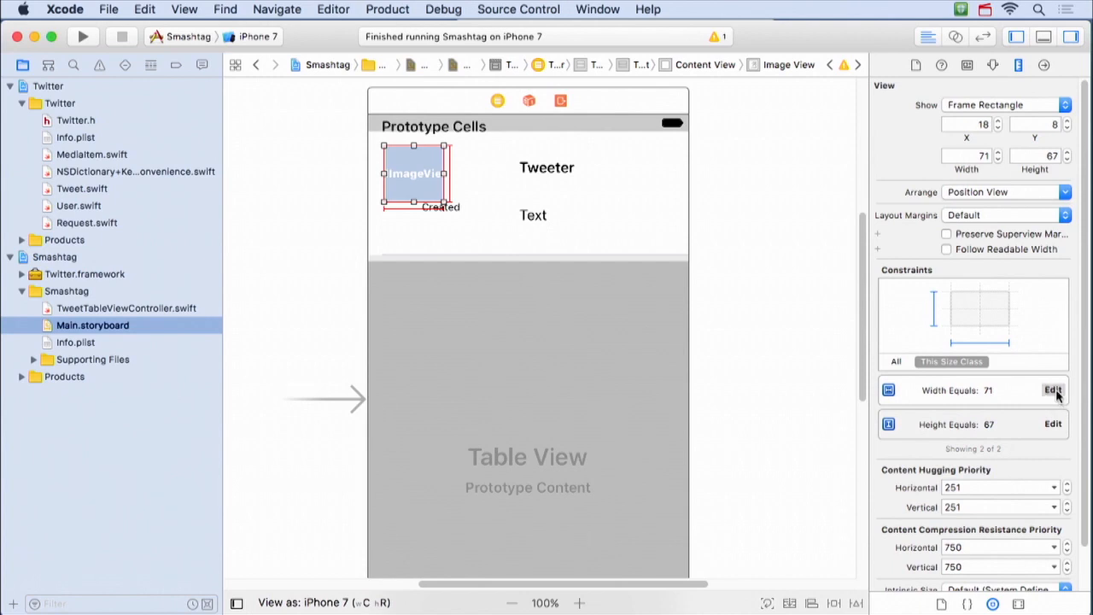
{"action": "left_click", "coordinate": [1053, 390]}
{"action": "type", "text": "64"}
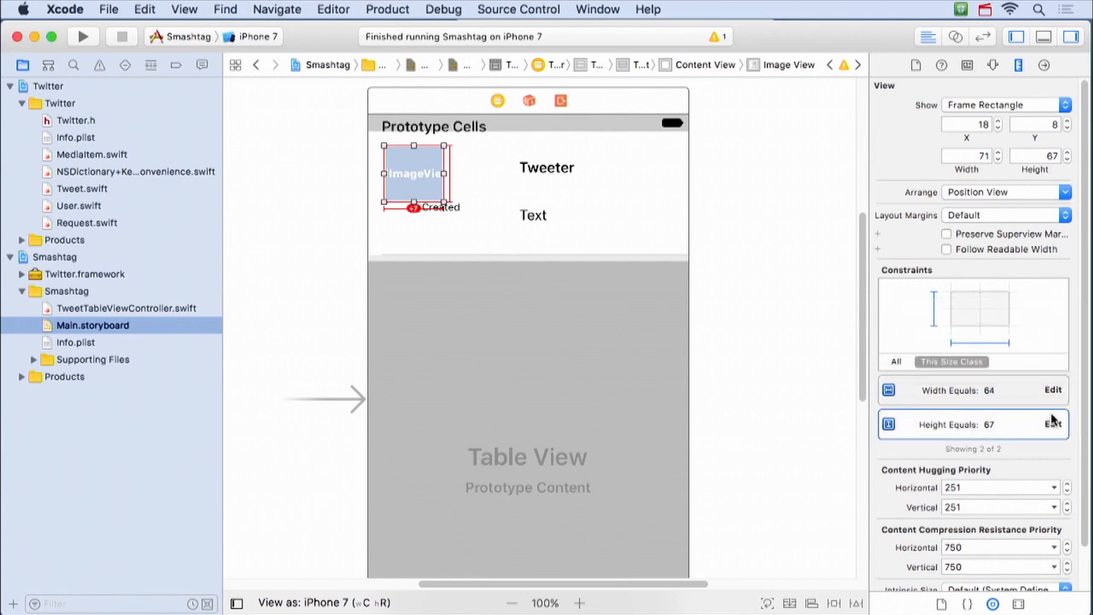
{"action": "left_click", "coordinate": [1053, 389]}
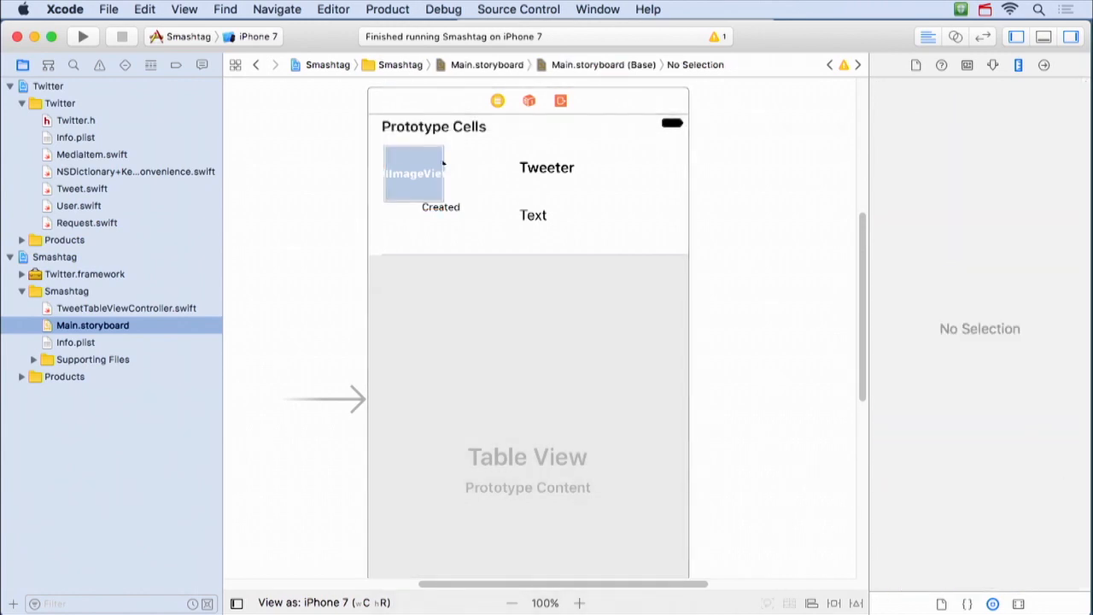
{"action": "left_click", "coordinate": [414, 173]}
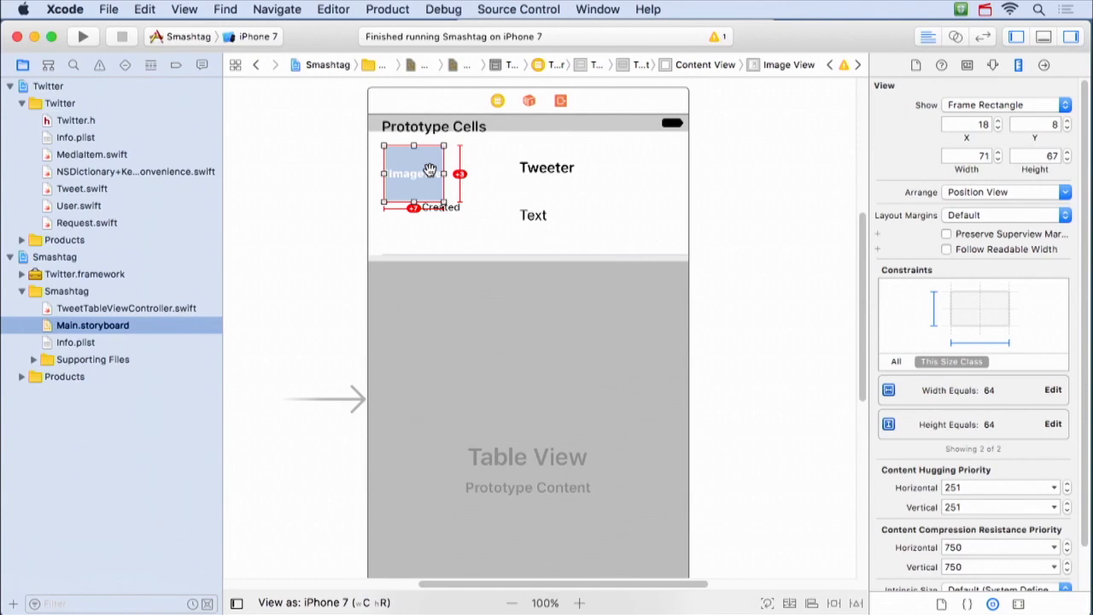
{"action": "mouse_move", "coordinate": [425, 175]}
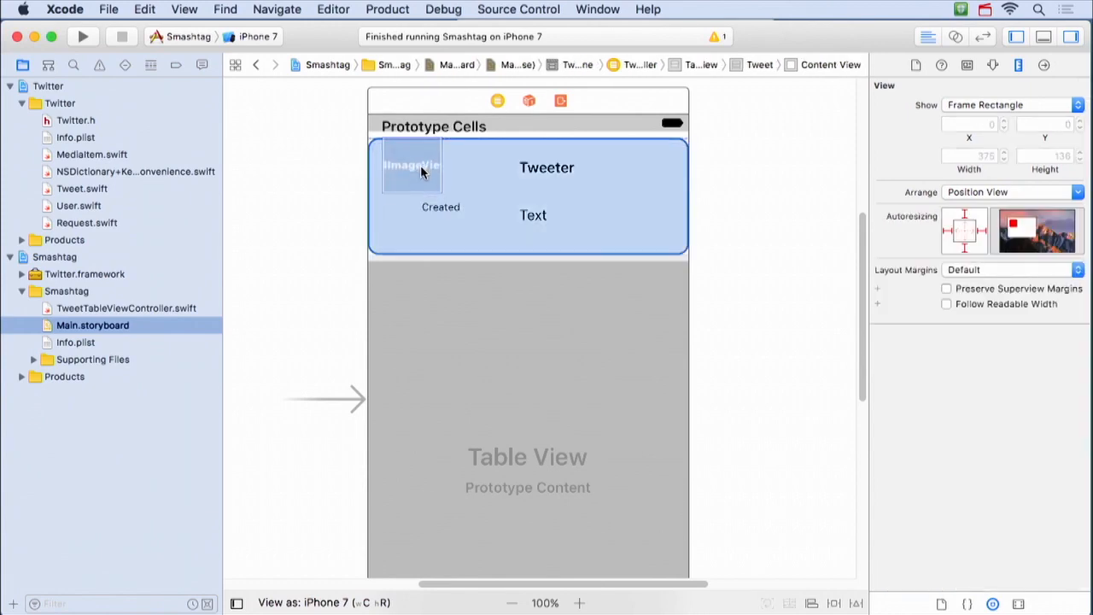
Step: Move Created under the image, Tweeter and Text beside it, and embed image and Created in a stack
{"action": "left_click", "coordinate": [441, 207]}
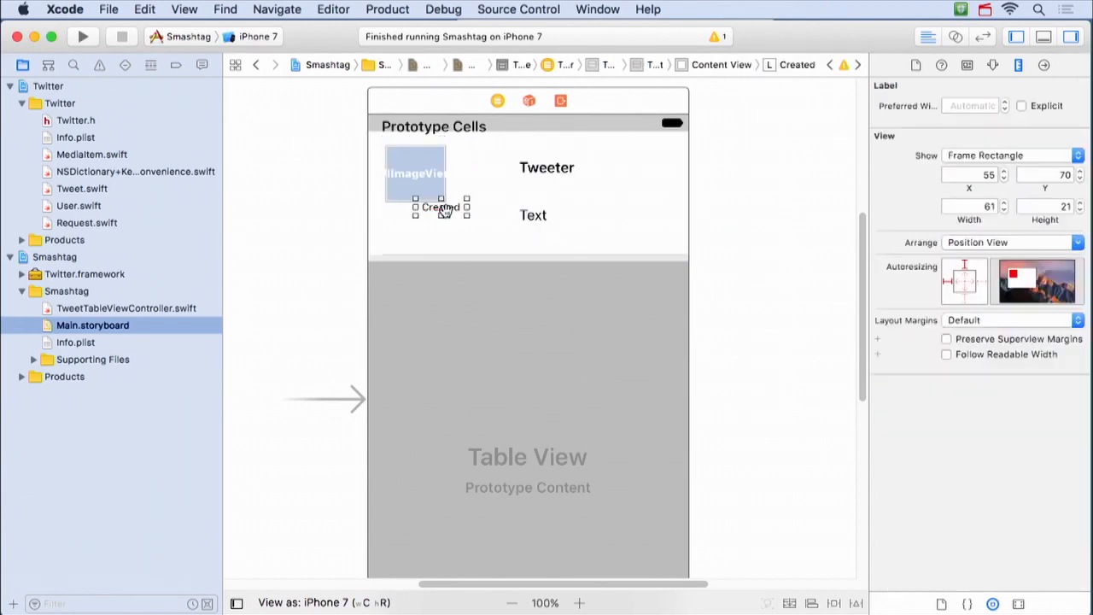
{"action": "left_click", "coordinate": [547, 167]}
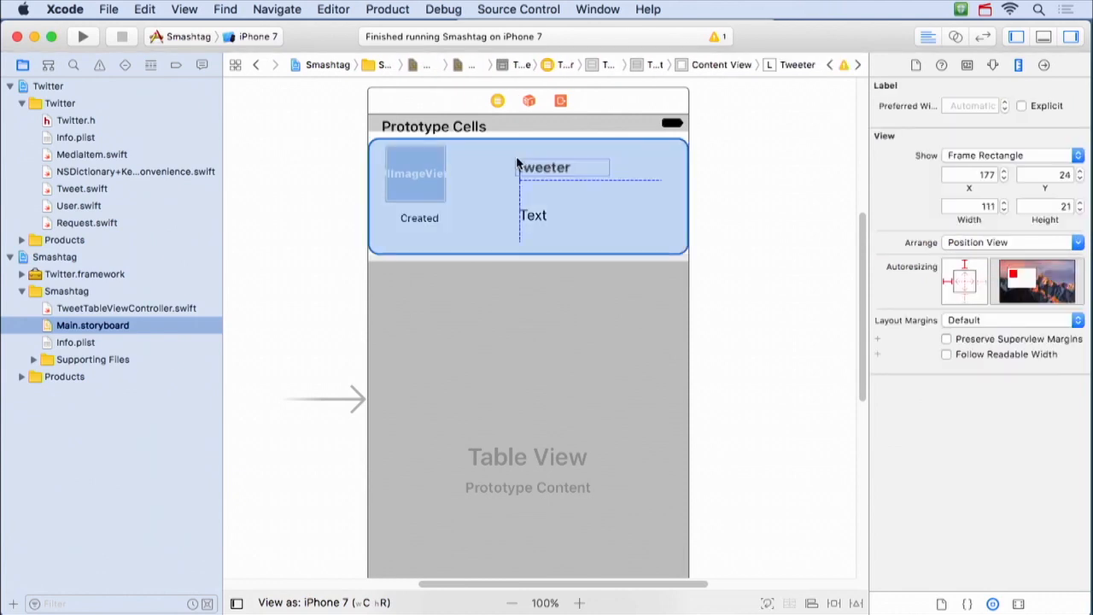
{"action": "left_click", "coordinate": [532, 216]}
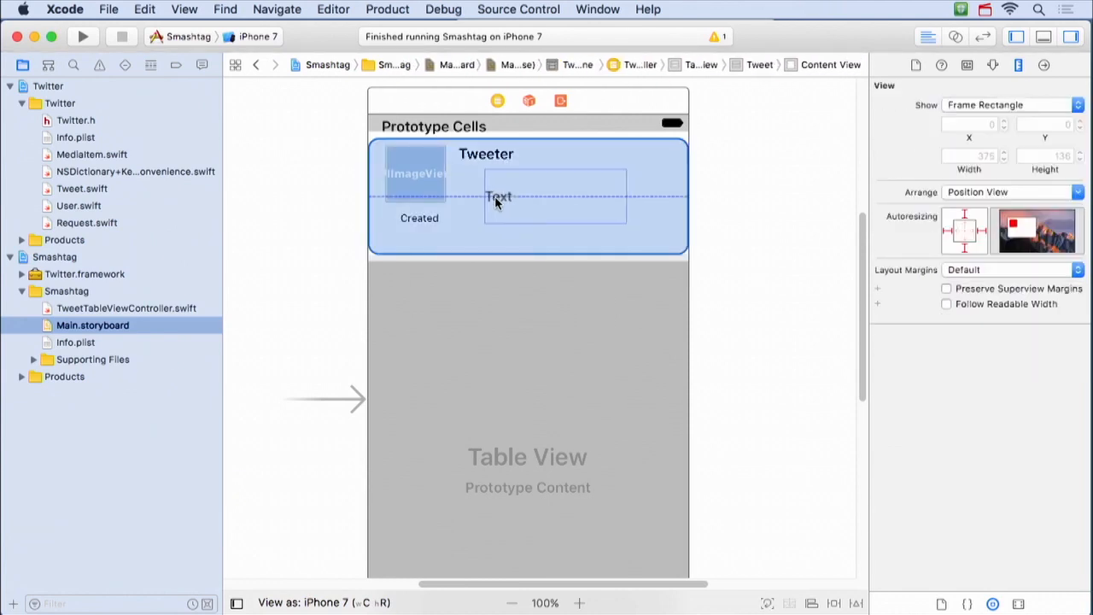
{"action": "left_click", "coordinate": [471, 197]}
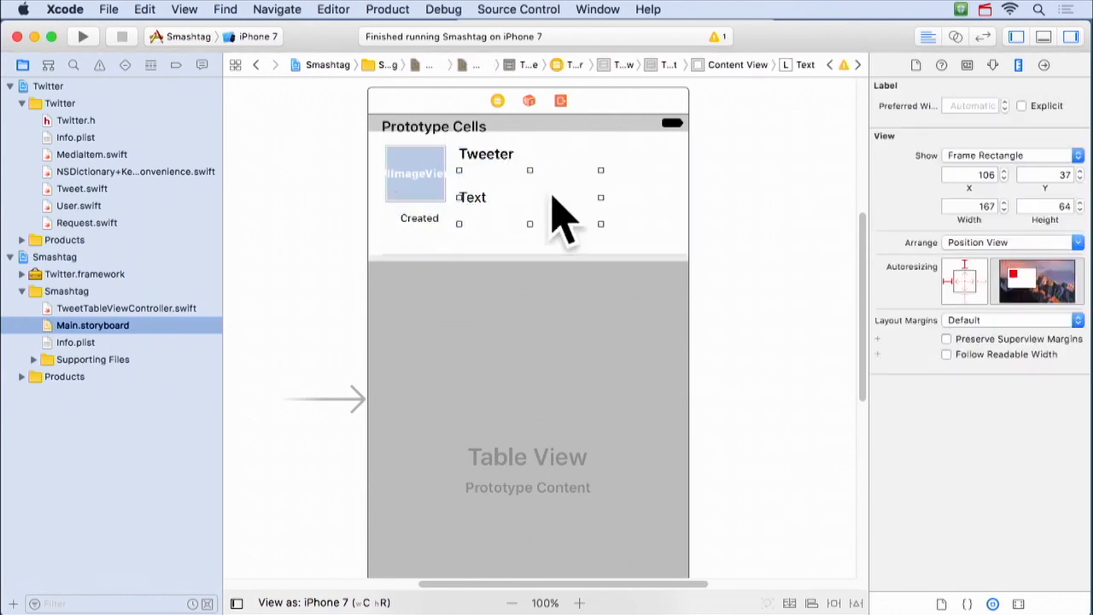
{"action": "left_click", "coordinate": [415, 173]}
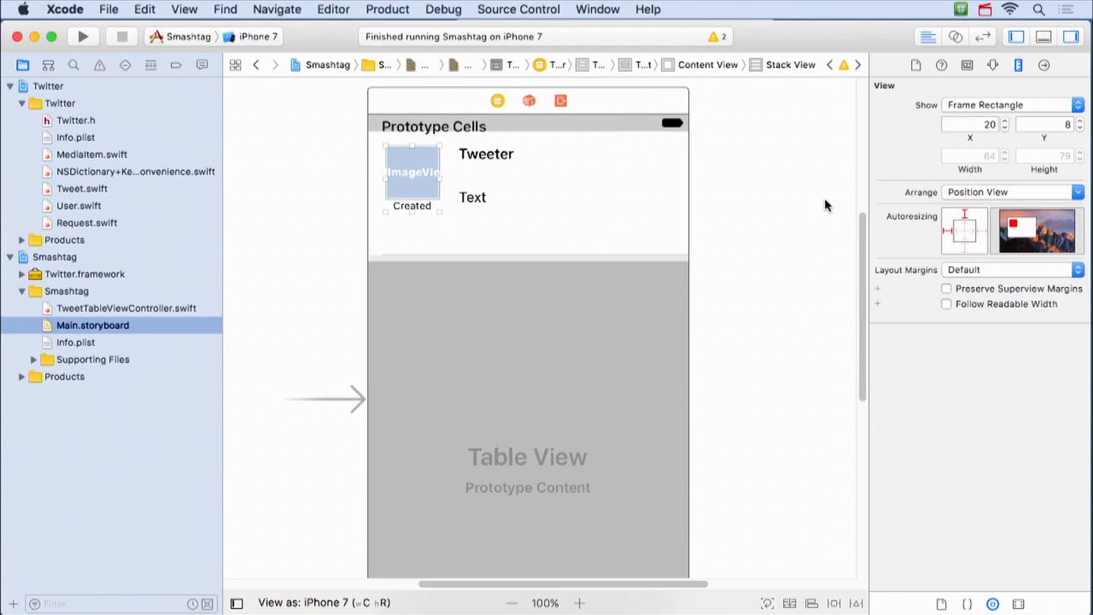
Step: Embed Tweeter and Text in a vertical stack view aligned to the leading edge
{"action": "left_click", "coordinate": [412, 172]}
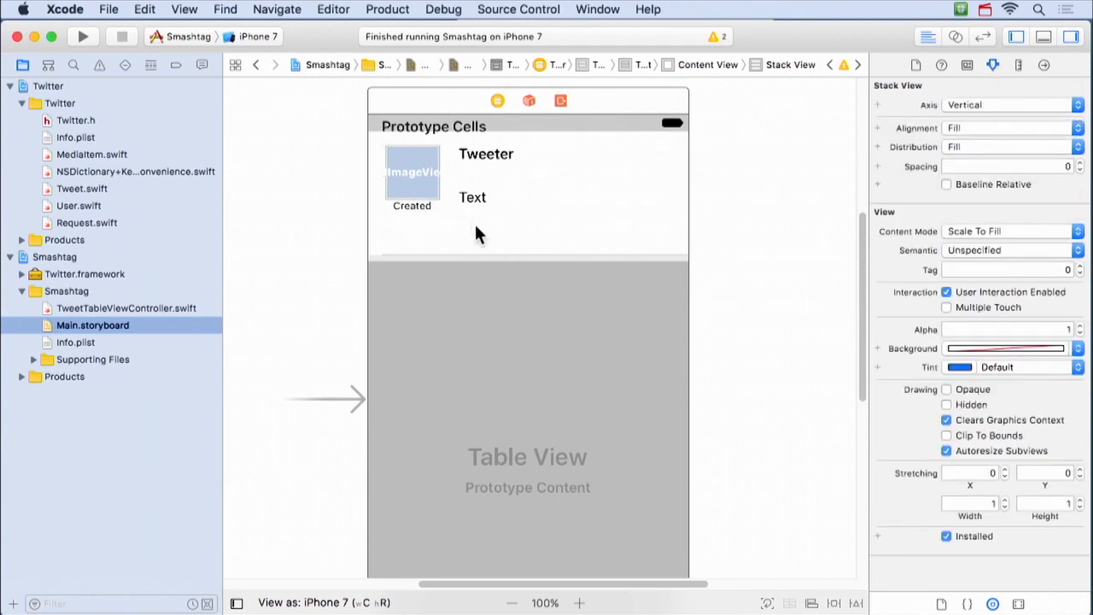
{"action": "left_click", "coordinate": [472, 197]}
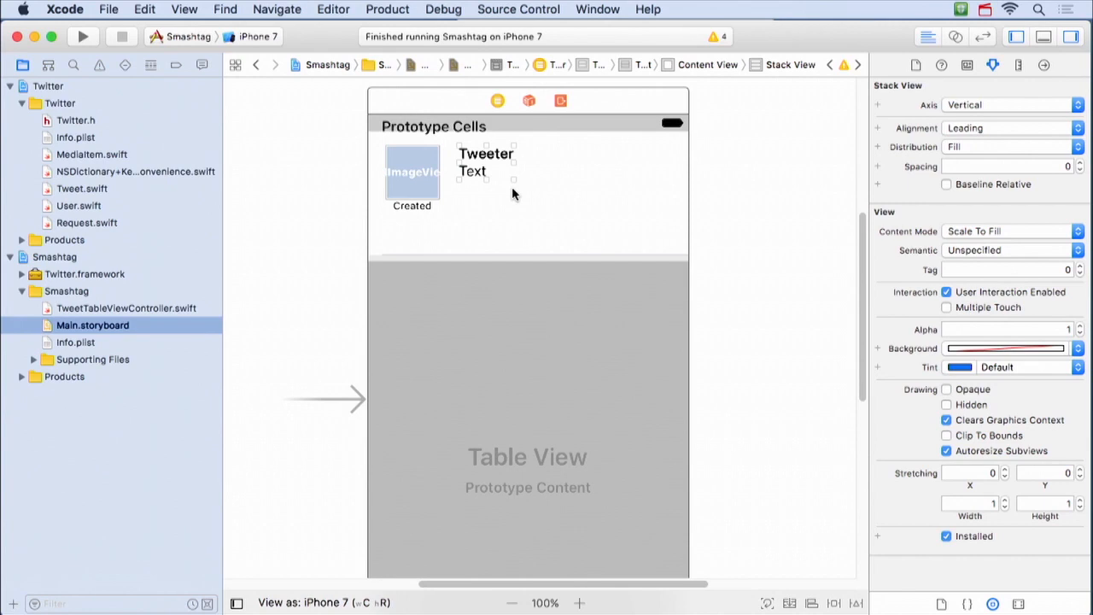
Step: Raise the Tweeter label's vertical content hugging priority from 251 to 300
{"action": "left_click", "coordinate": [485, 154]}
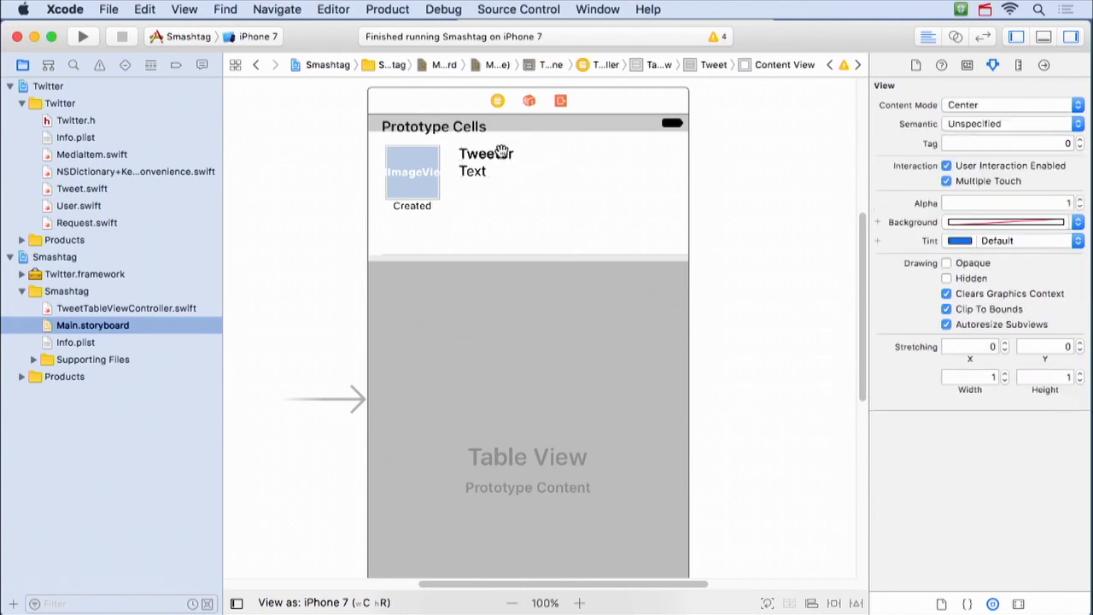
{"action": "left_click", "coordinate": [486, 154]}
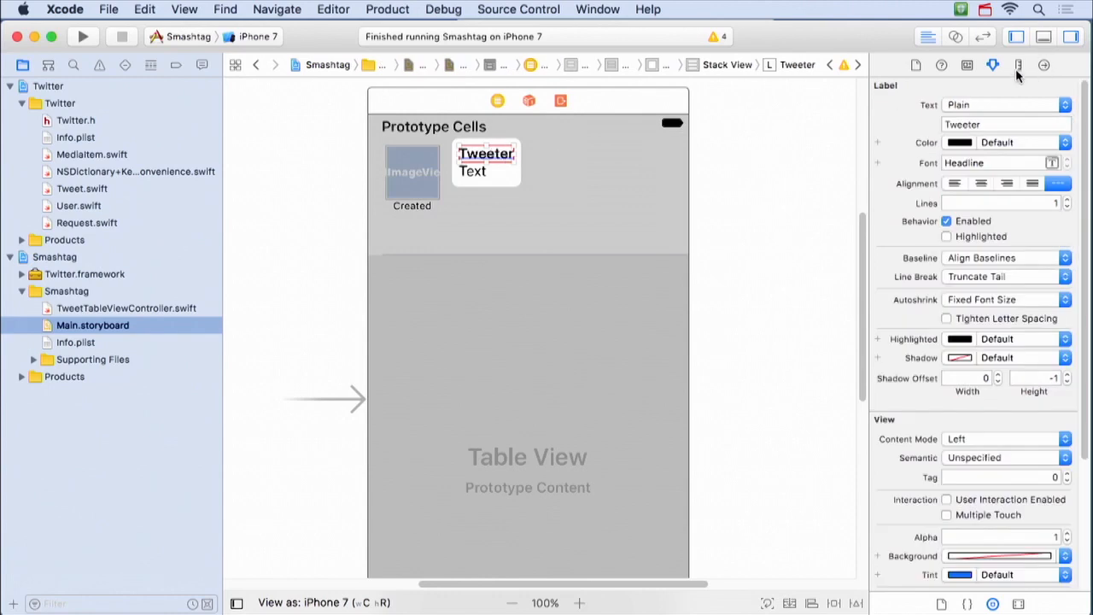
{"action": "left_click", "coordinate": [1018, 65]}
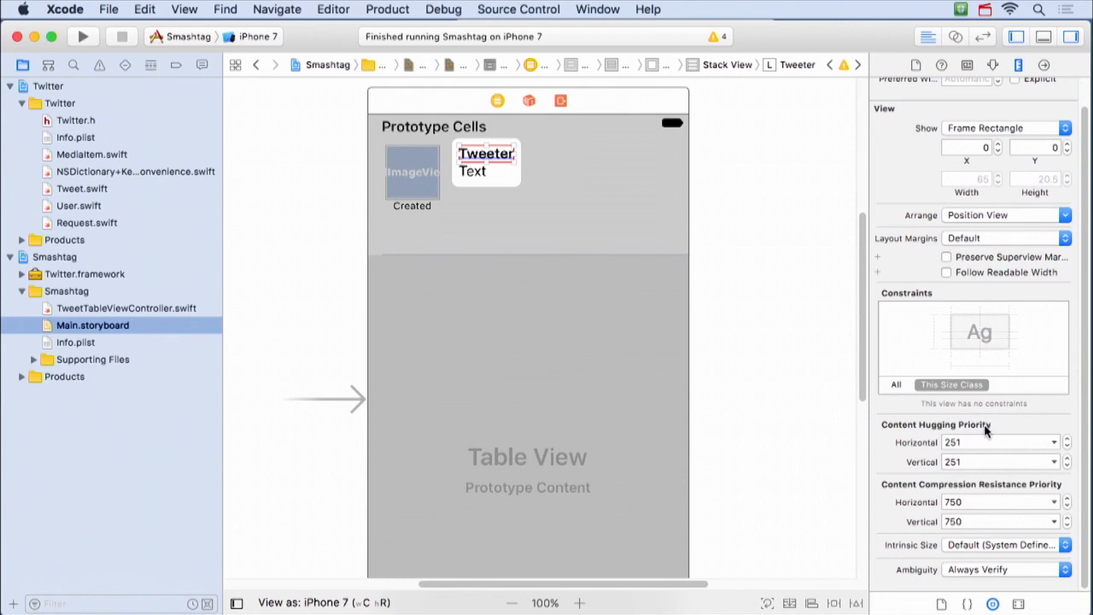
{"action": "left_click", "coordinate": [999, 461]}
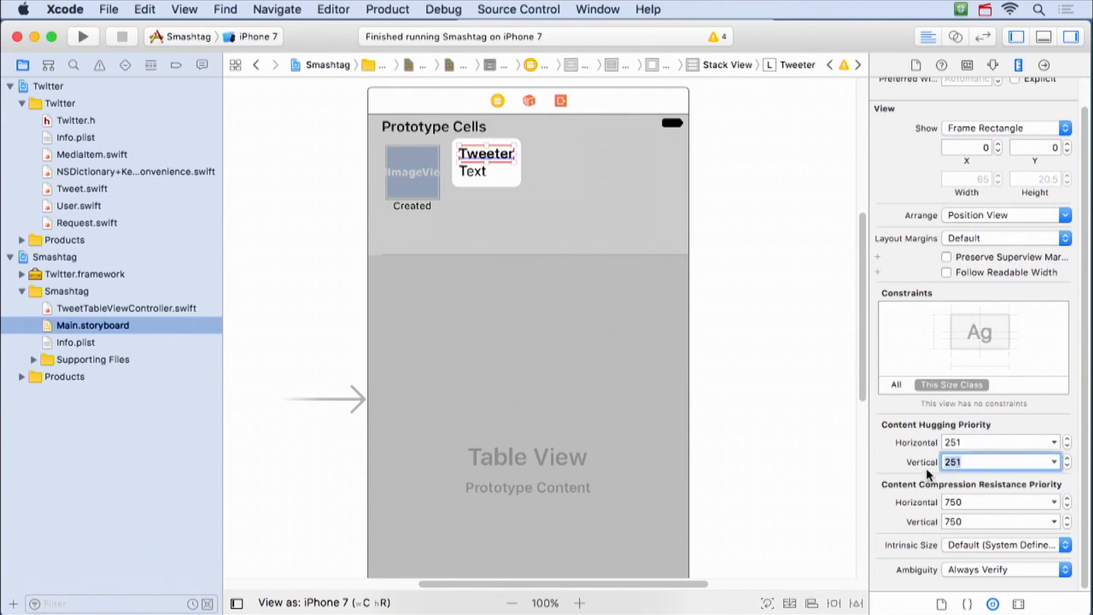
{"action": "mouse_move", "coordinate": [564, 220]}
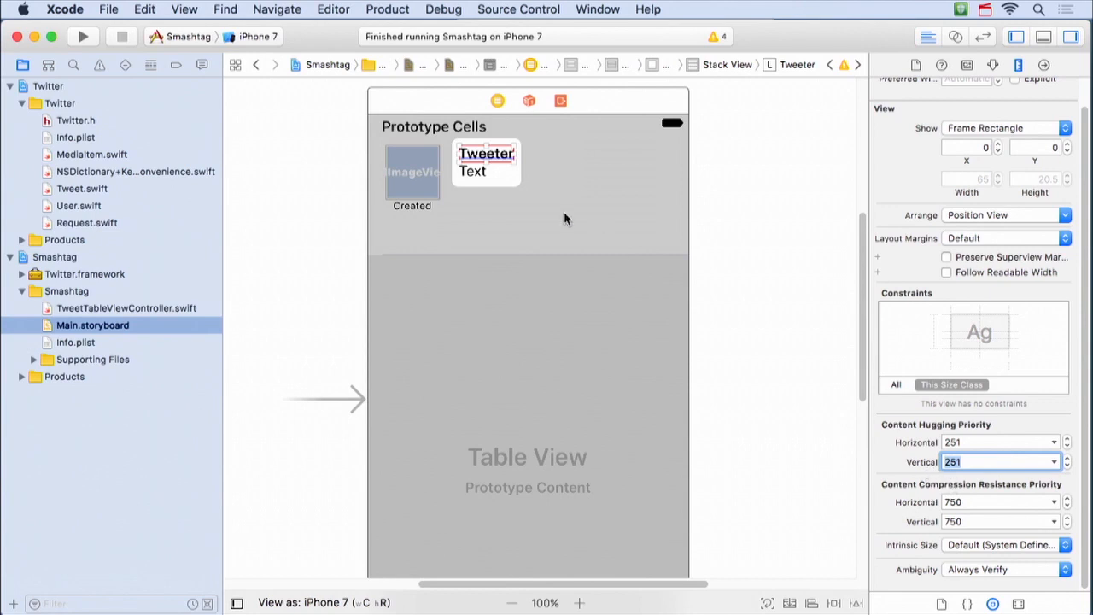
{"action": "left_click", "coordinate": [473, 170]}
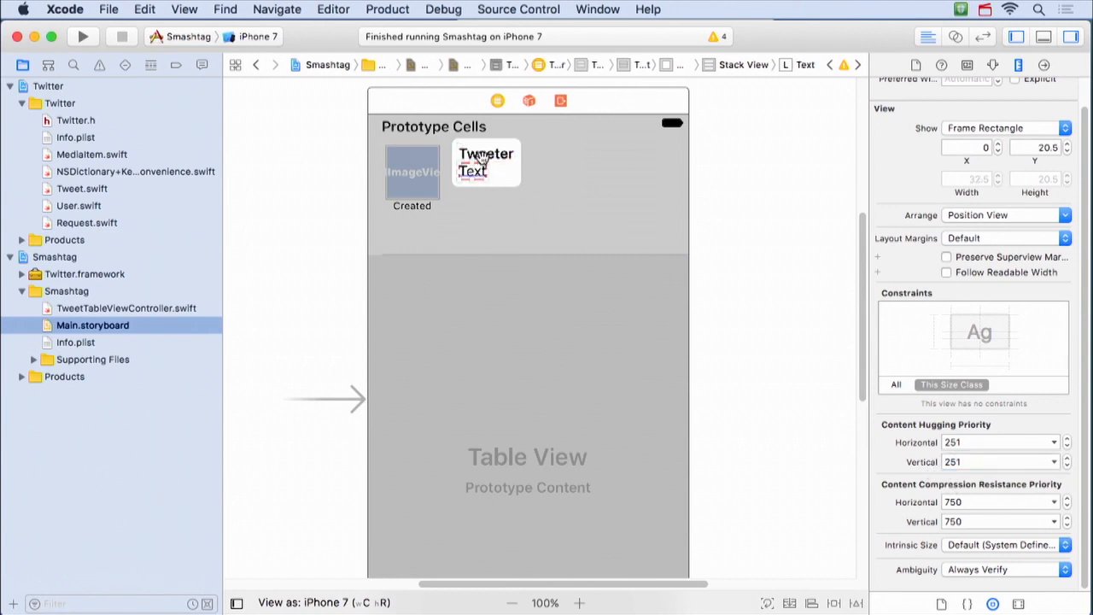
{"action": "left_click", "coordinate": [485, 154]}
{"action": "type", "text": "300"}
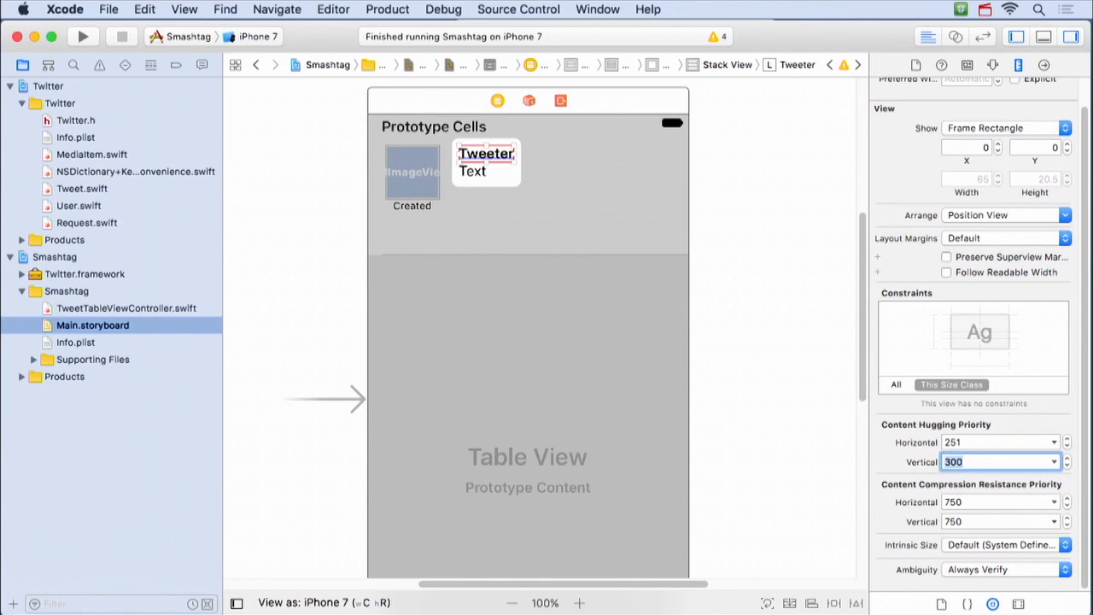
{"action": "mouse_move", "coordinate": [598, 196]}
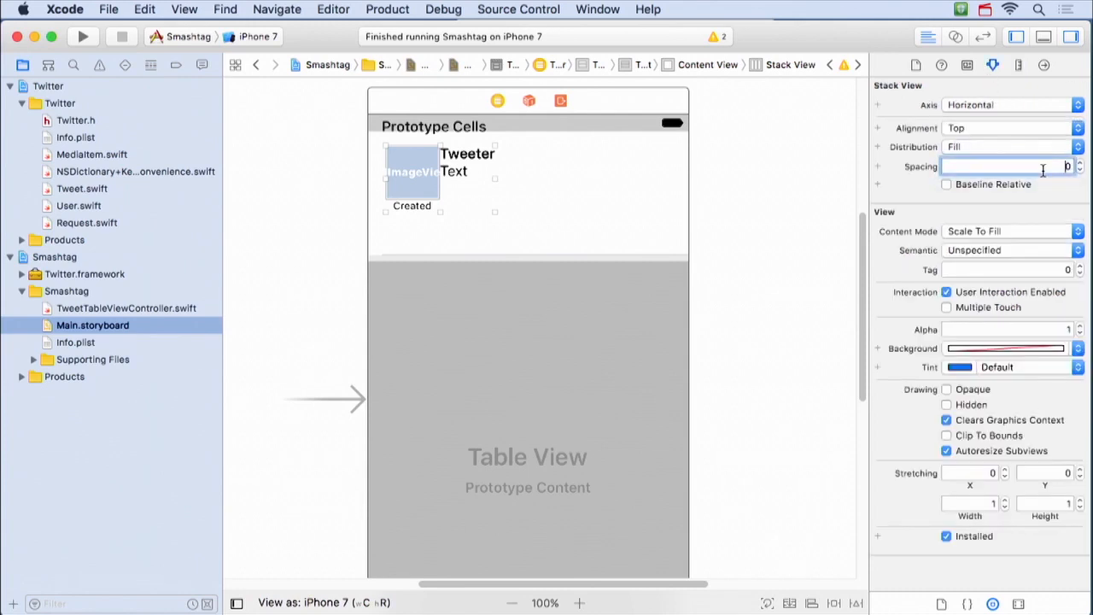
Step: Set the horizontal stack view's spacing to 10 points
{"action": "type", "text": "10"}
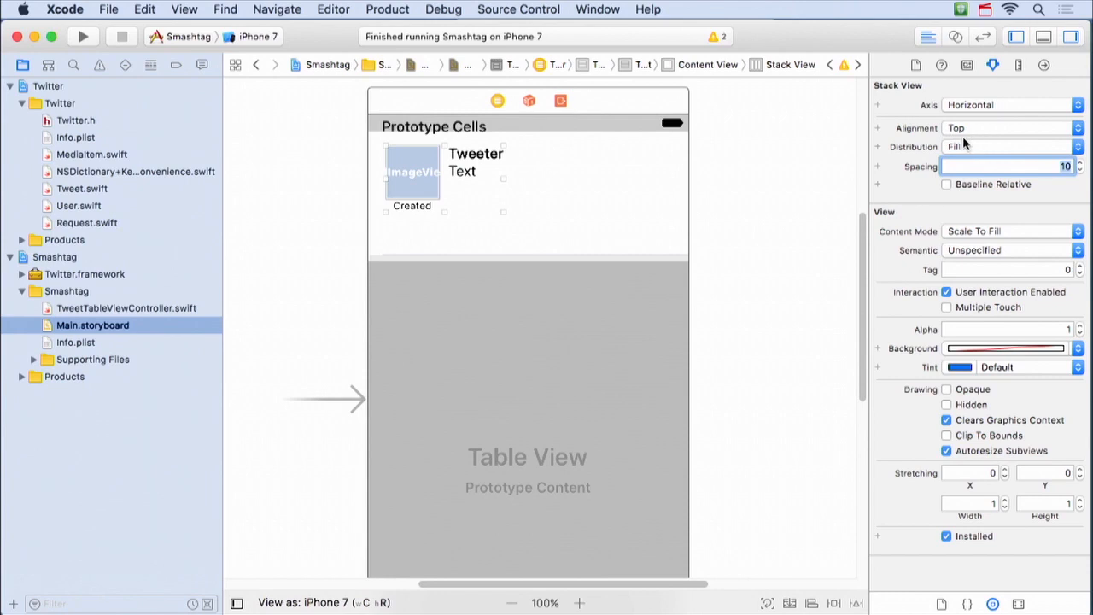
{"action": "mouse_move", "coordinate": [662, 250]}
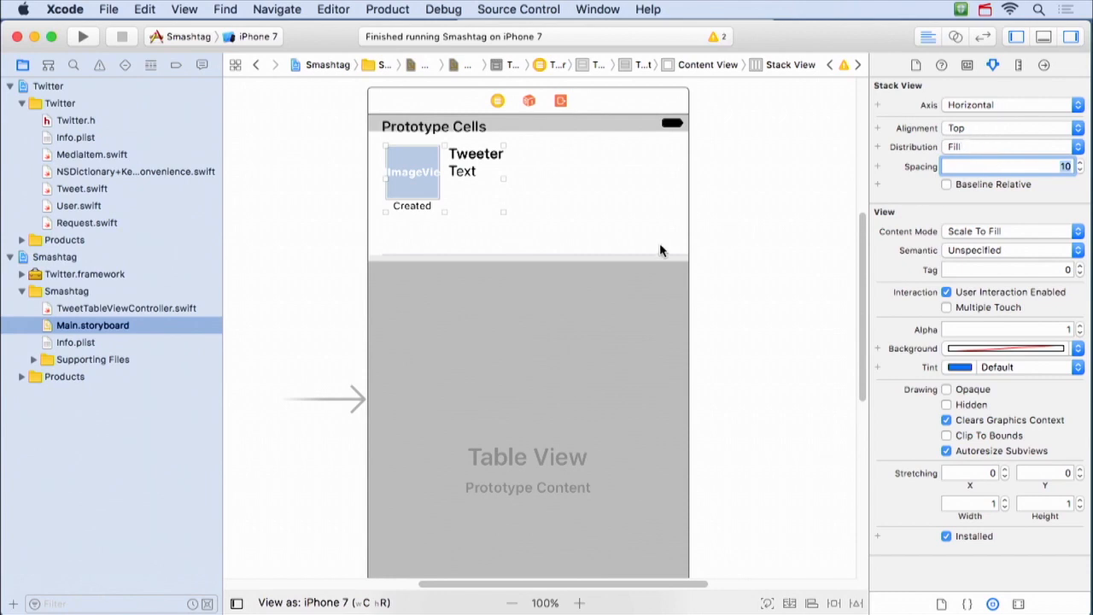
{"action": "mouse_move", "coordinate": [430, 239]}
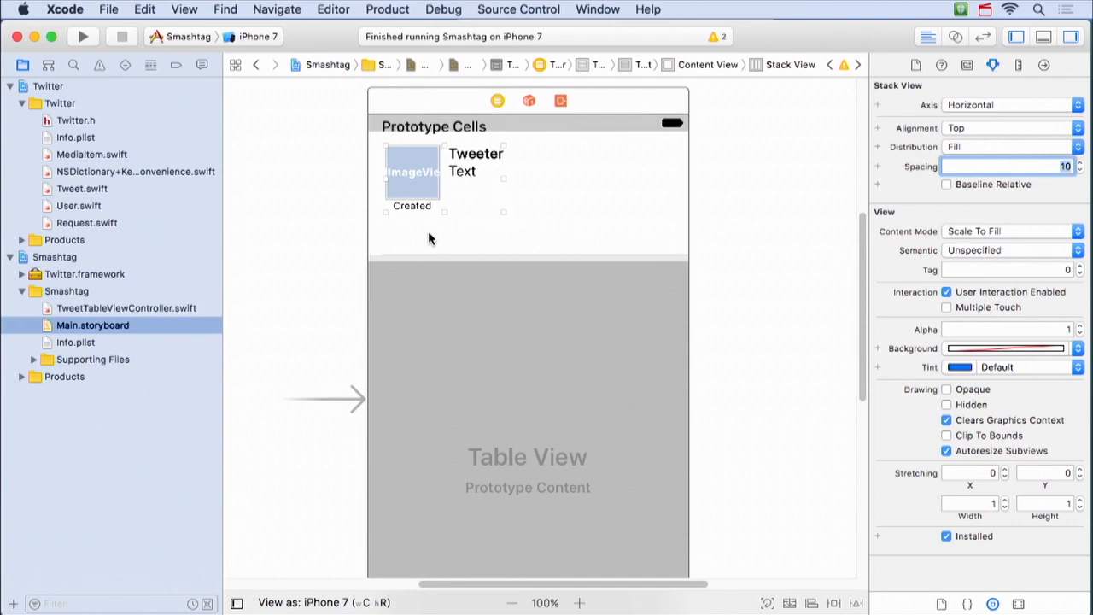
{"action": "mouse_move", "coordinate": [468, 193]}
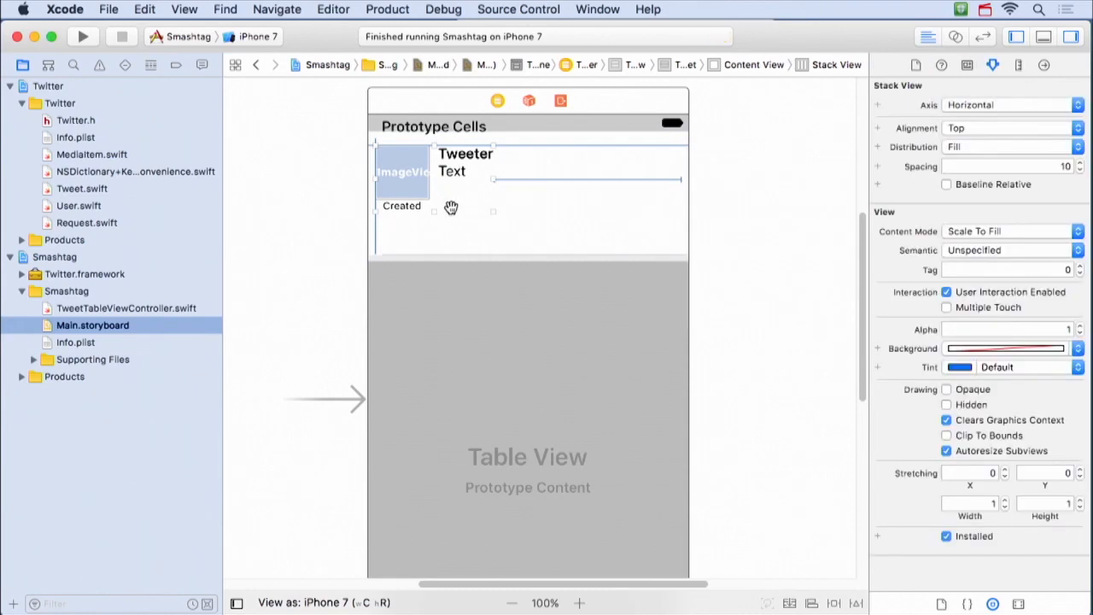
{"action": "mouse_move", "coordinate": [491, 248]}
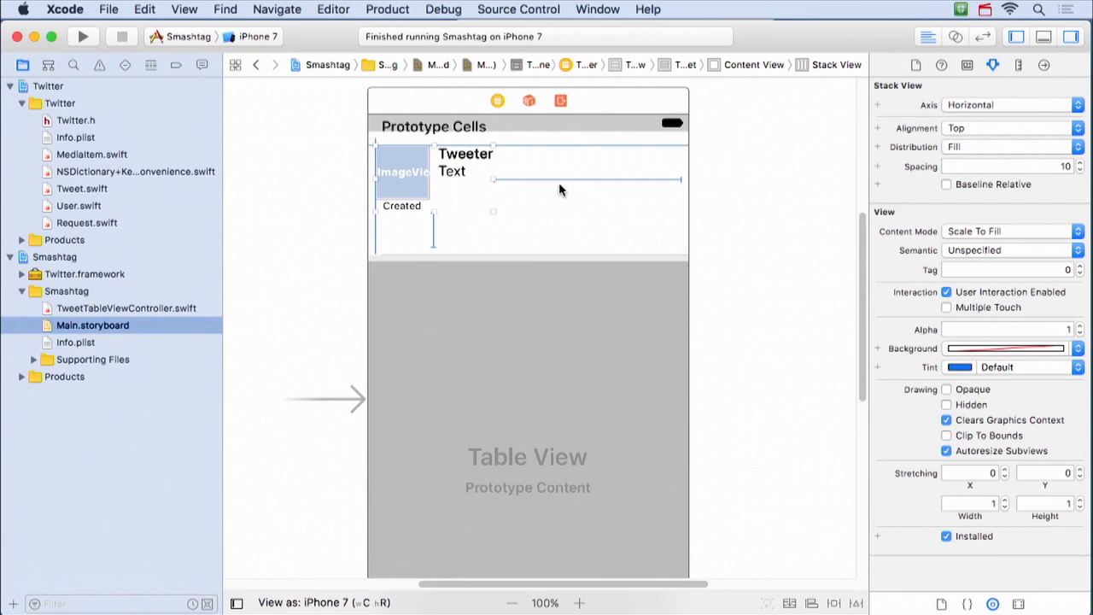
Step: Edit the stack's trailing constraint constant from 220 to 0 and its bottom spacing
{"action": "left_click", "coordinate": [586, 178]}
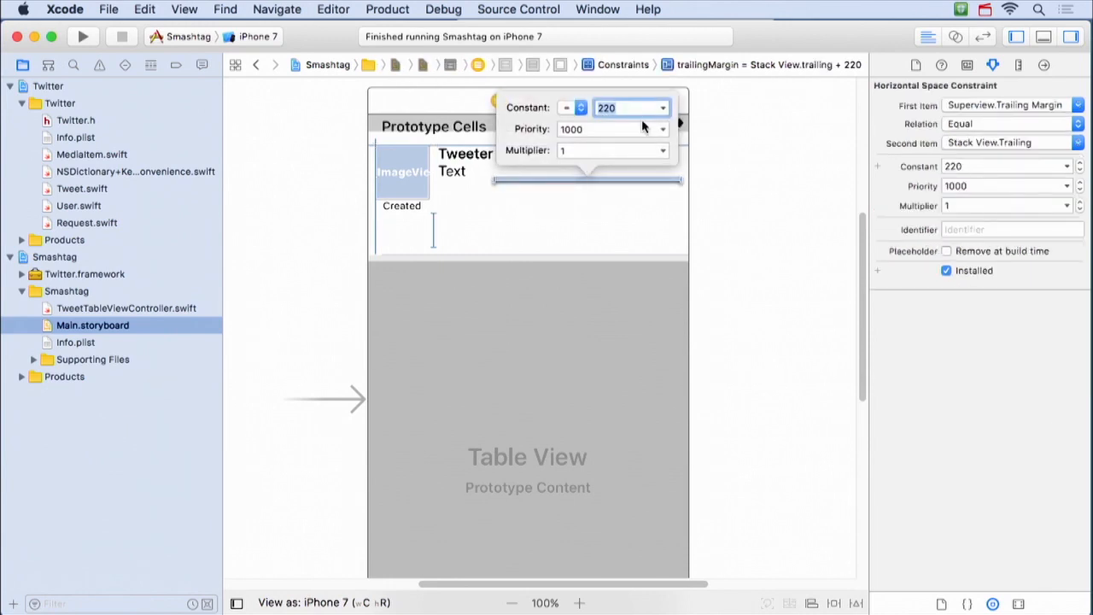
{"action": "mouse_move", "coordinate": [632, 107]}
{"action": "type", "text": "0"}
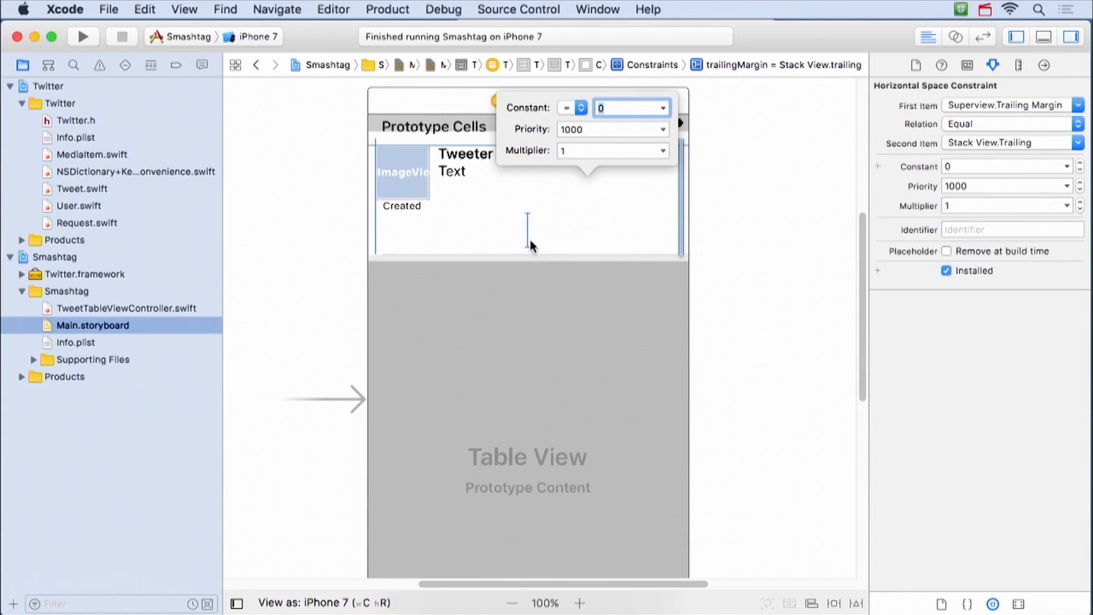
{"action": "left_click", "coordinate": [527, 235]}
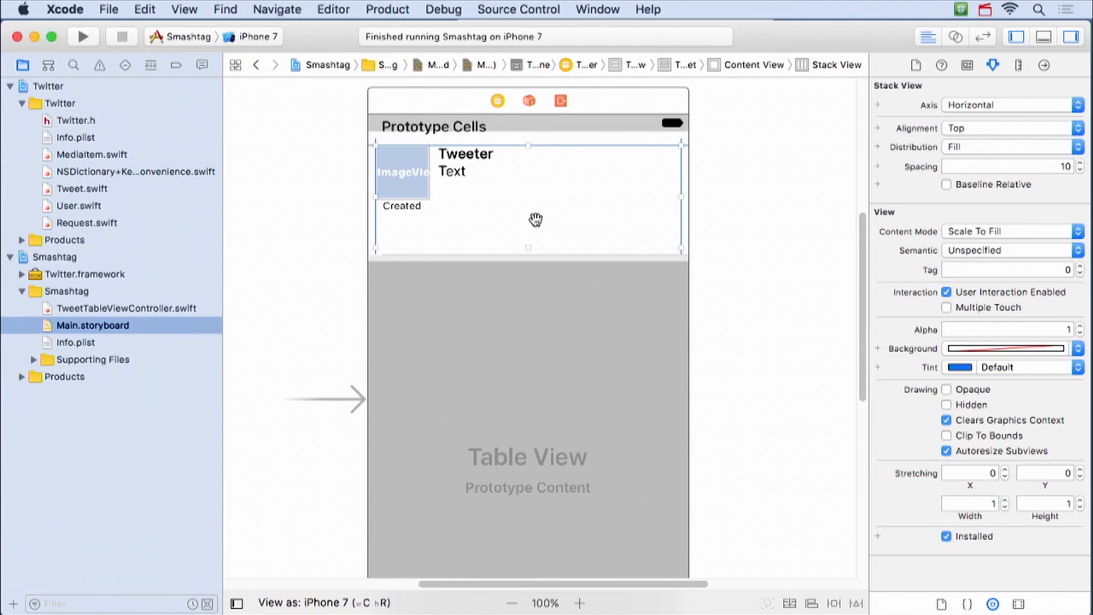
{"action": "mouse_move", "coordinate": [562, 259]}
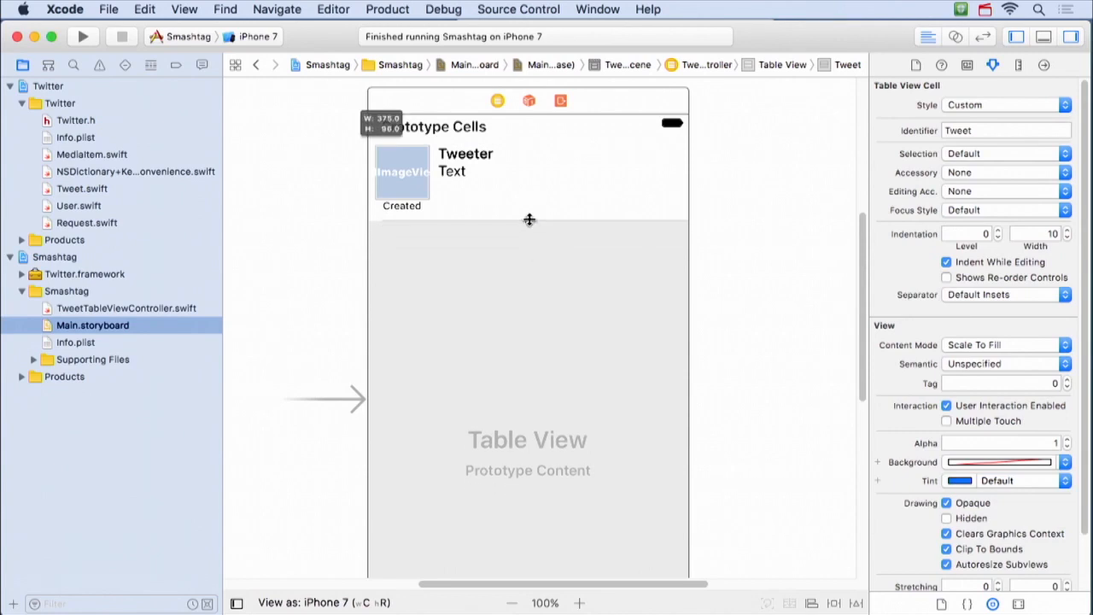
{"action": "mouse_move", "coordinate": [543, 326]}
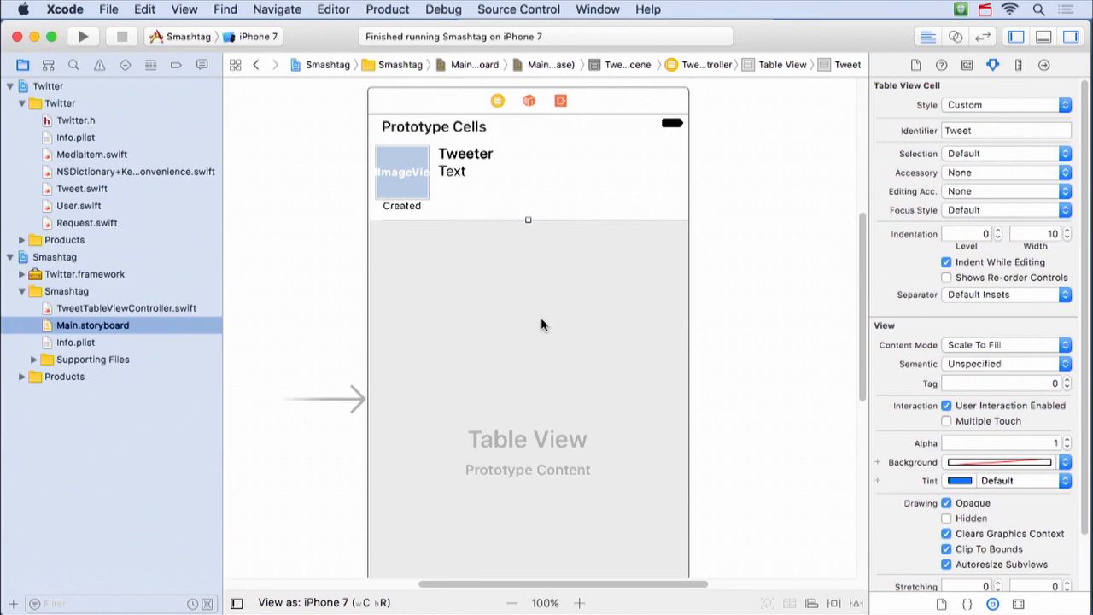
{"action": "mouse_move", "coordinate": [486, 345]}
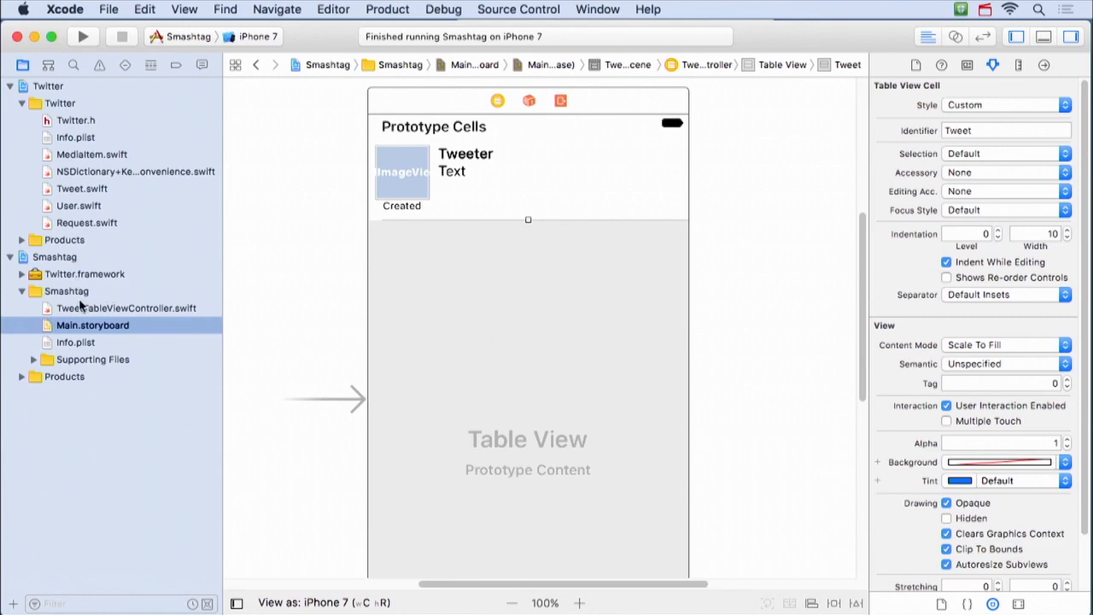
Step: Comment out the three old cell-configuration lines with Cmd-/ and run Smashtag on the simulator
{"action": "left_click", "coordinate": [127, 307]}
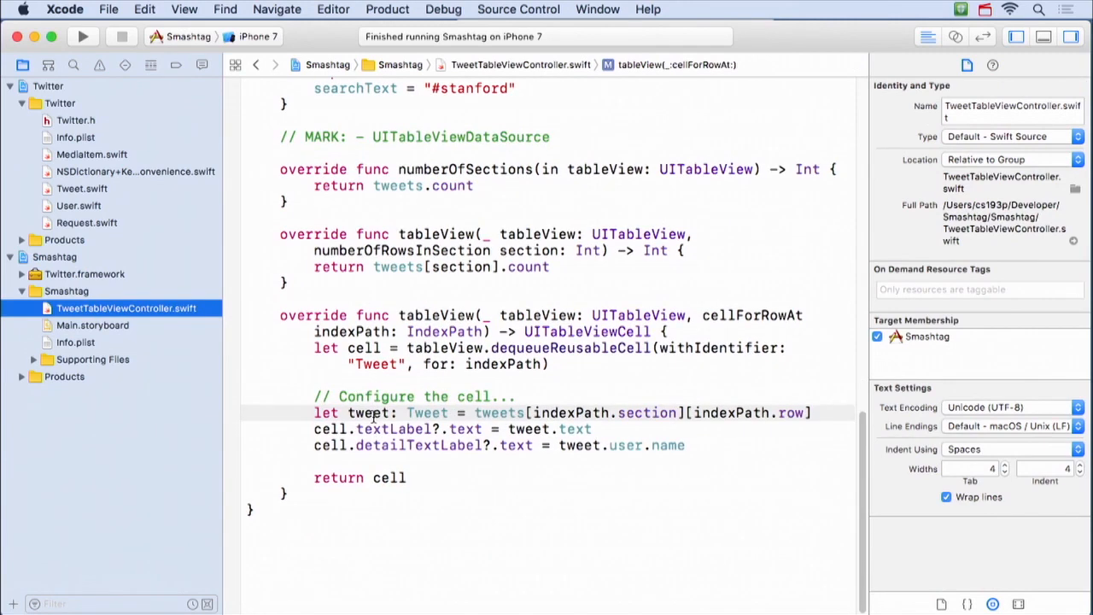
{"action": "key", "text": "cmd+/"}
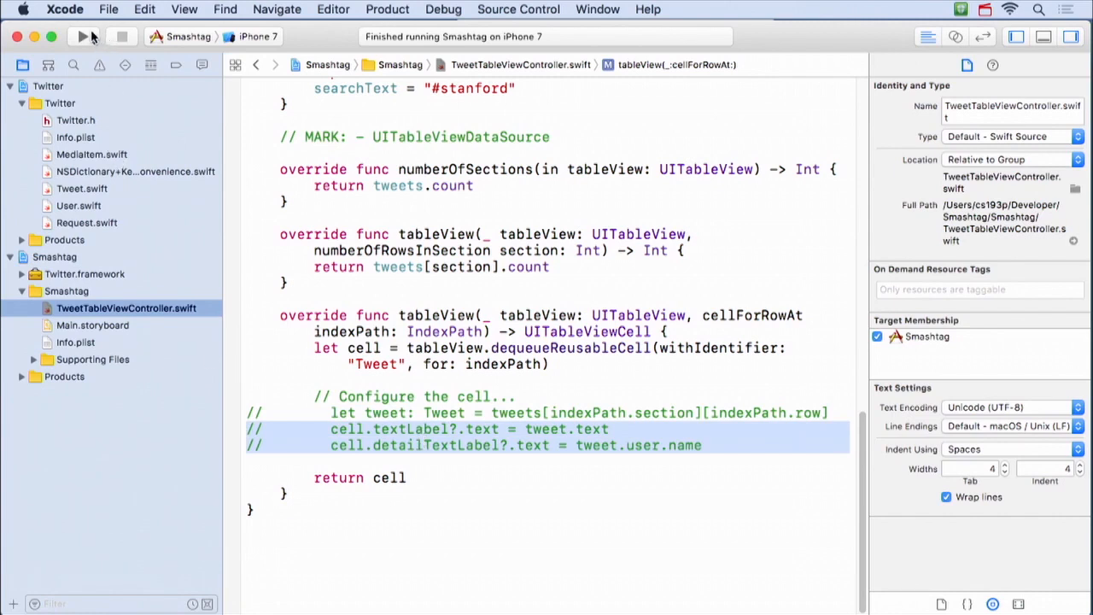
{"action": "left_click", "coordinate": [82, 36]}
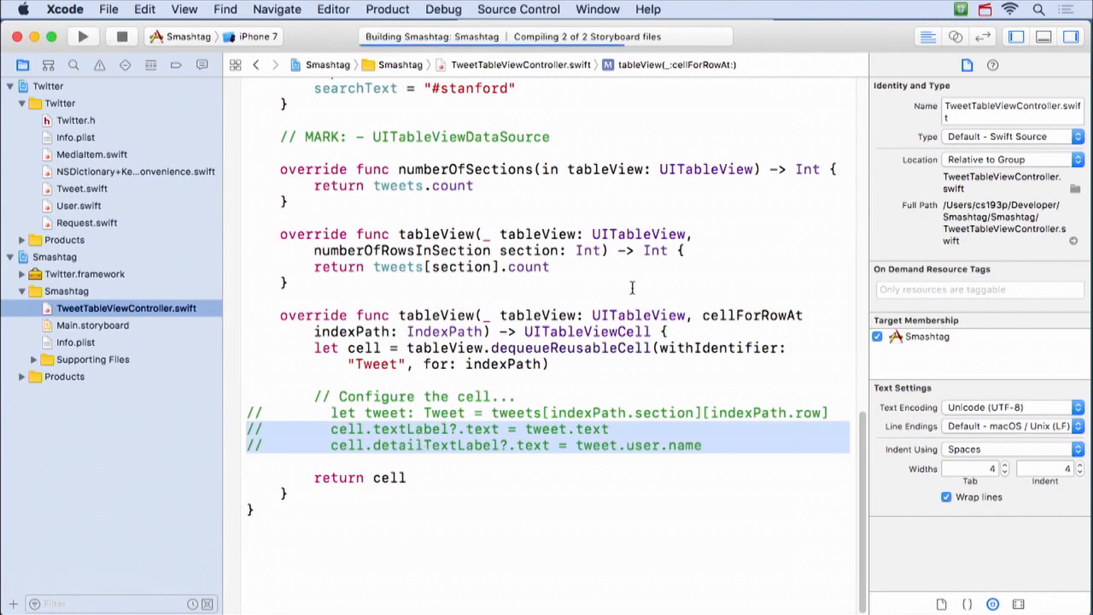
{"action": "left_click", "coordinate": [82, 36]}
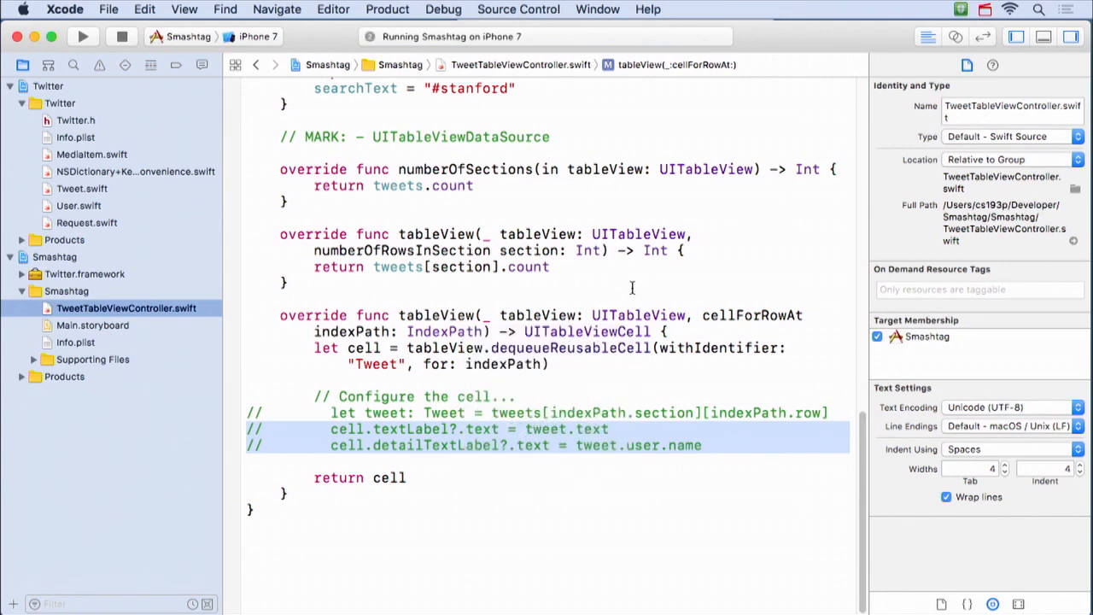
{"action": "left_click", "coordinate": [82, 35]}
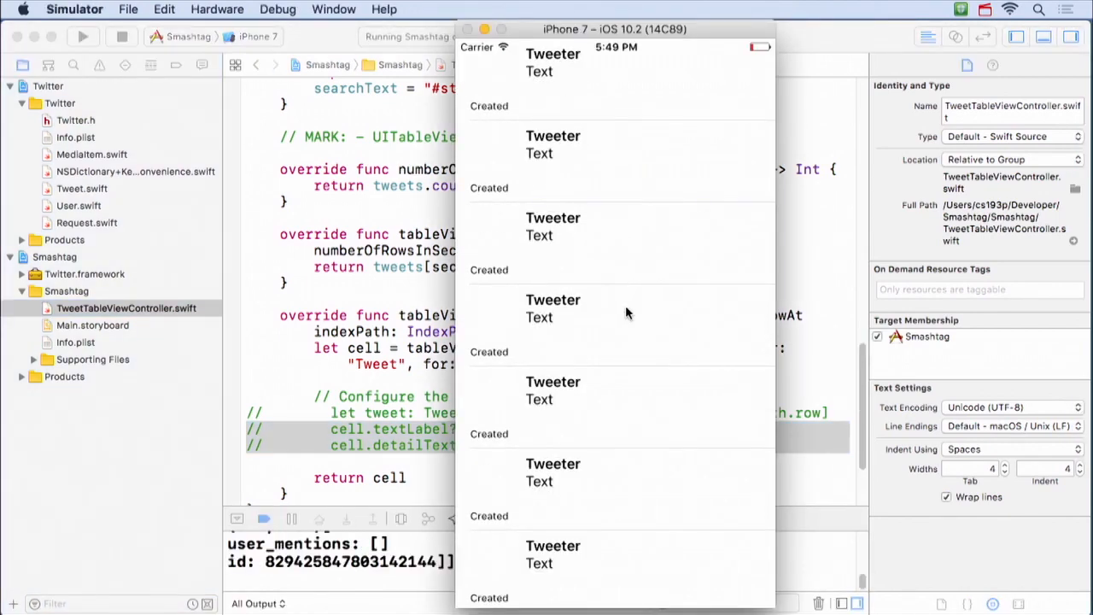
Step: Scroll the Simulator's tweet list to see every row still shows placeholder Tweeter, Text and Created labels
{"action": "scroll", "scroll_direction": "up", "scroll_amount": 3}
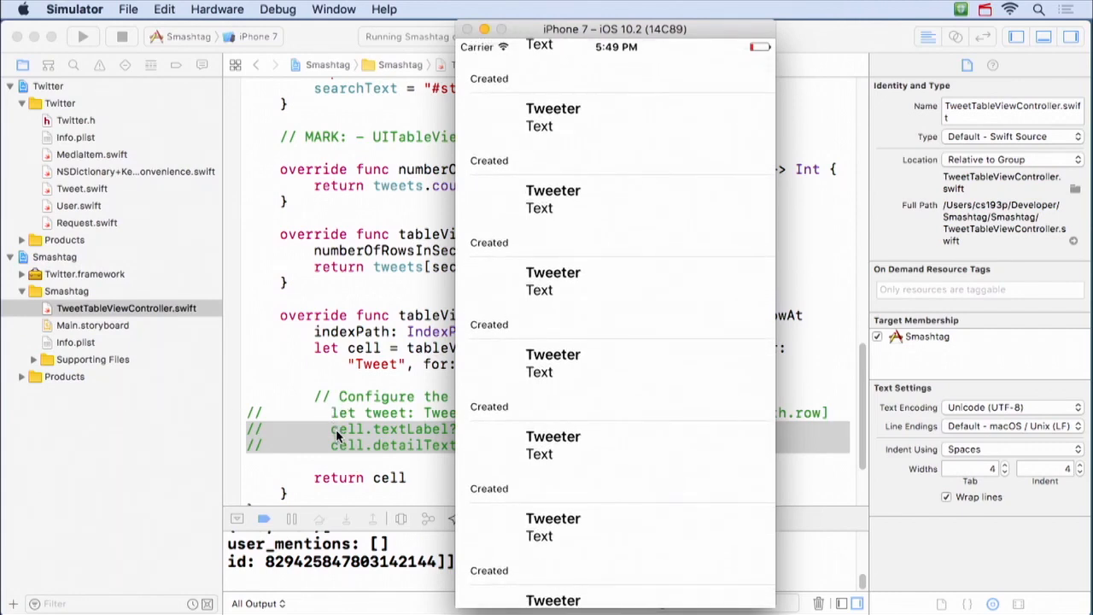
{"action": "scroll", "scroll_direction": "up", "scroll_amount": 3}
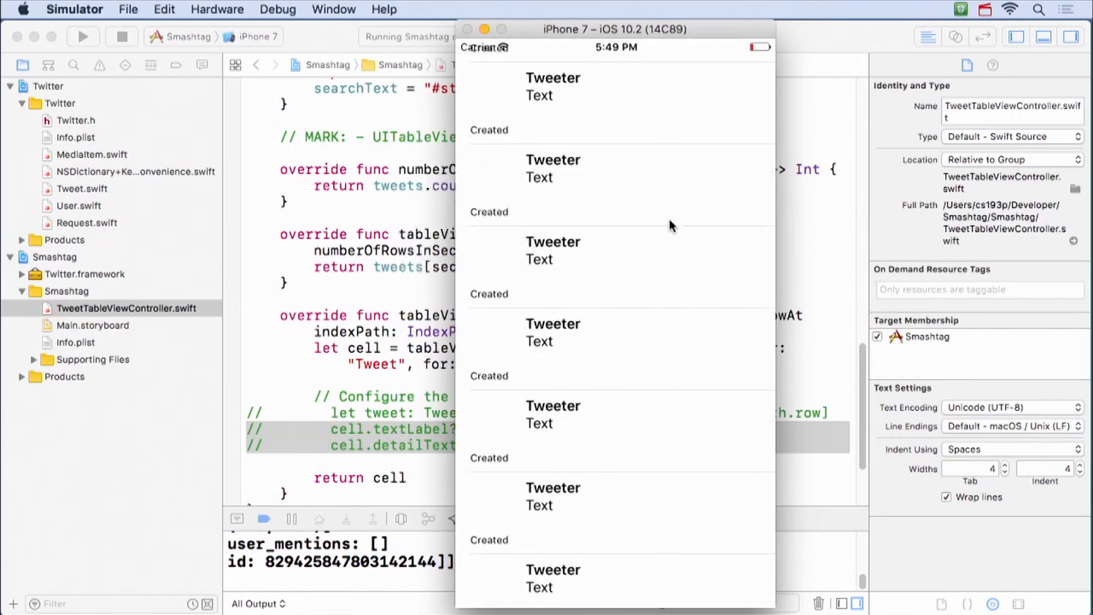
{"action": "mouse_move", "coordinate": [596, 200]}
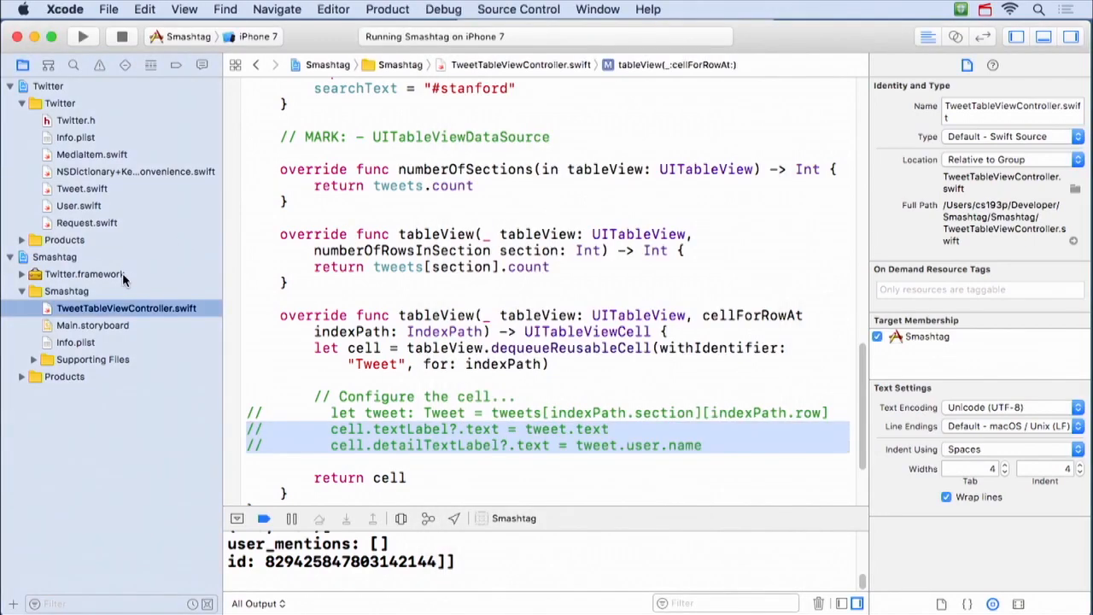
Step: Go back to Main.storyboard's Tweet cell and bring up the File > New commands
{"action": "left_click", "coordinate": [92, 325]}
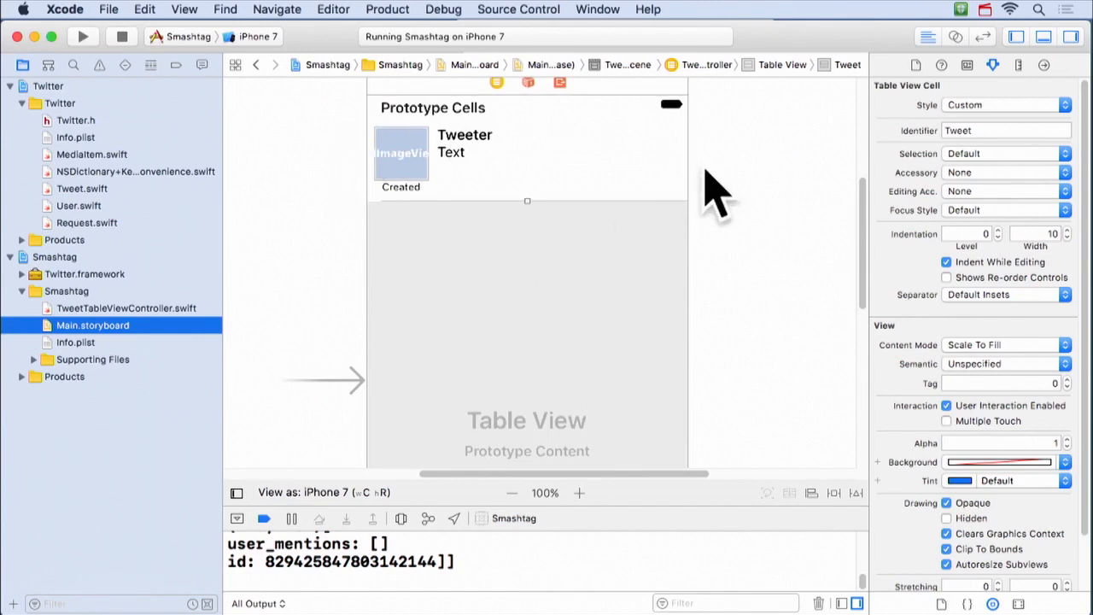
{"action": "mouse_move", "coordinate": [649, 212]}
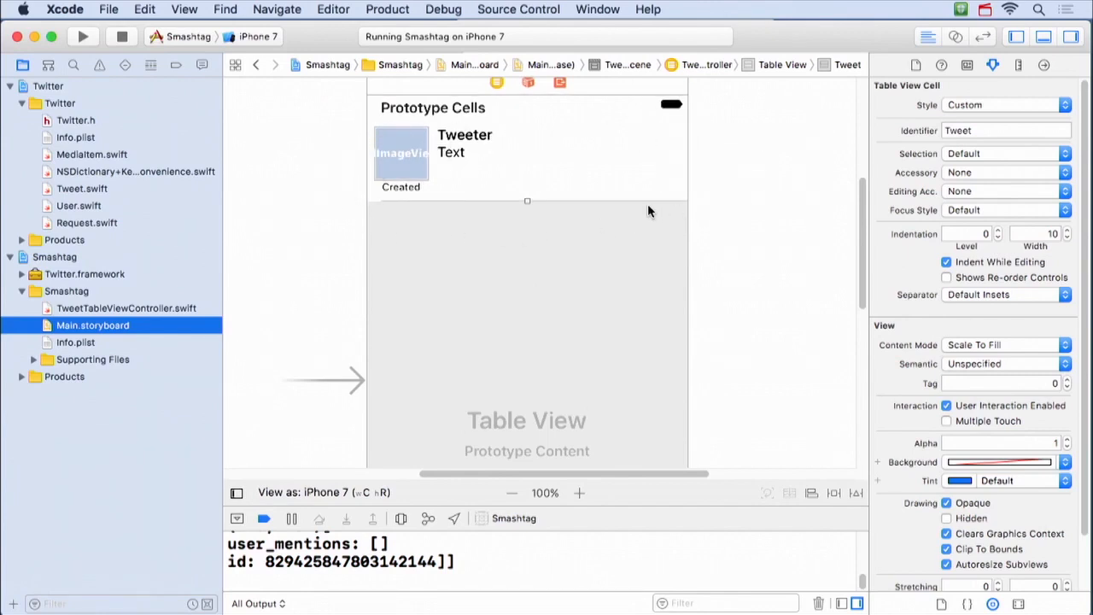
{"action": "left_click", "coordinate": [107, 9]}
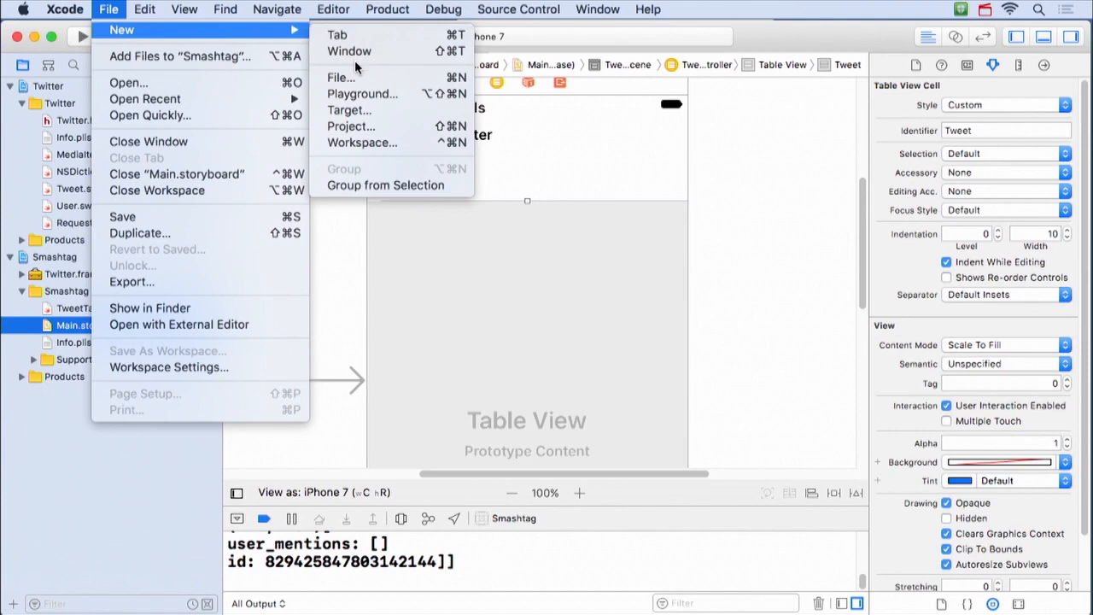
{"action": "left_click", "coordinate": [81, 35]}
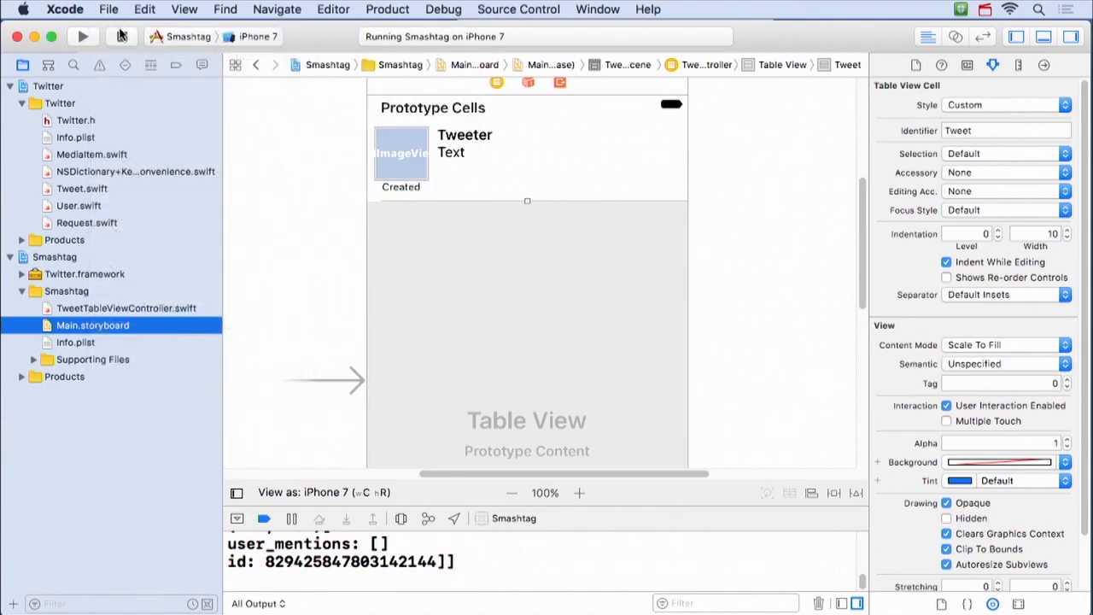
{"action": "left_click", "coordinate": [108, 10]}
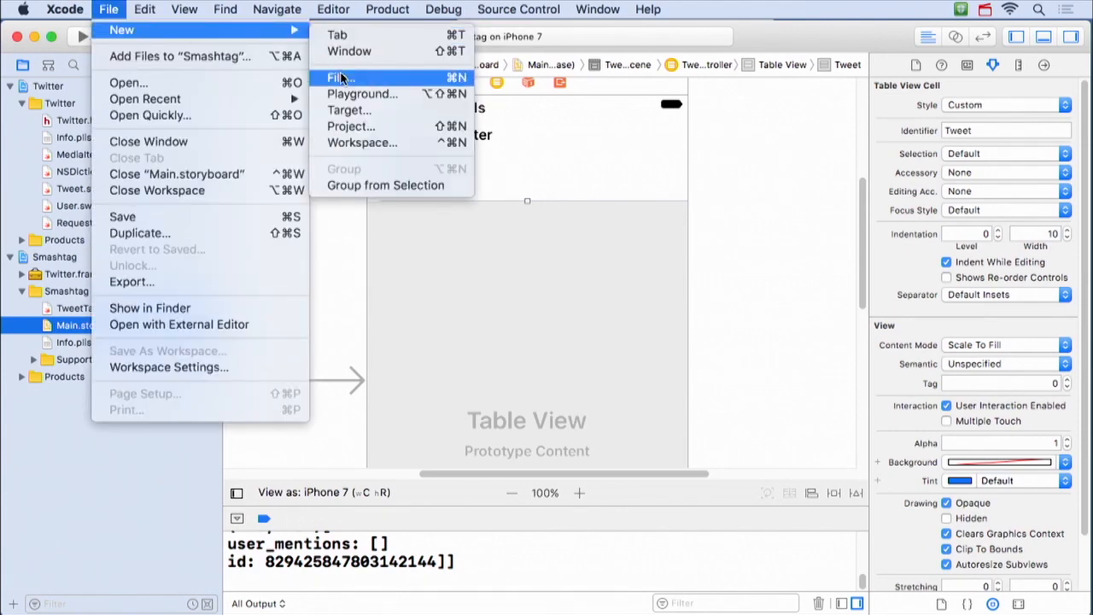
Step: Create a Cocoa Touch Class file named TweetTableViewCell subclassing UITableViewCell
{"action": "left_click", "coordinate": [340, 77]}
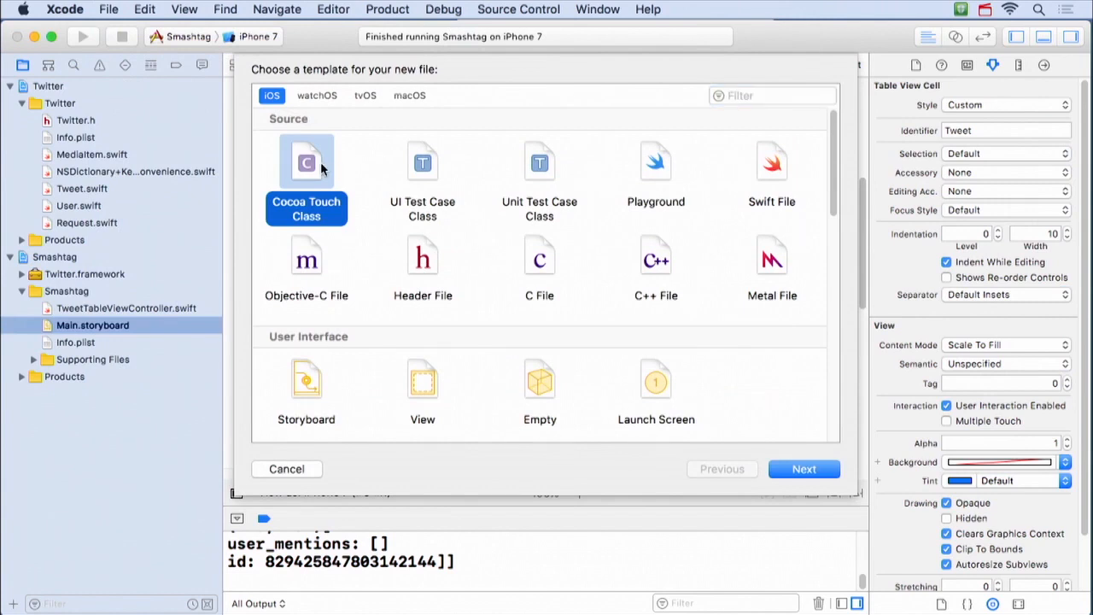
{"action": "left_click", "coordinate": [803, 469]}
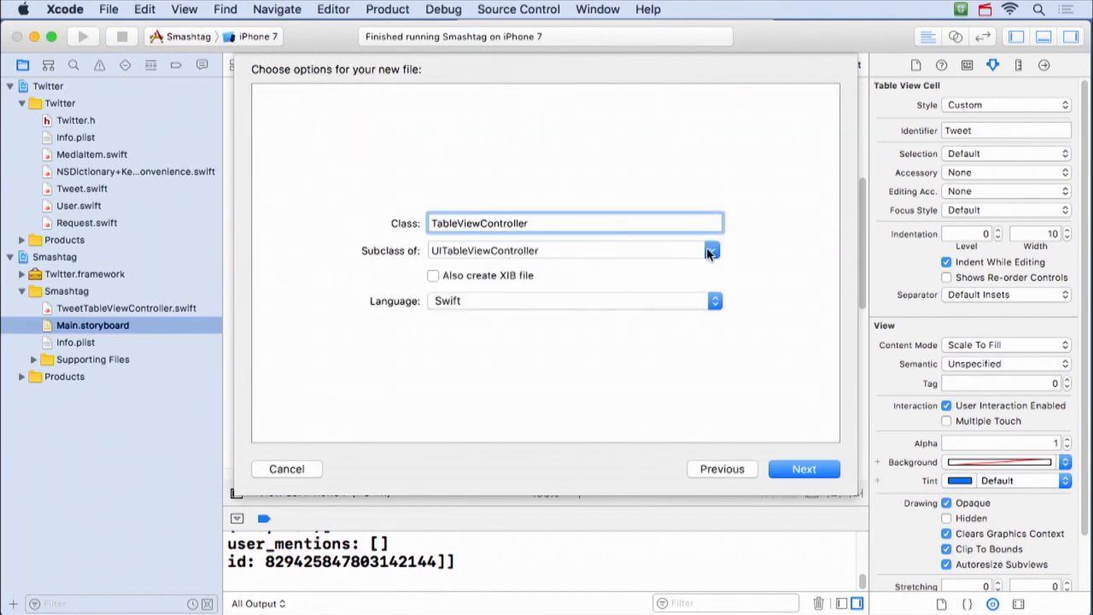
{"action": "left_click", "coordinate": [711, 250]}
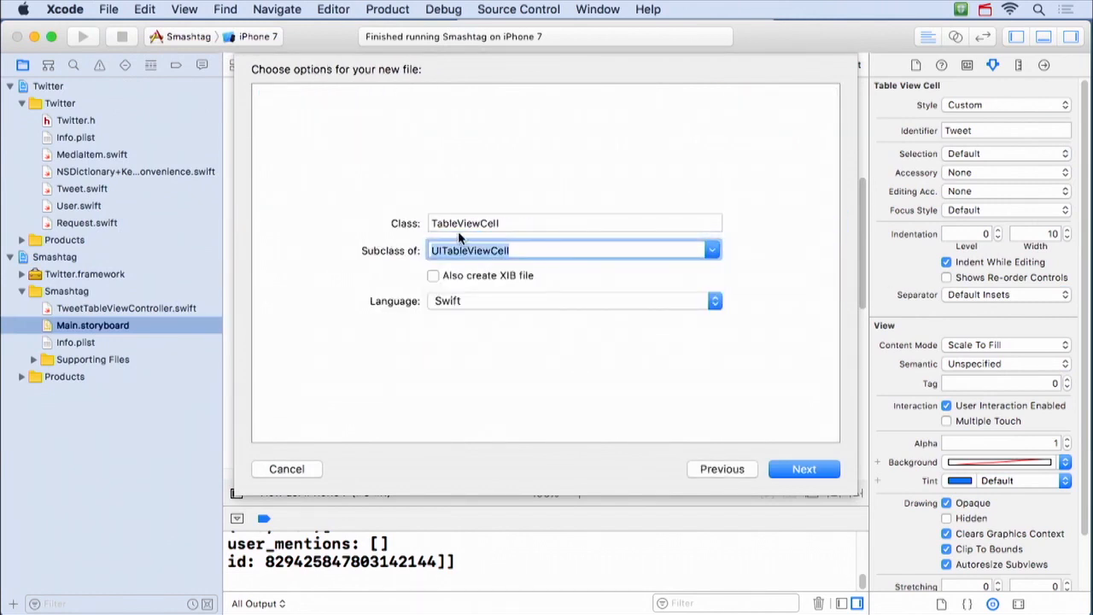
{"action": "left_click", "coordinate": [574, 223]}
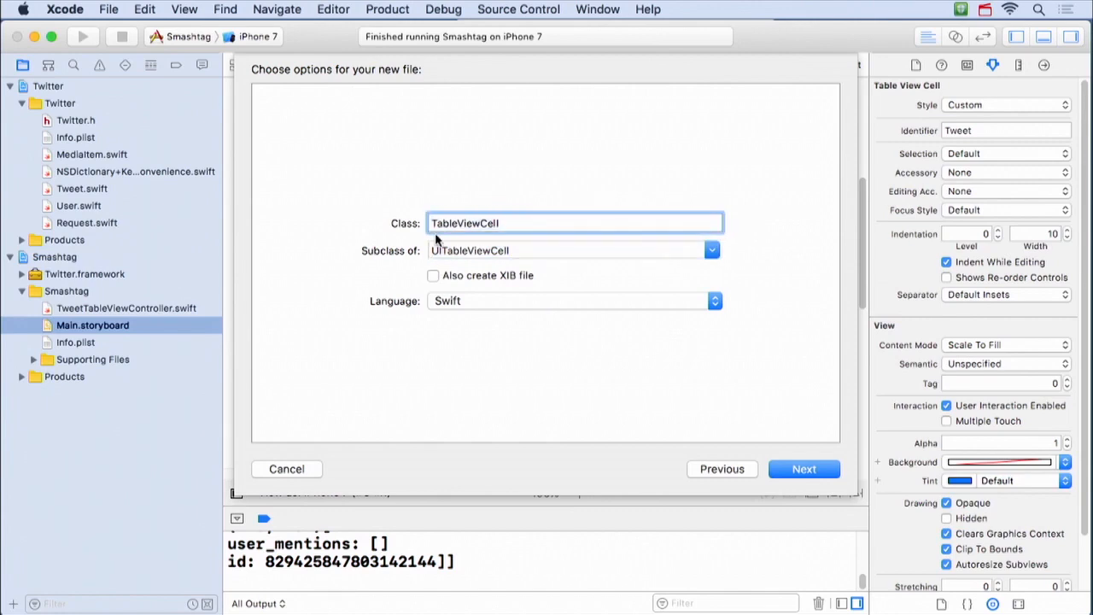
{"action": "left_click", "coordinate": [803, 469]}
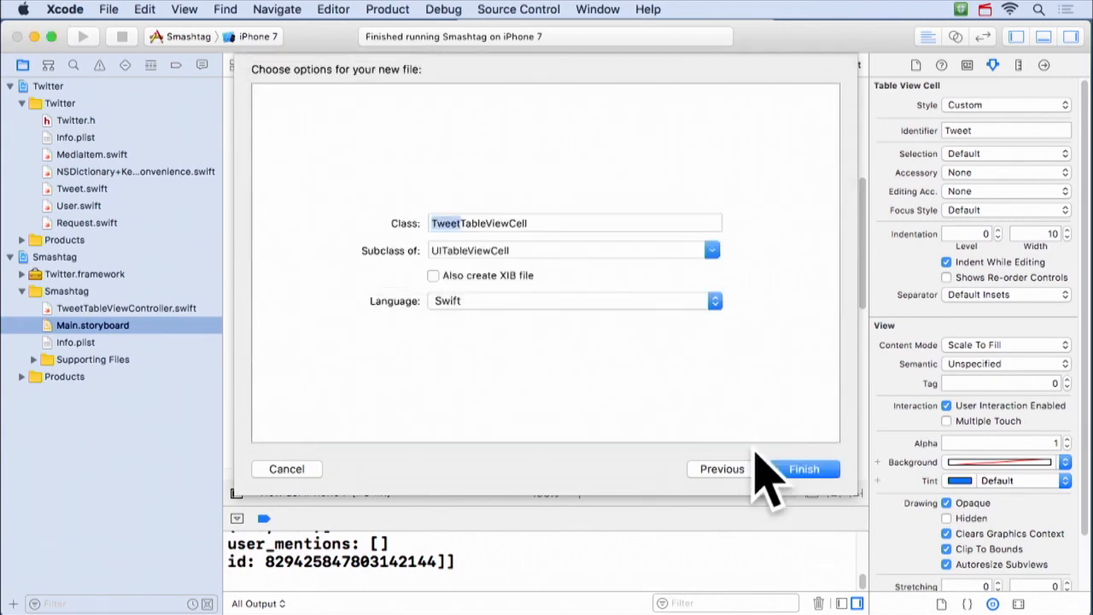
{"action": "left_click", "coordinate": [804, 468]}
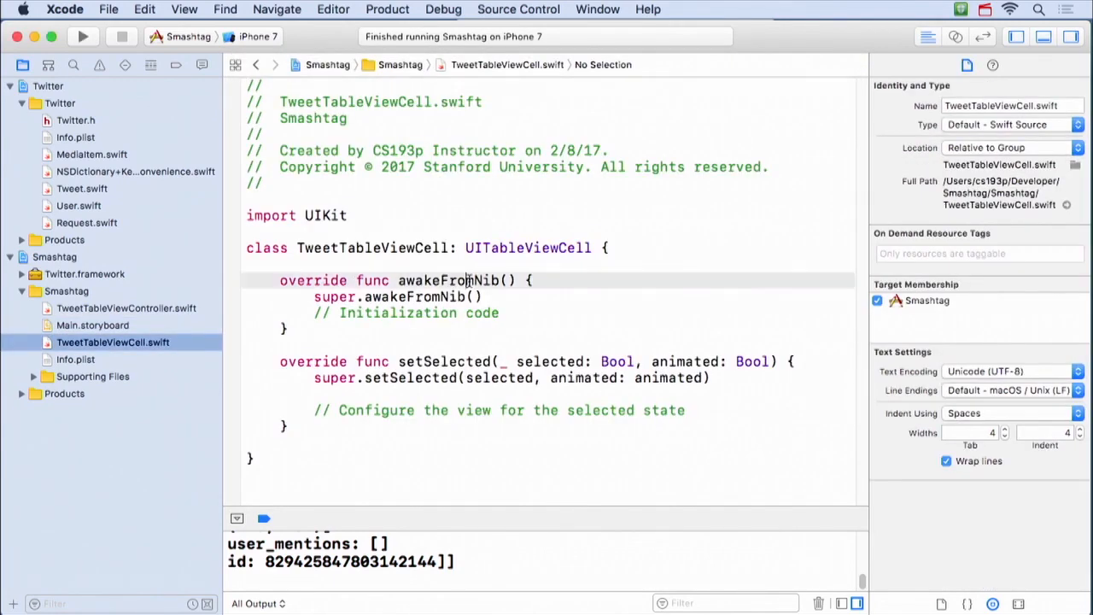
Step: Delete the template awakeFromNib and setSelected methods, leaving TweetTableViewCell empty, and return to the storyboard
{"action": "left_click", "coordinate": [467, 280]}
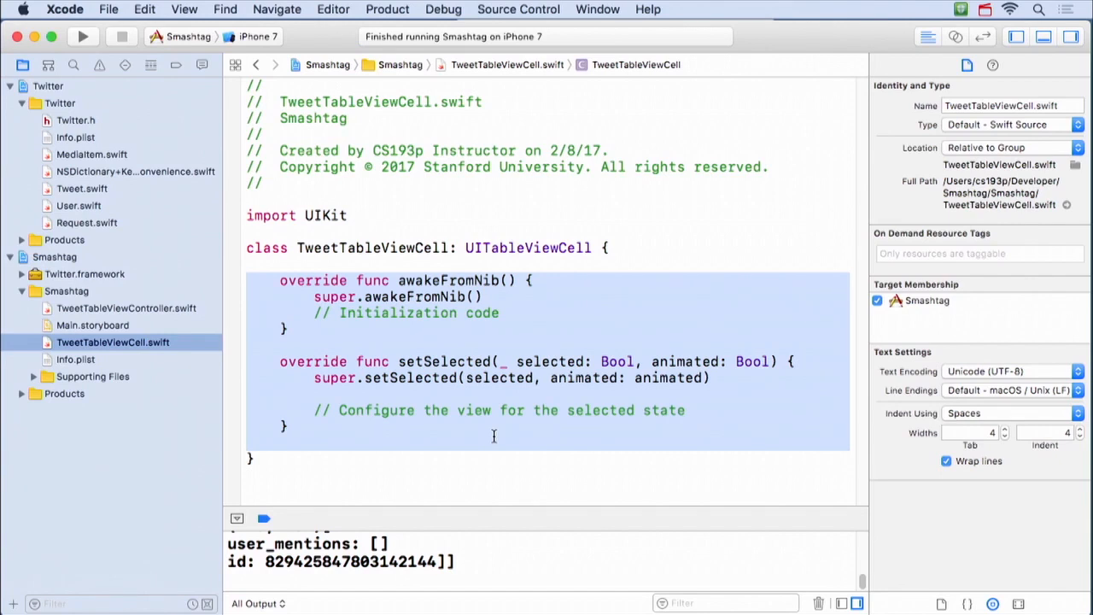
{"action": "key", "text": "Delete"}
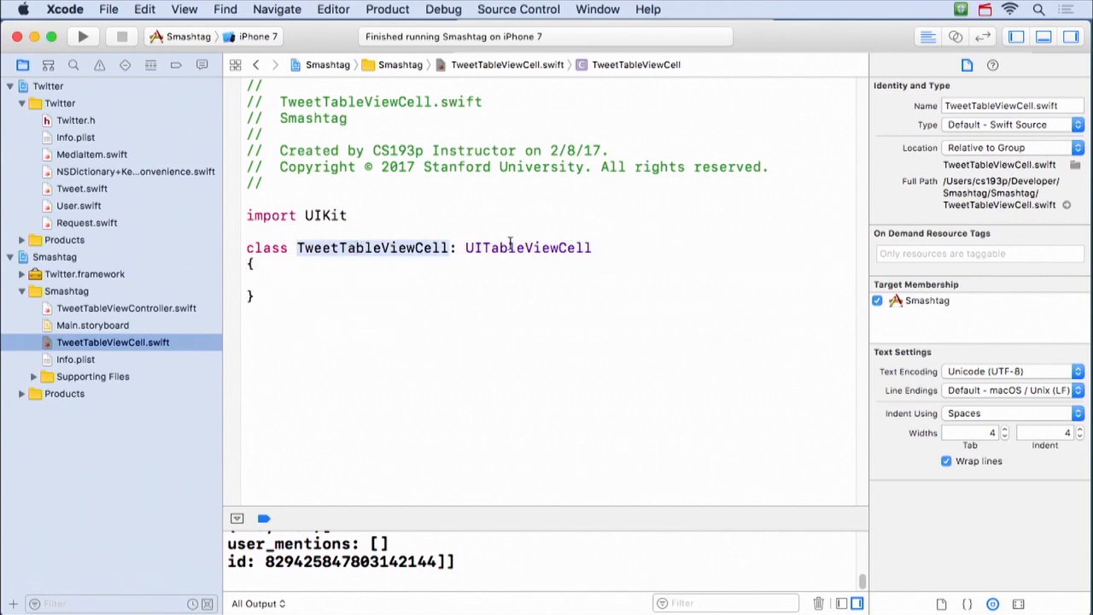
{"action": "left_click", "coordinate": [92, 326]}
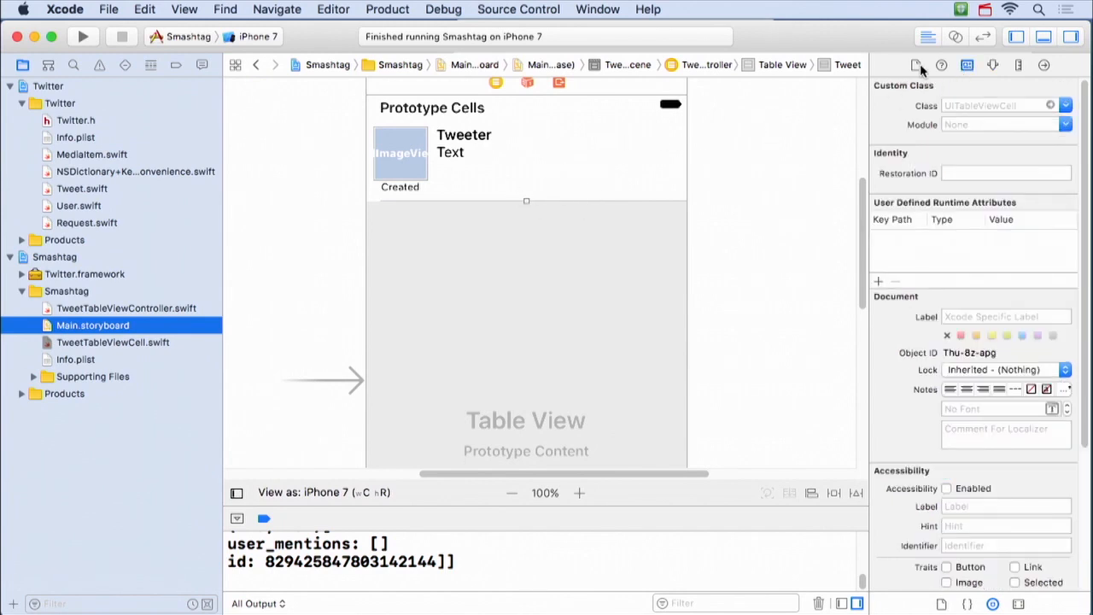
{"action": "mouse_move", "coordinate": [1016, 149]}
{"action": "type", "text": "TweetTableViewCell"}
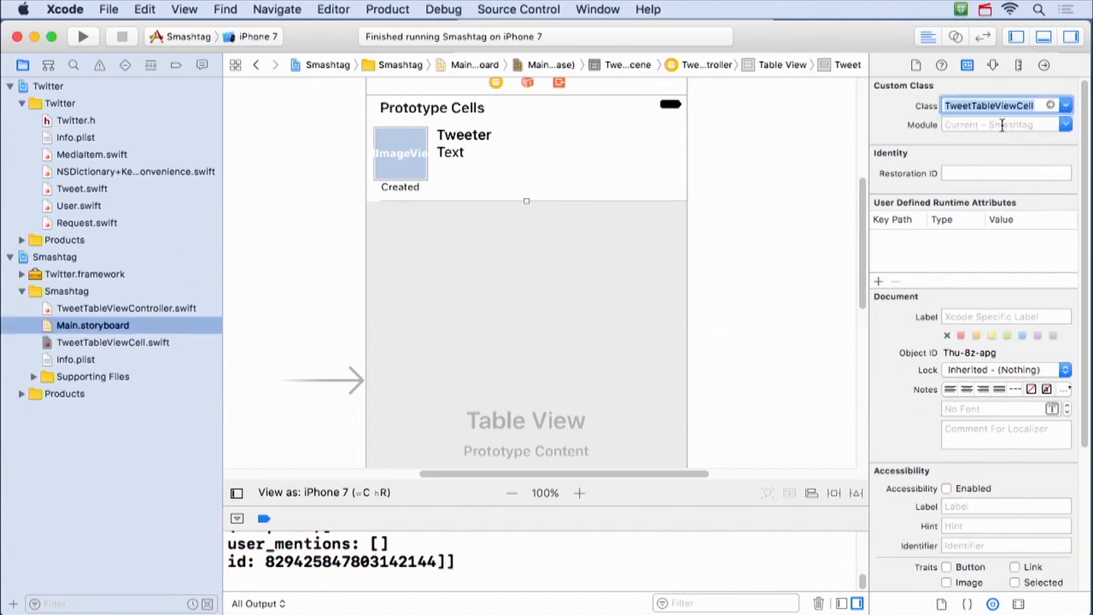
{"action": "mouse_move", "coordinate": [888, 149]}
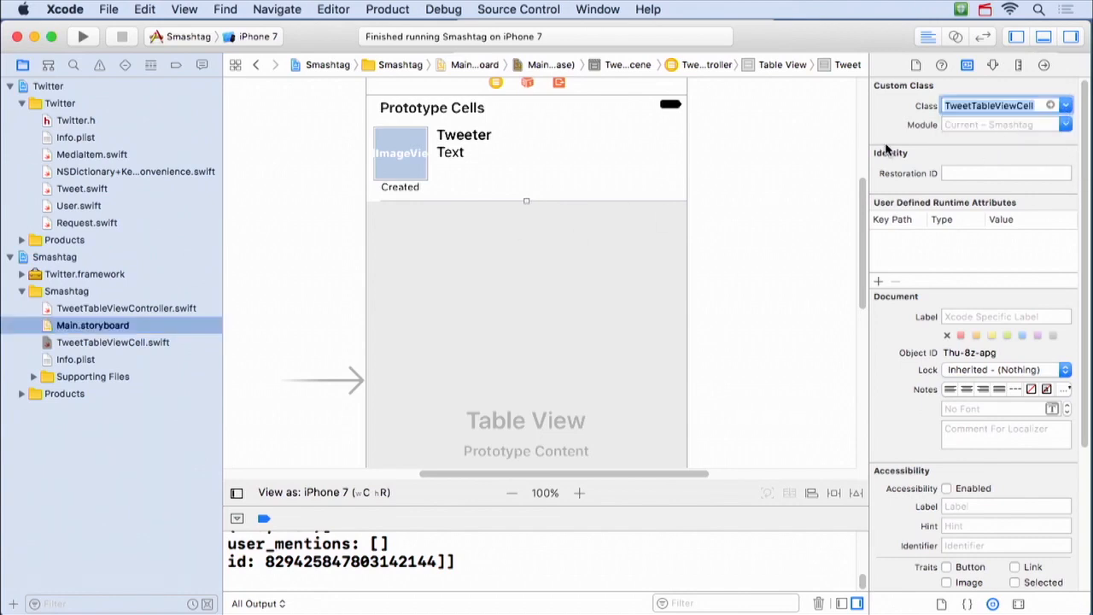
{"action": "mouse_move", "coordinate": [146, 341]}
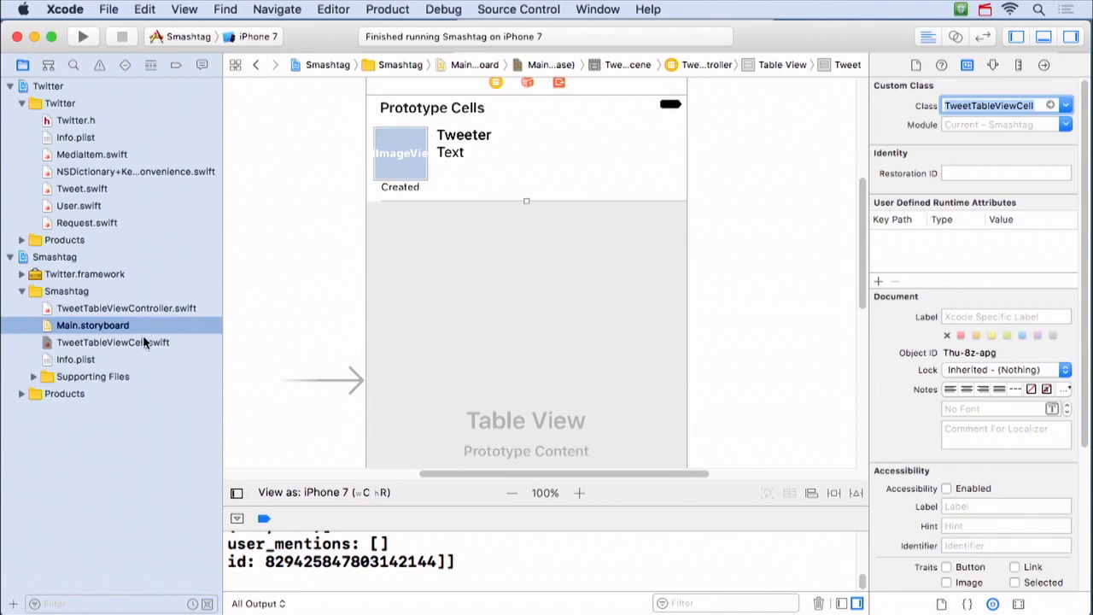
{"action": "mouse_move", "coordinate": [588, 526]}
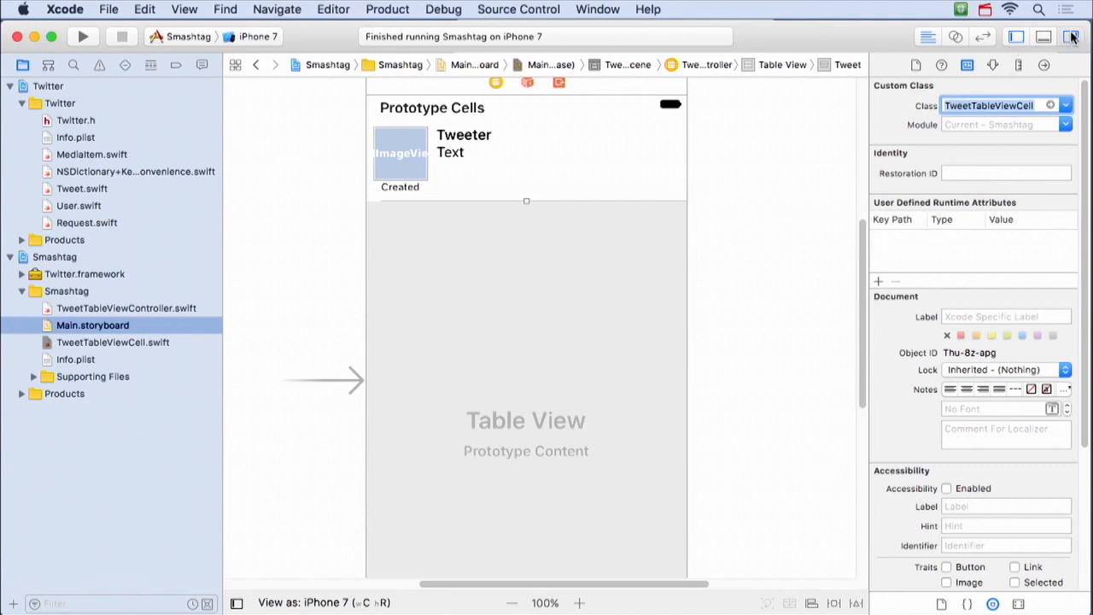
Step: Show TweetTableViewCell.swift in the assistant editor beside the storyboard's Tweet cell
{"action": "left_click", "coordinate": [1071, 37]}
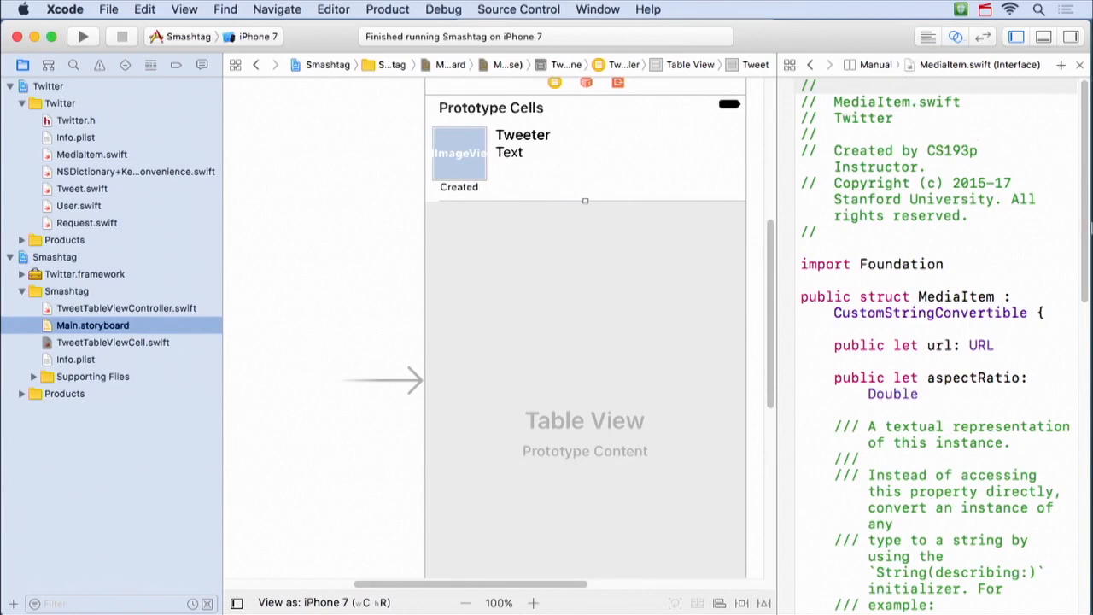
{"action": "mouse_move", "coordinate": [114, 333]}
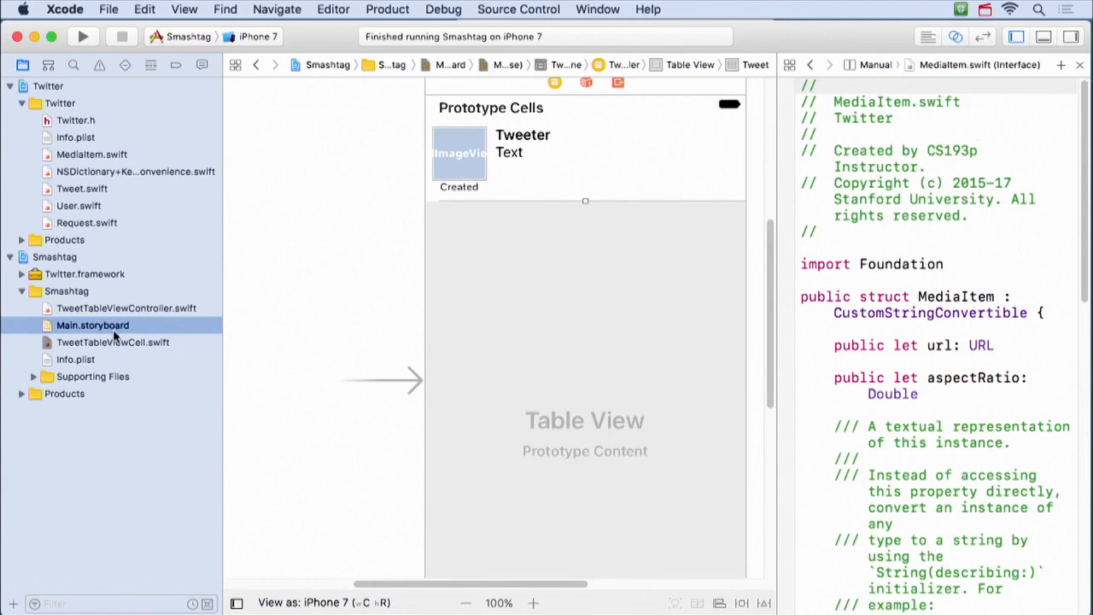
{"action": "mouse_move", "coordinate": [107, 326]}
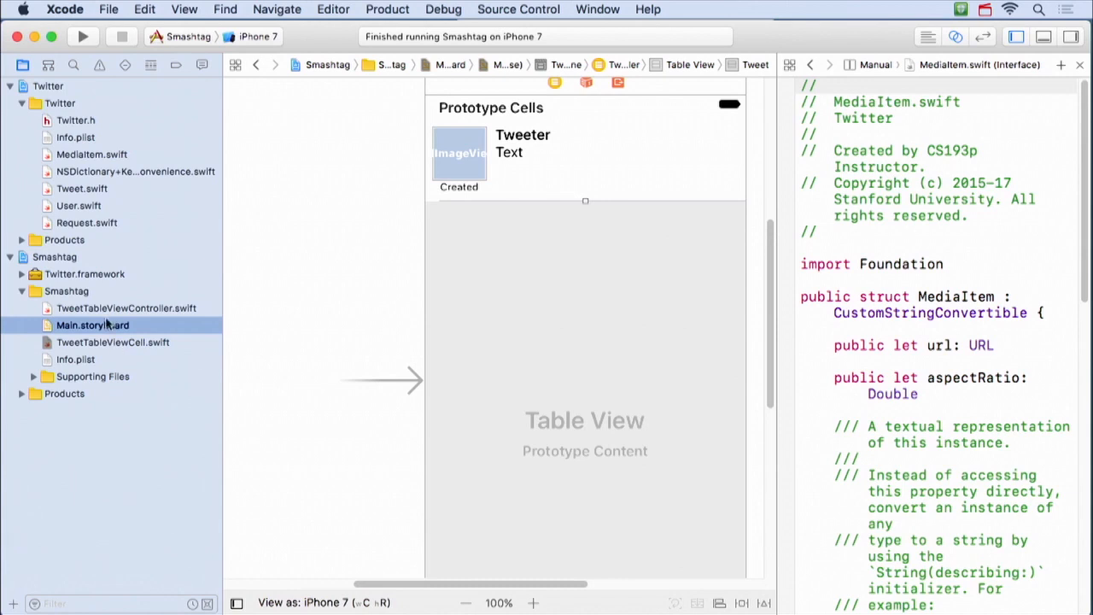
{"action": "left_click", "coordinate": [112, 341]}
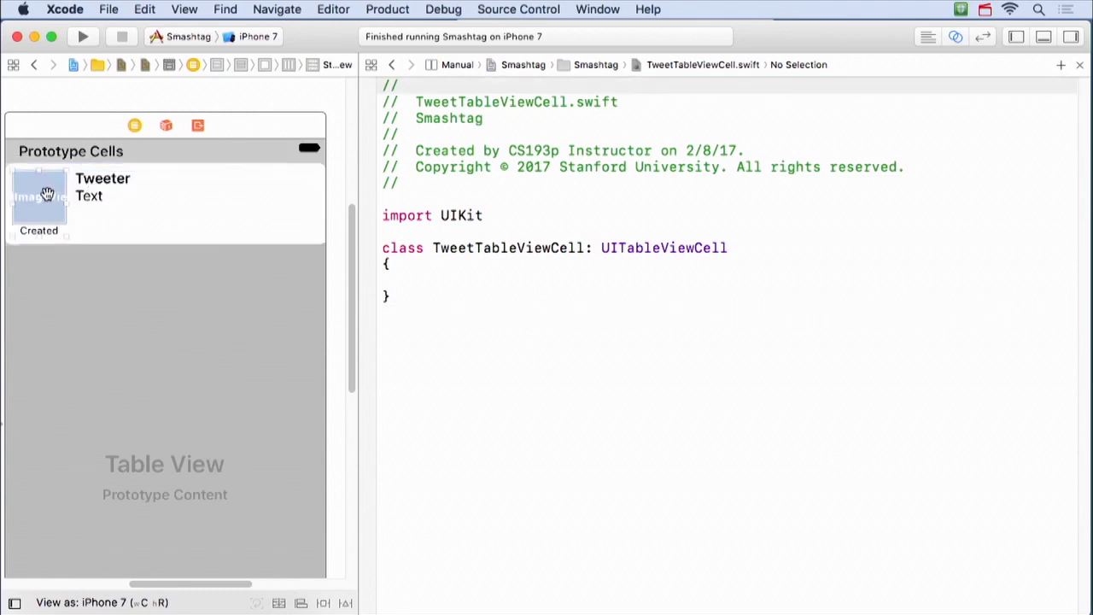
Step: Wire outlets tweetProfileImageView and tweetCreatedLabel from the cell's image view and Created label
{"action": "left_click_drag", "start_coordinate": [41, 196], "coordinate": [384, 272]}
{"action": "type", "text": "tweet"}
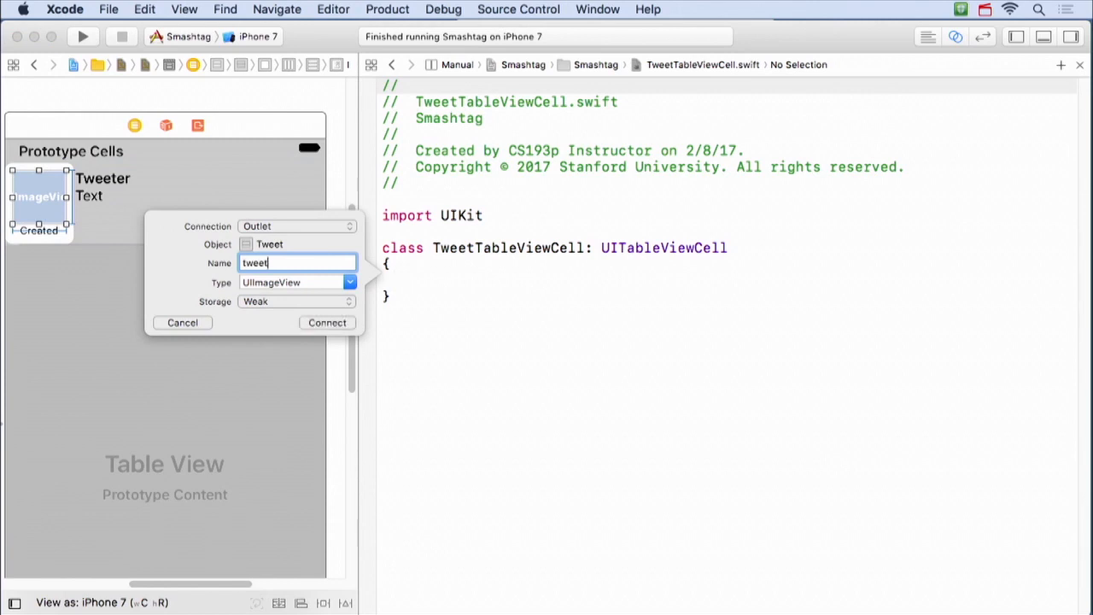
{"action": "type", "text": "P"}
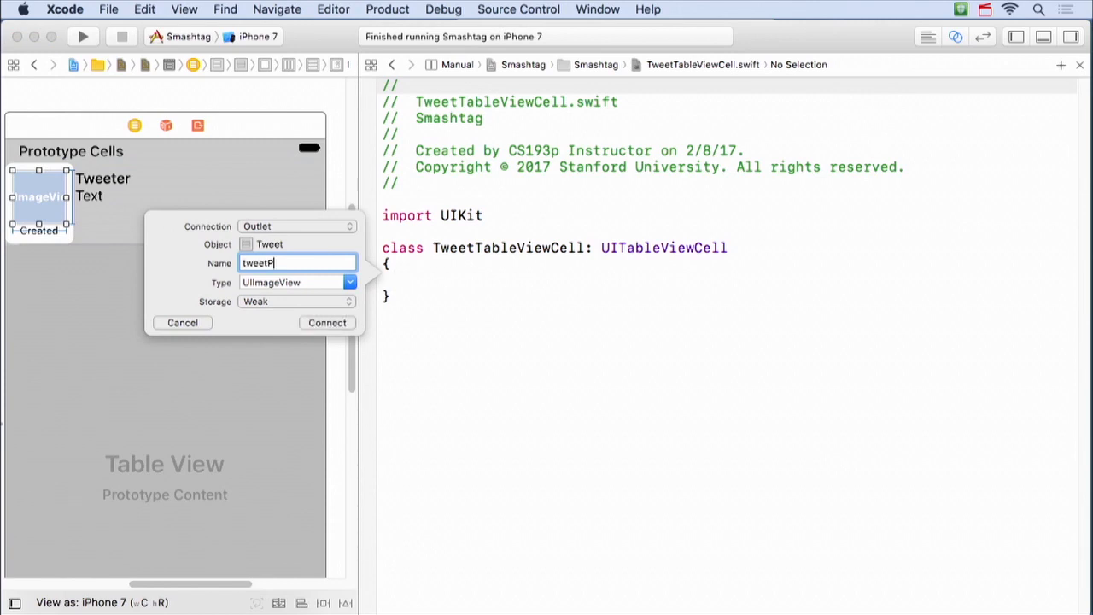
{"action": "type", "text": "rovi"}
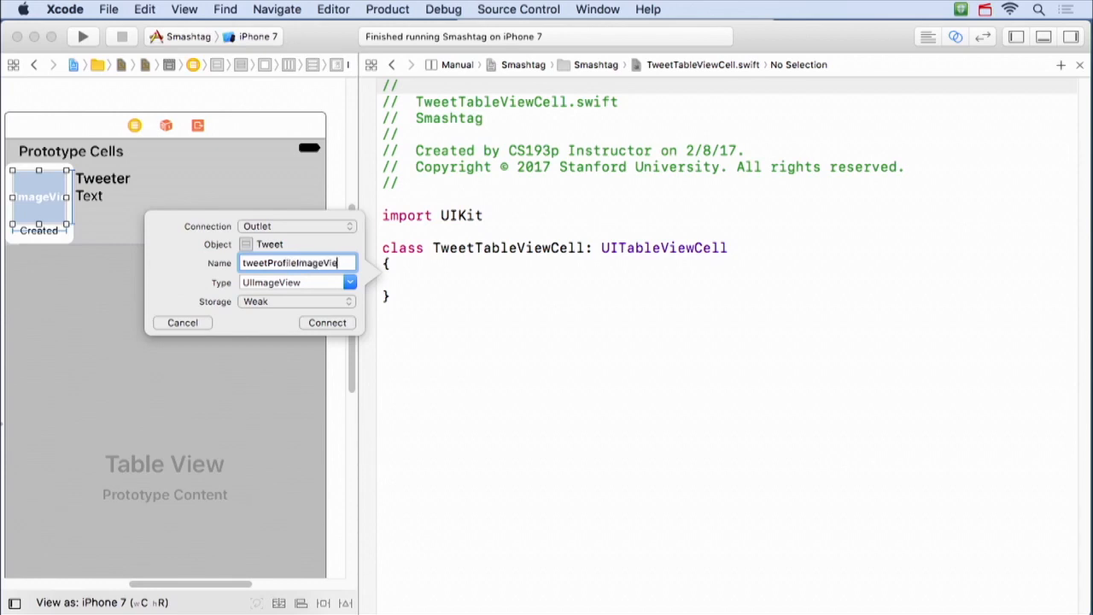
{"action": "left_click", "coordinate": [327, 322]}
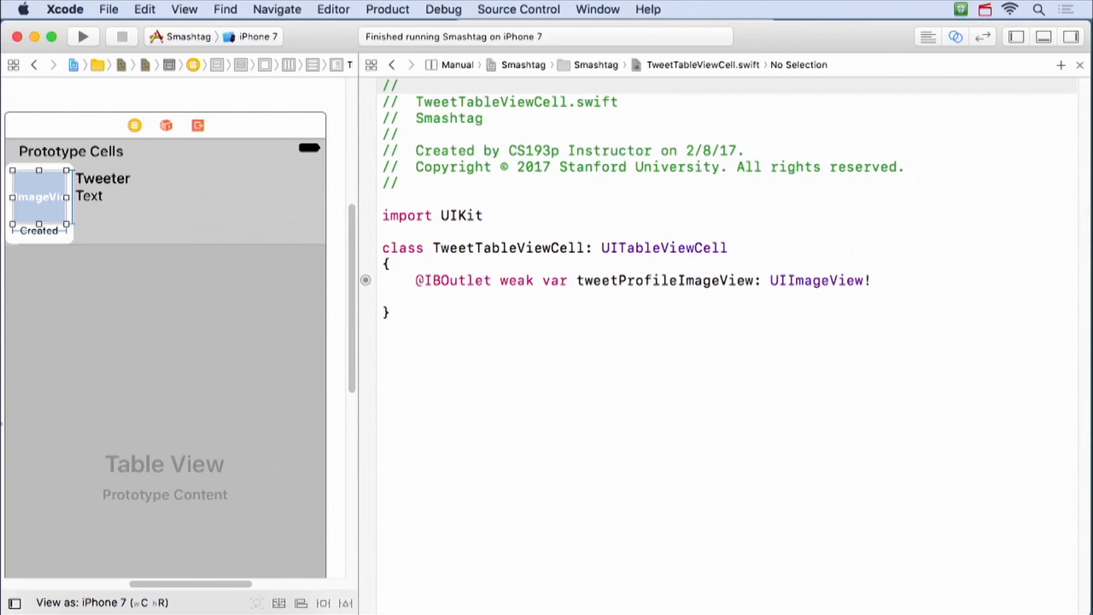
{"action": "mouse_move", "coordinate": [102, 183]}
{"action": "type", "text": "tweet"}
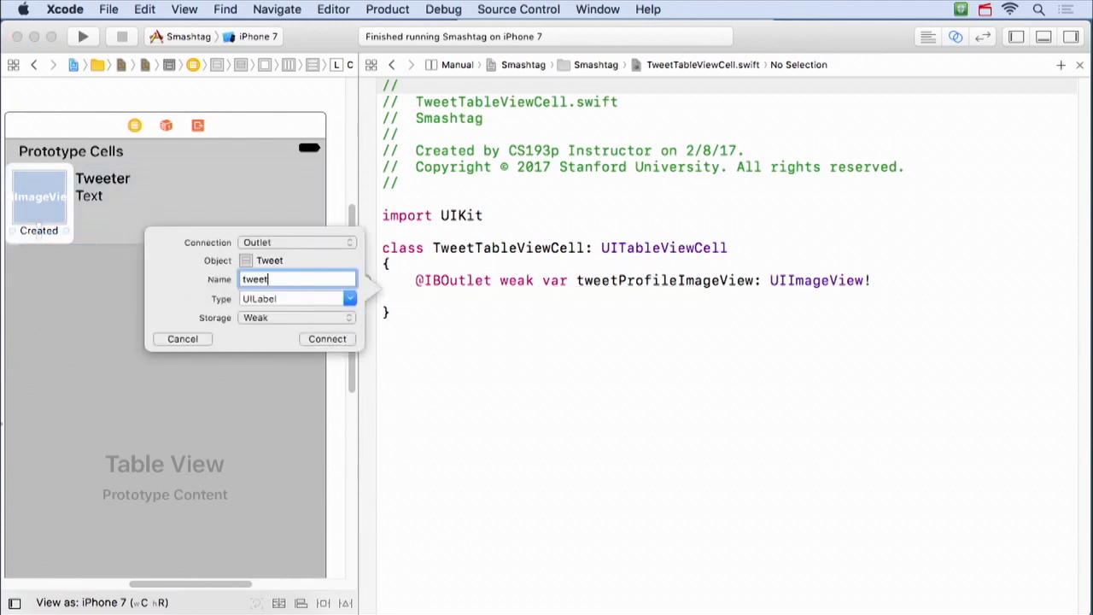
{"action": "type", "text": "Created"}
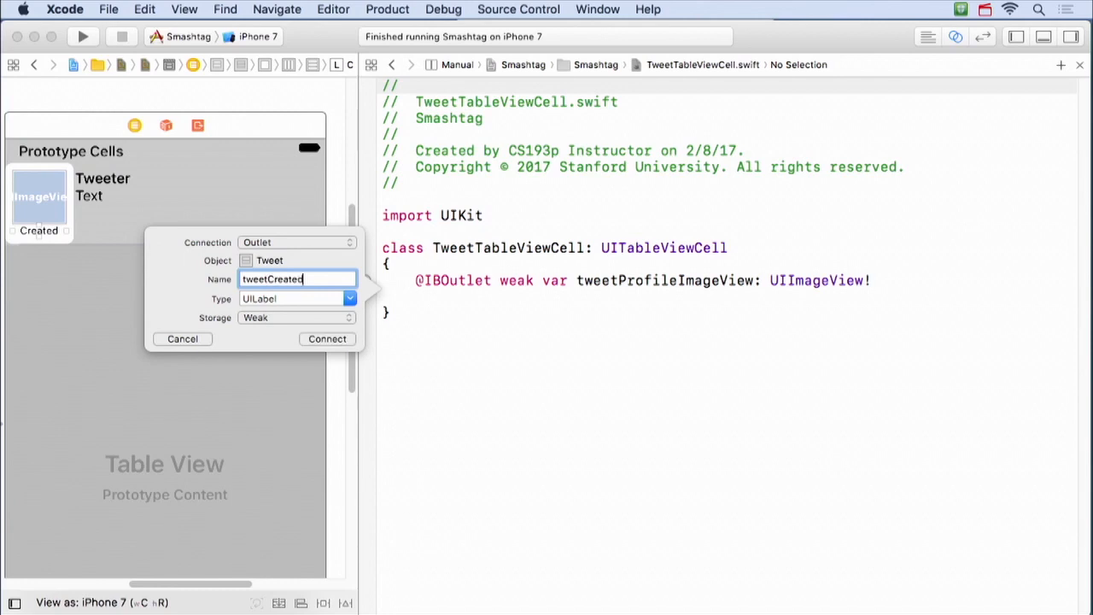
{"action": "type", "text": "La"}
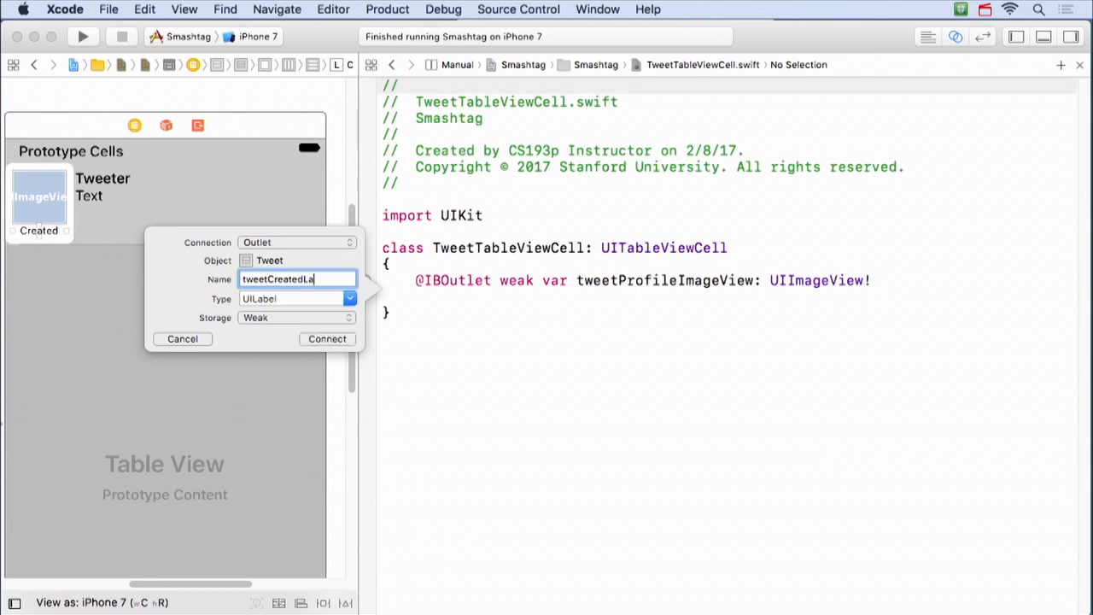
{"action": "left_click", "coordinate": [327, 338]}
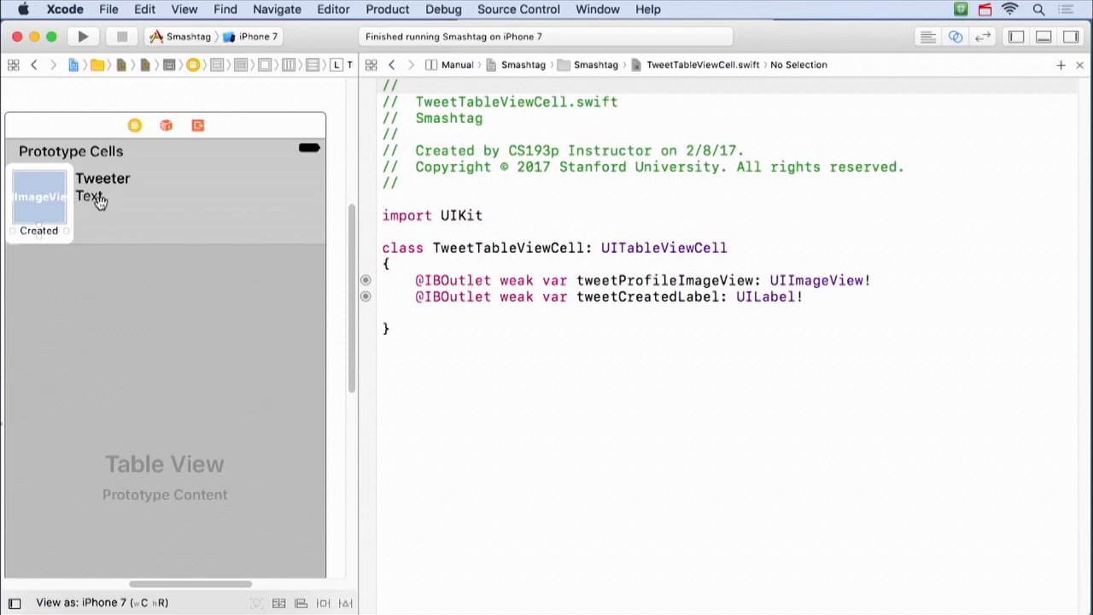
Step: Wire outlets tweetUserLabel and tweetTextLabel from the Tweeter and Text labels
{"action": "left_click", "coordinate": [102, 177]}
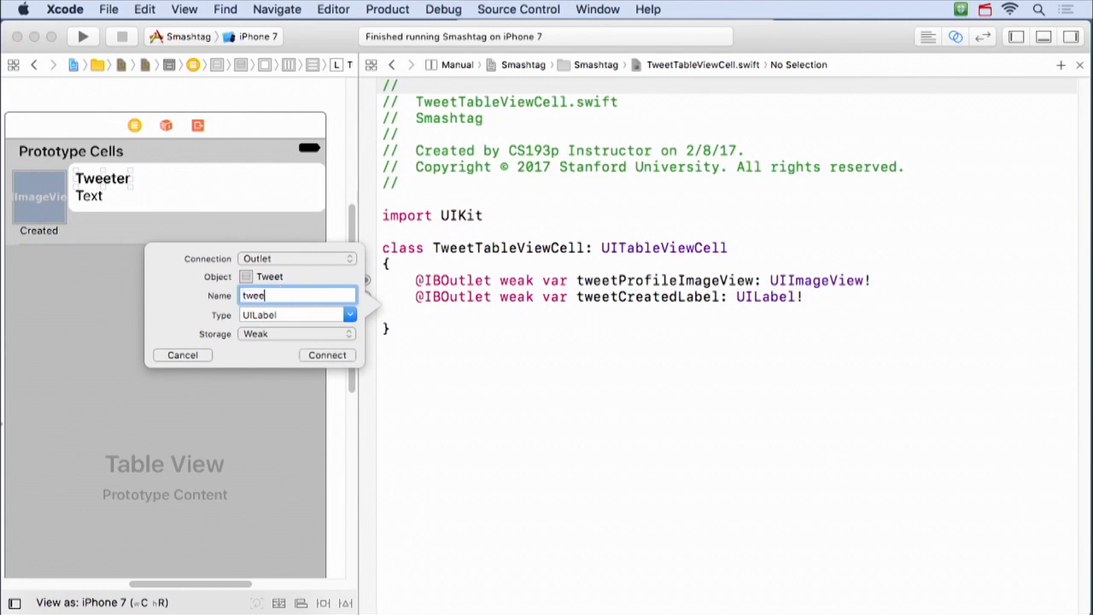
{"action": "type", "text": "tweetUserLabe3"}
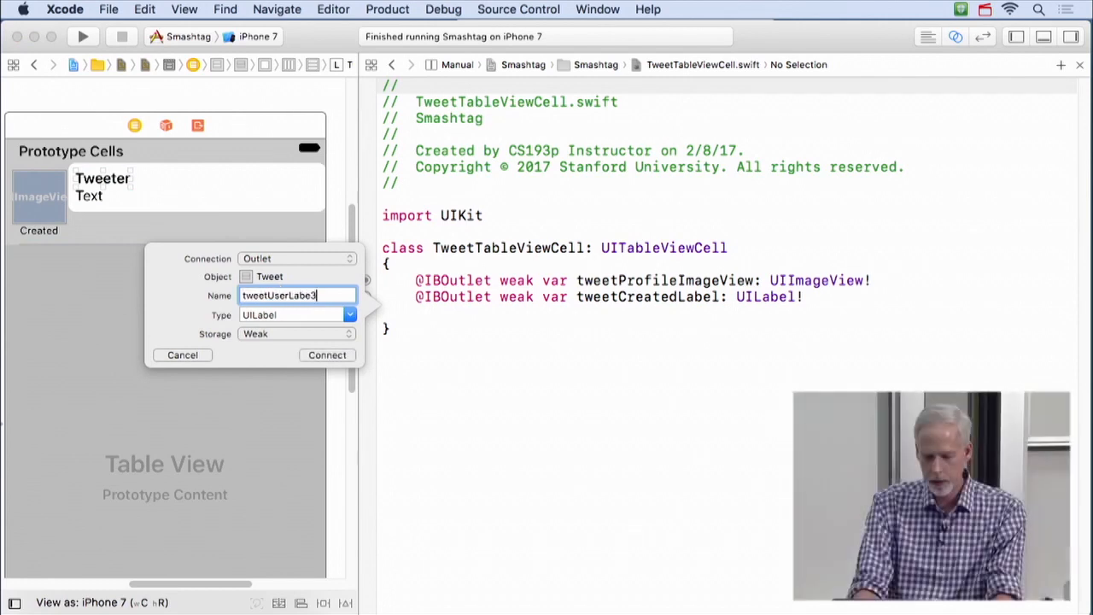
{"action": "left_click", "coordinate": [327, 354]}
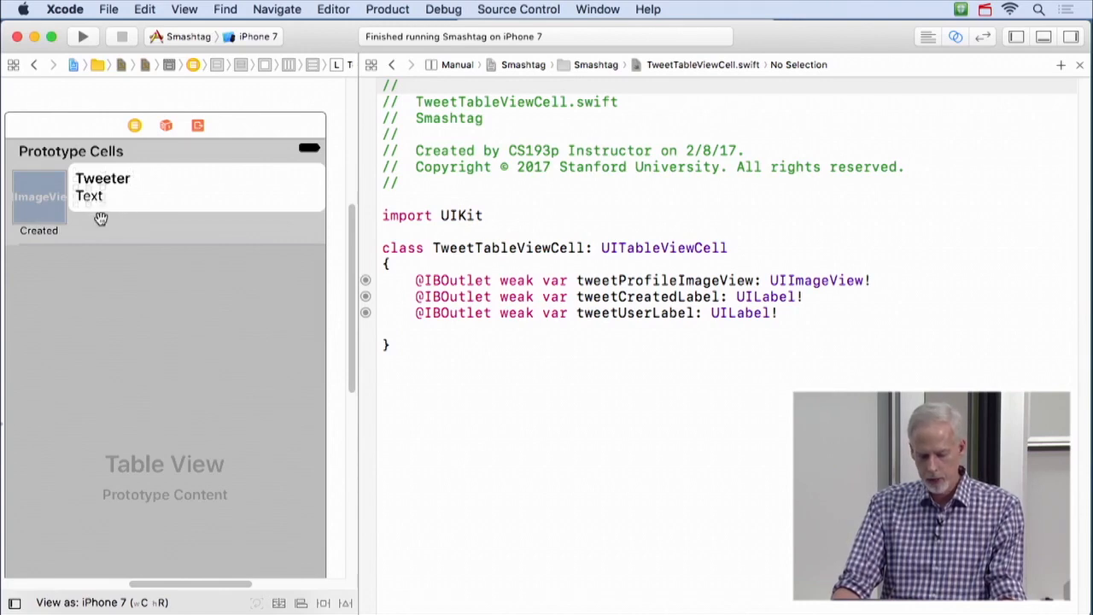
{"action": "left_click_drag", "start_coordinate": [90, 196], "coordinate": [384, 320]}
{"action": "type", "text": "tweetTextLabel"}
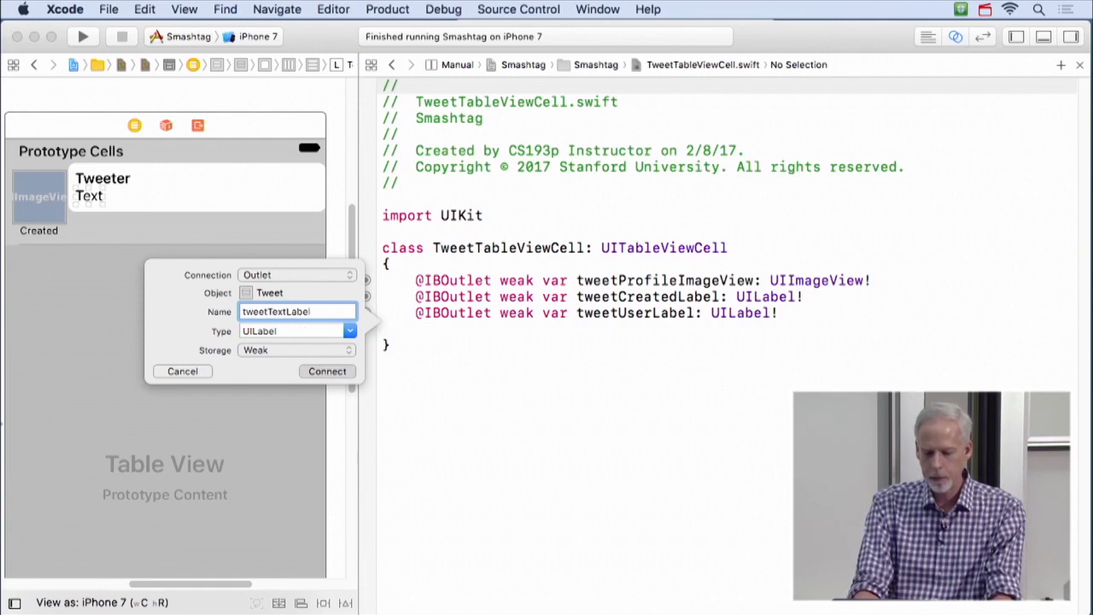
{"action": "left_click", "coordinate": [327, 371]}
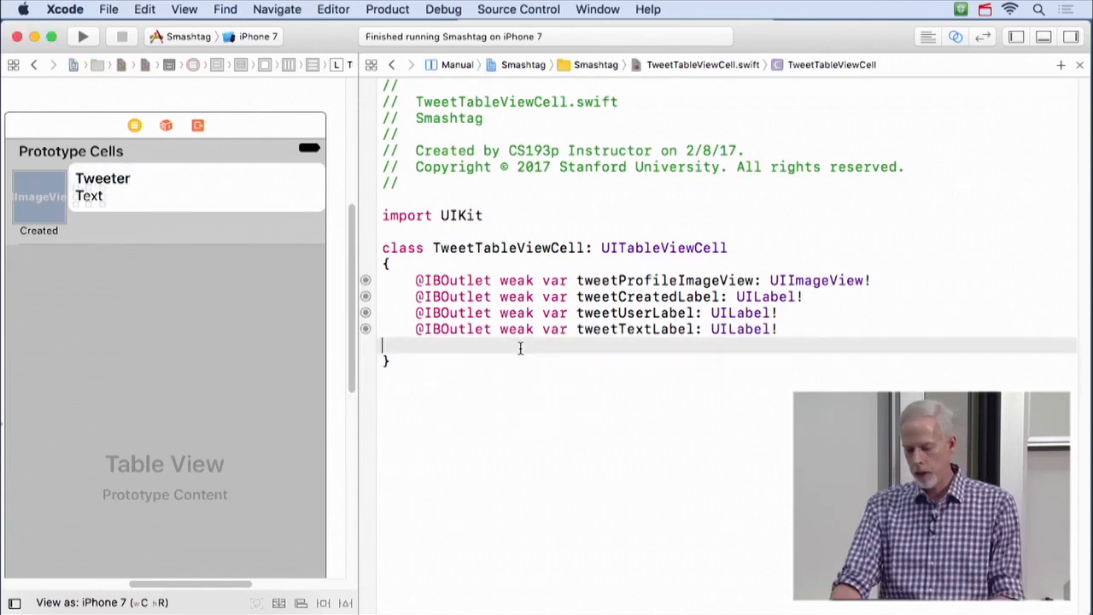
{"action": "key", "text": "Return"}
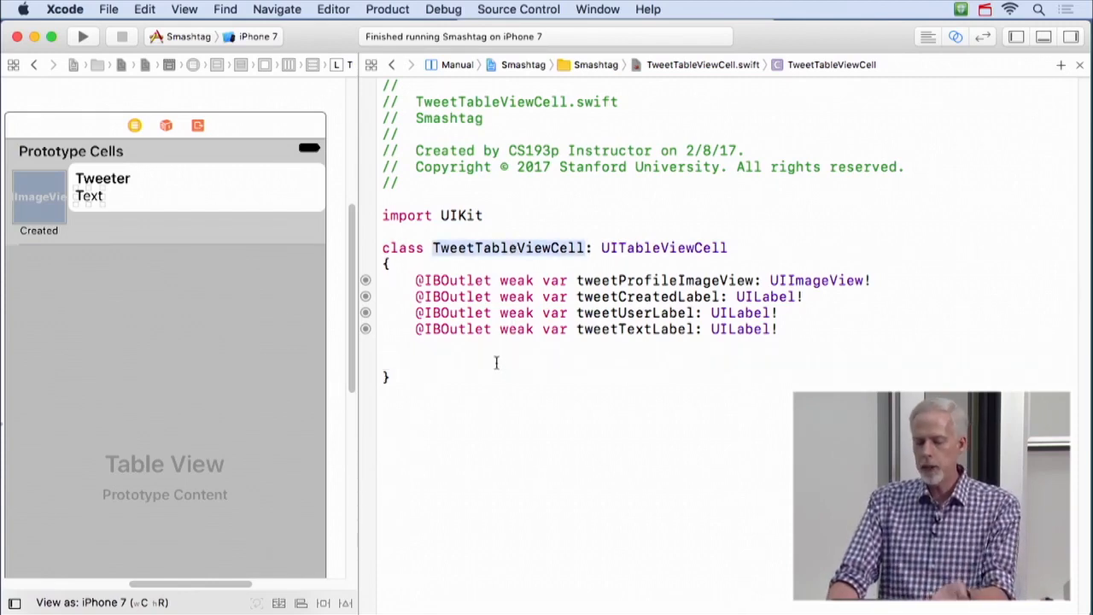
Step: Declare var tweet: Twitter.Tweet? below the outlets and add import Twitter under import UIKit
{"action": "left_click", "coordinate": [448, 358]}
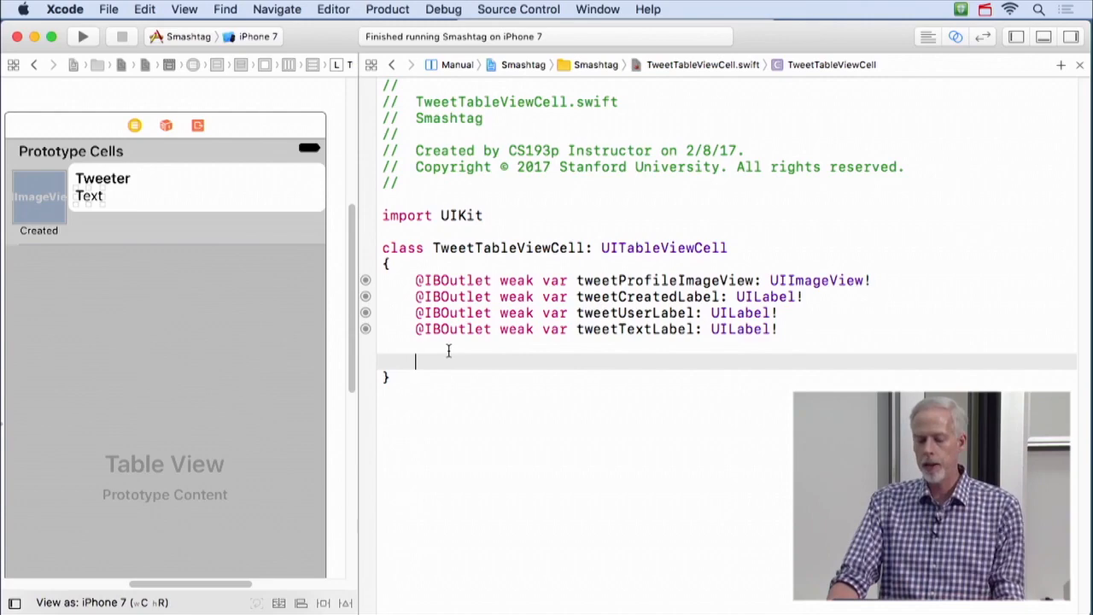
{"action": "type", "text": "var"}
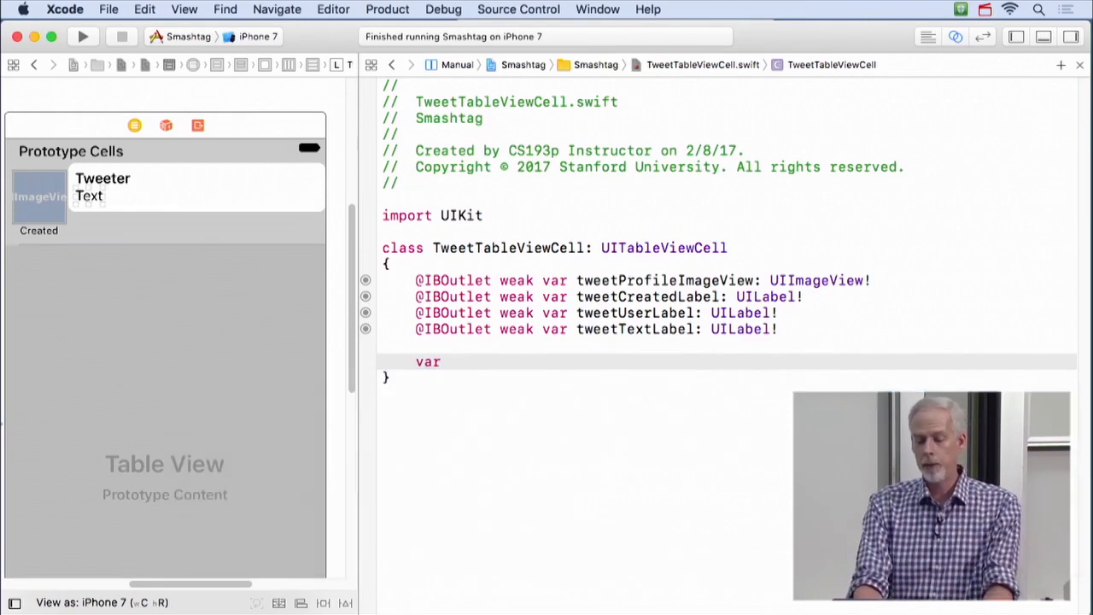
{"action": "type", "text": "tweet: T"}
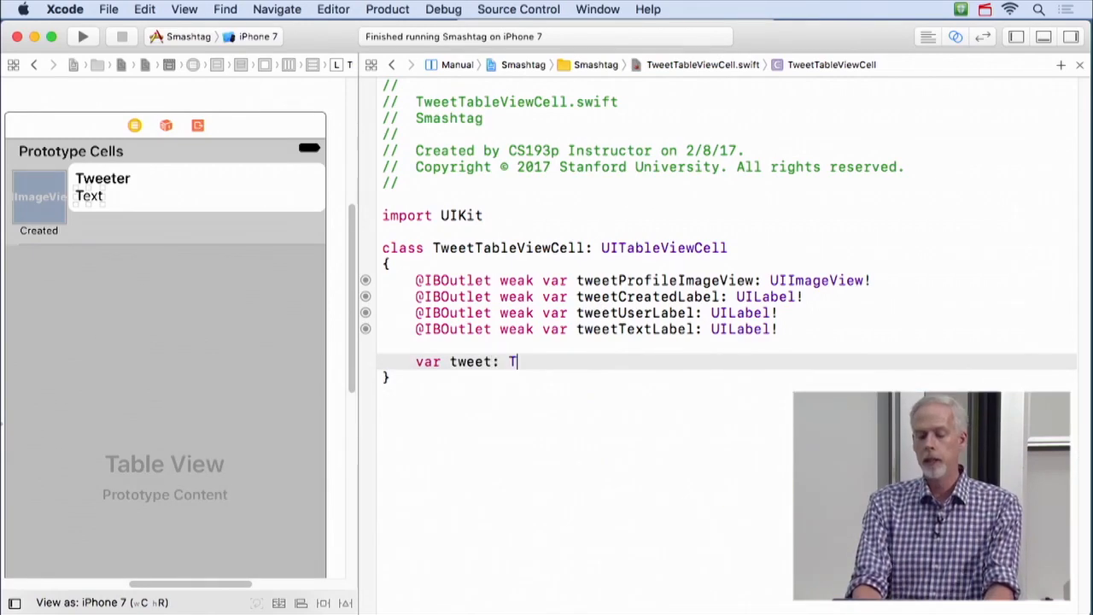
{"action": "type", "text": "witter.Tweet?"}
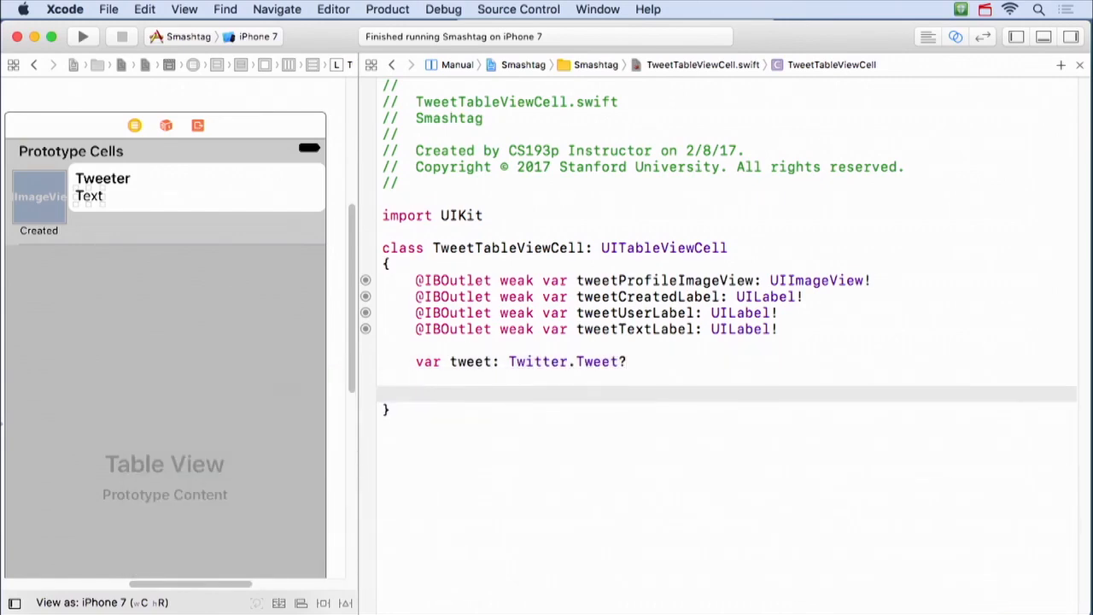
{"action": "left_click_drag", "start_coordinate": [415, 280], "coordinate": [778, 329]}
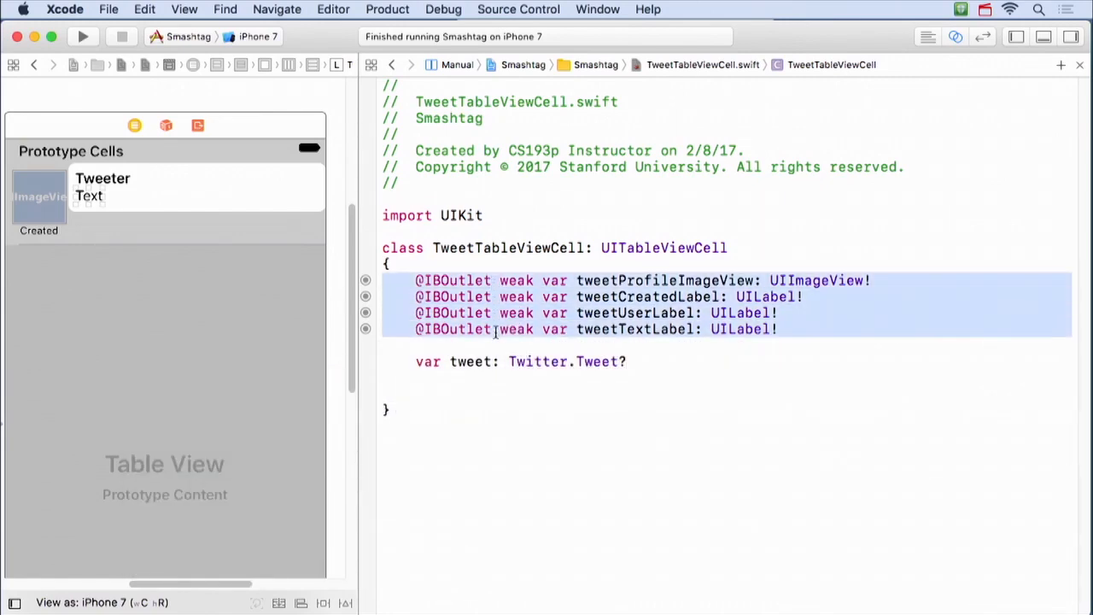
{"action": "left_click", "coordinate": [484, 215]}
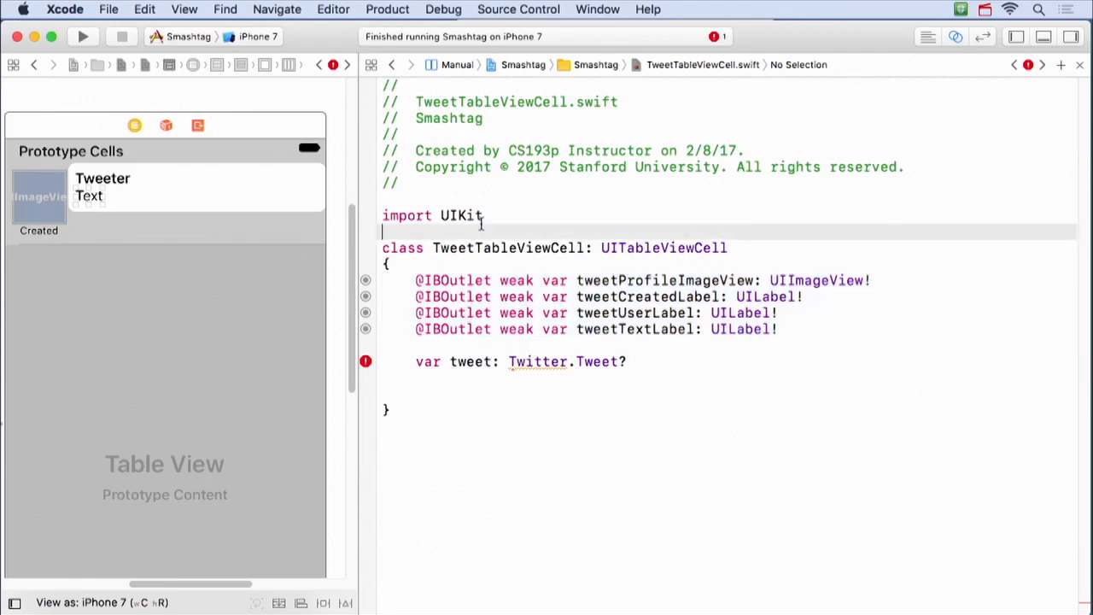
{"action": "type", "text": "import Ti"}
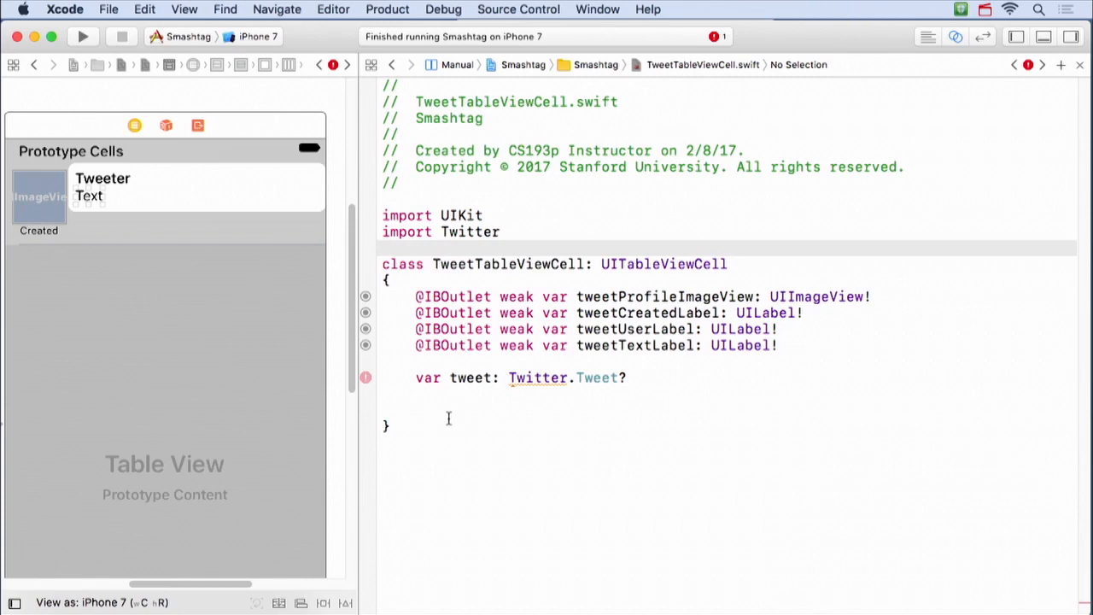
Step: Give the tweet property a didSet observer that calls updateUI()
{"action": "left_click", "coordinate": [628, 377]}
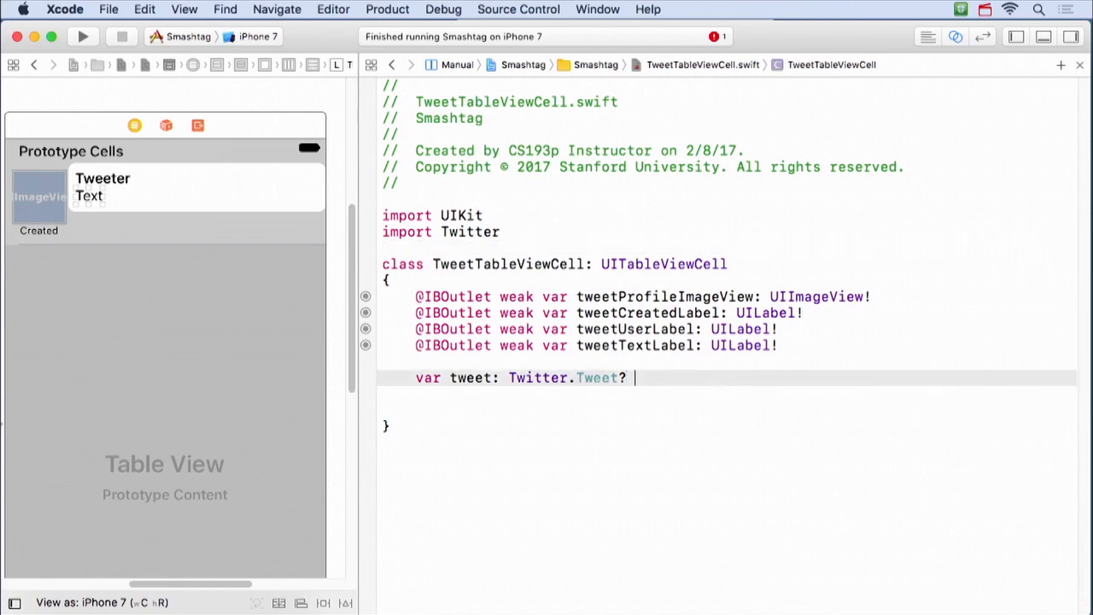
{"action": "type", "text": "{ didSet { updateUI("}
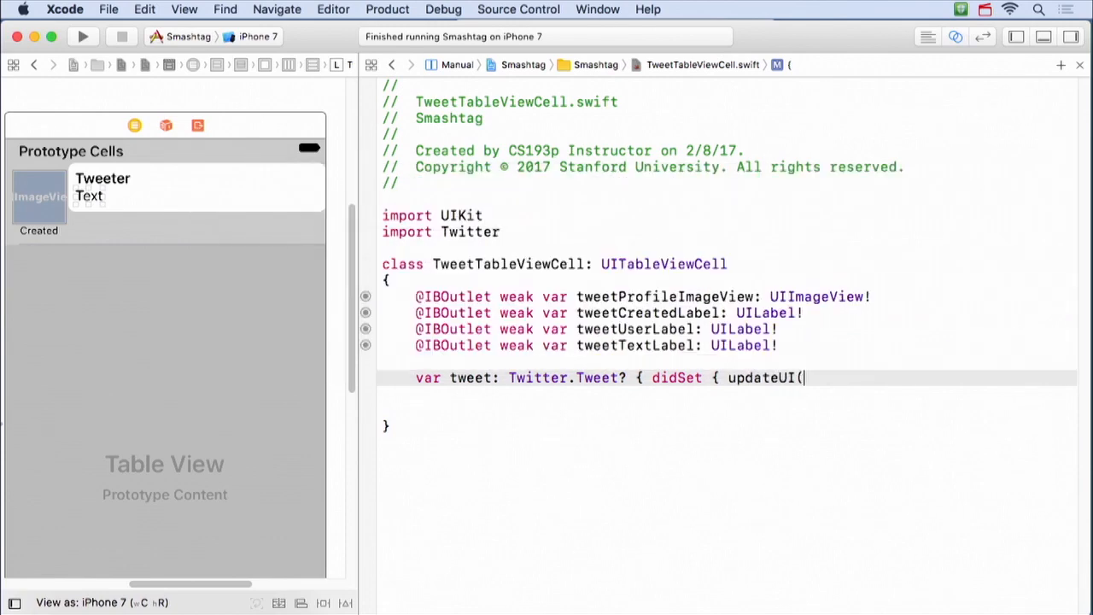
{"action": "type", "text": ") } }"}
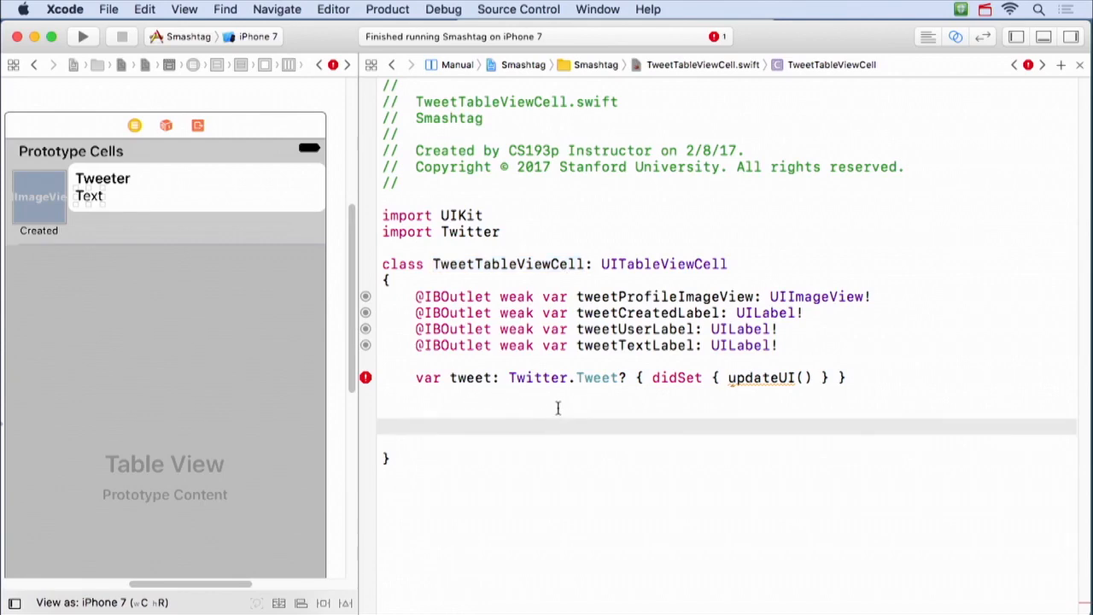
Step: Write private func updateUI() setting the text, user and profile image from the tweet
{"action": "type", "text": "privat"}
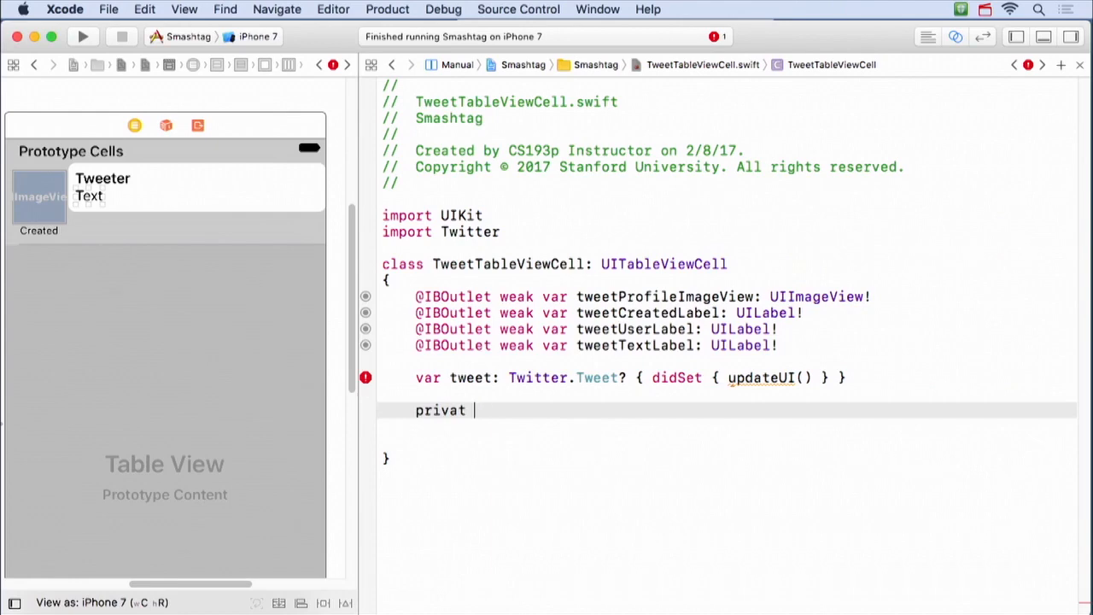
{"action": "type", "text": "e func updateUI() {"}
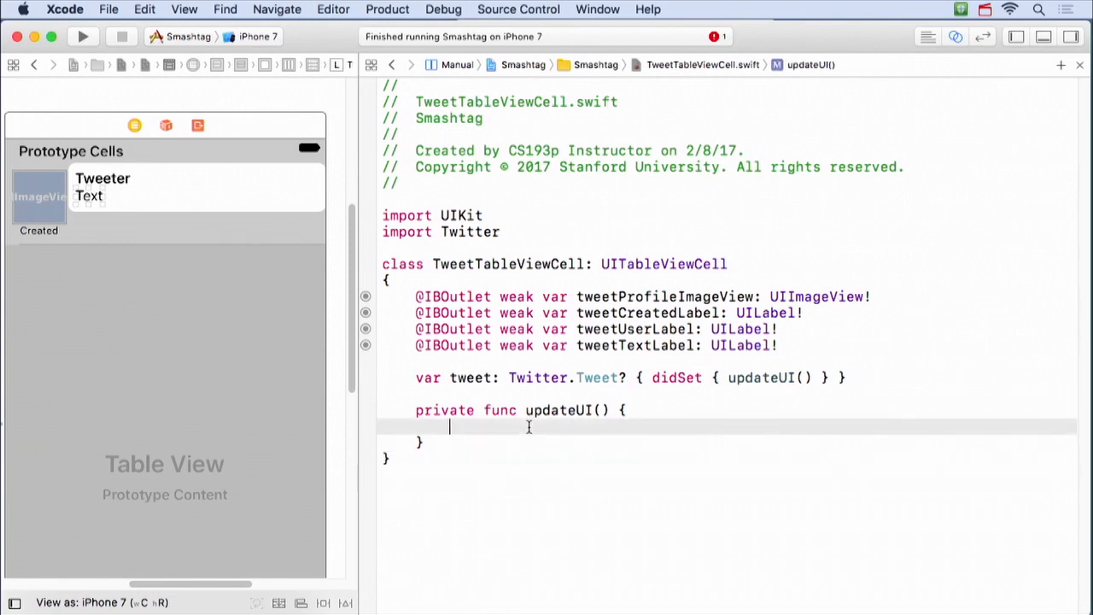
{"action": "type", "text": "tweetc"}
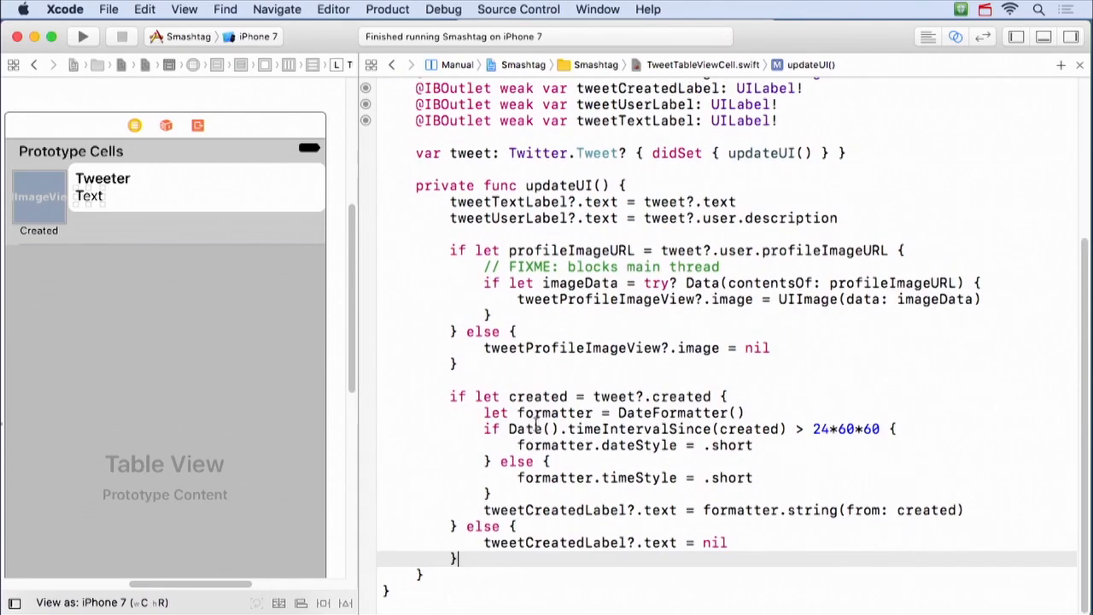
{"action": "scroll", "scroll_direction": "up", "scroll_amount": 3}
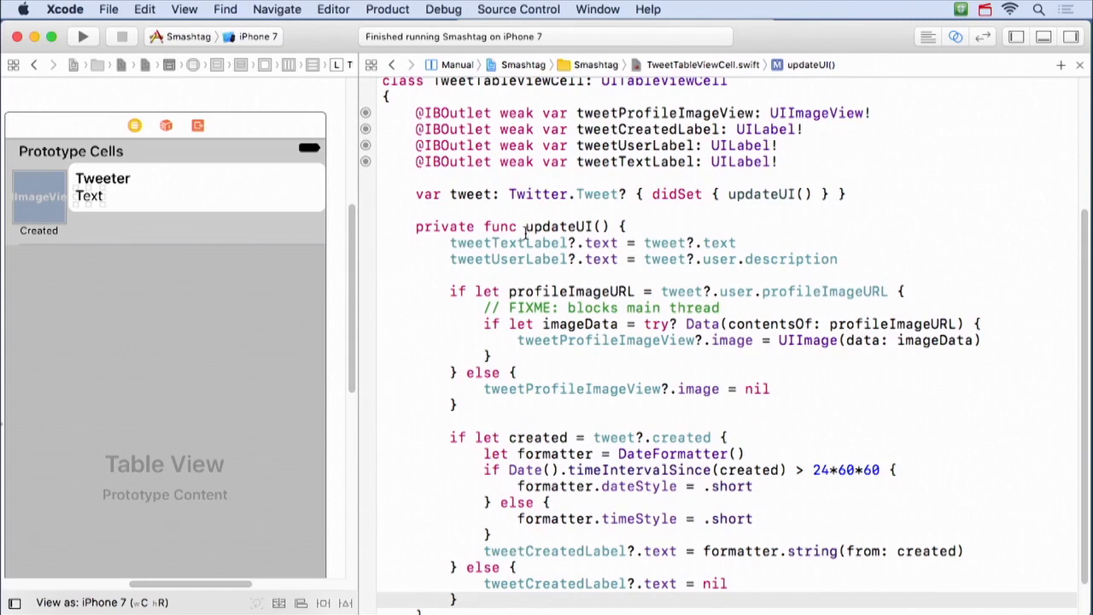
{"action": "left_click", "coordinate": [539, 292]}
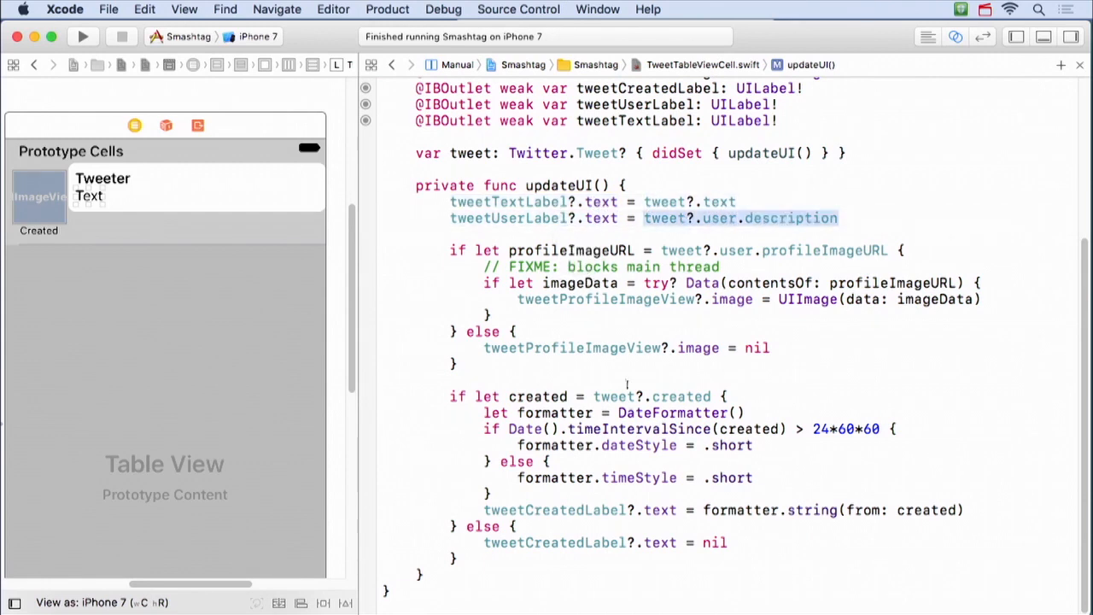
{"action": "left_click", "coordinate": [641, 282]}
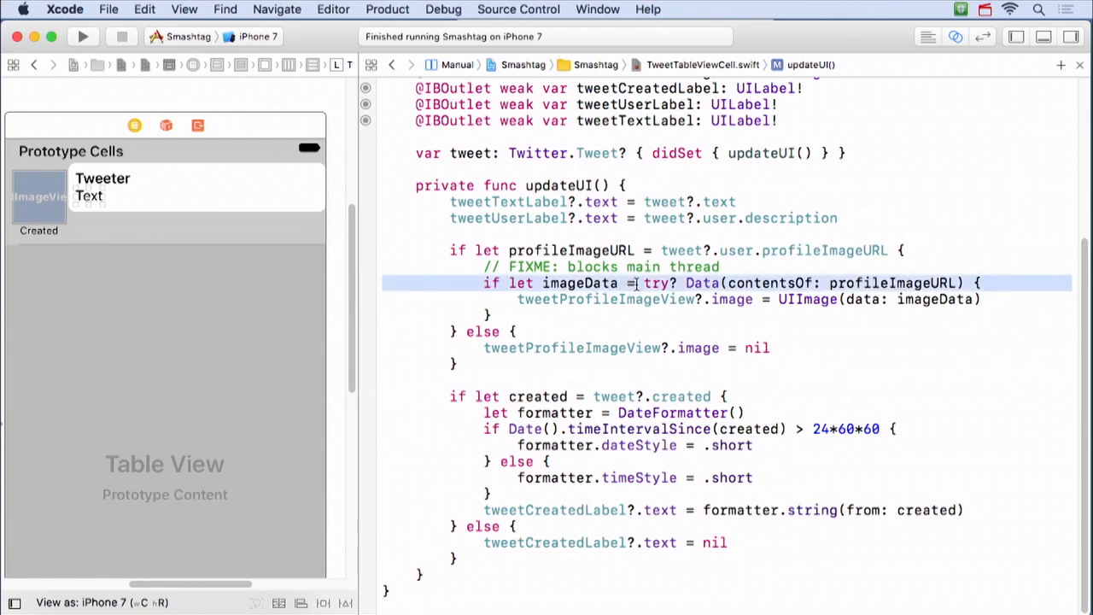
{"action": "mouse_move", "coordinate": [641, 290]}
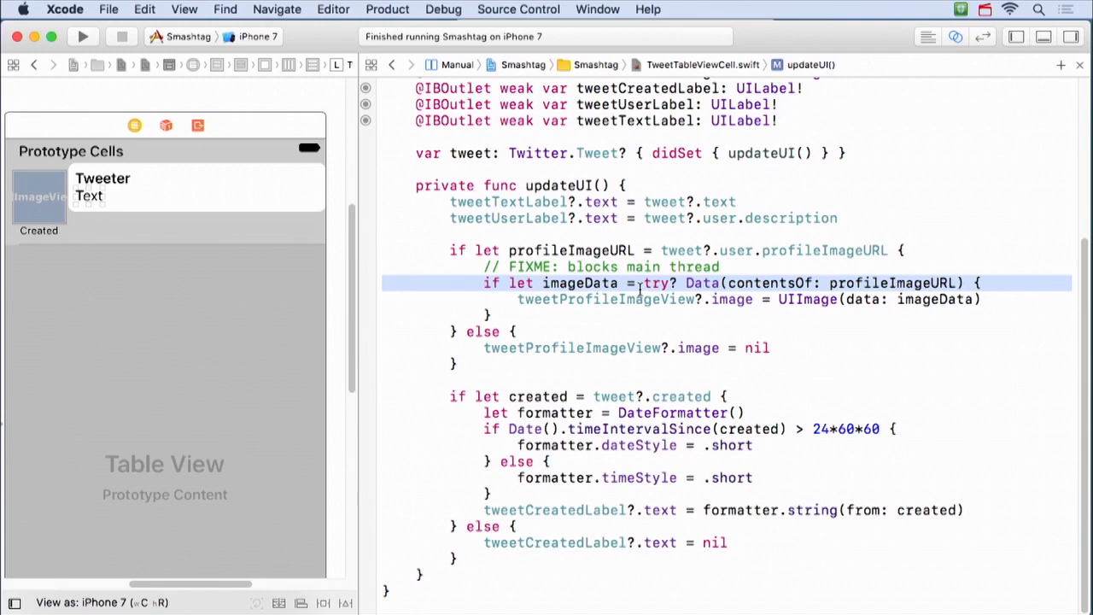
Step: Review the updateUI code including the formatted creation date label
{"action": "scroll", "scroll_direction": "up", "scroll_amount": 3}
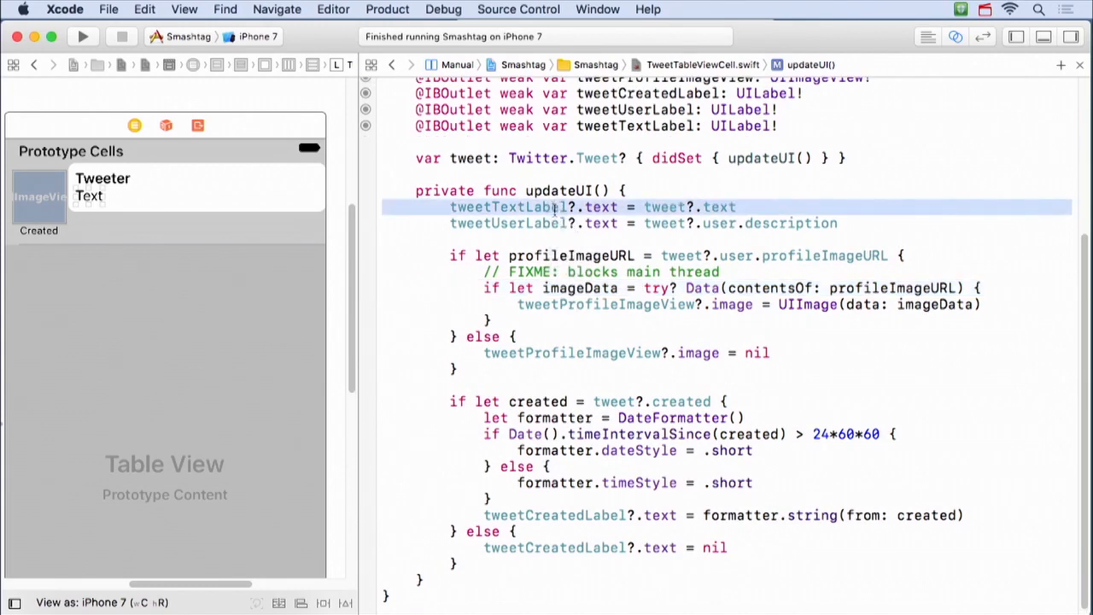
{"action": "scroll", "scroll_direction": "up", "scroll_amount": 3}
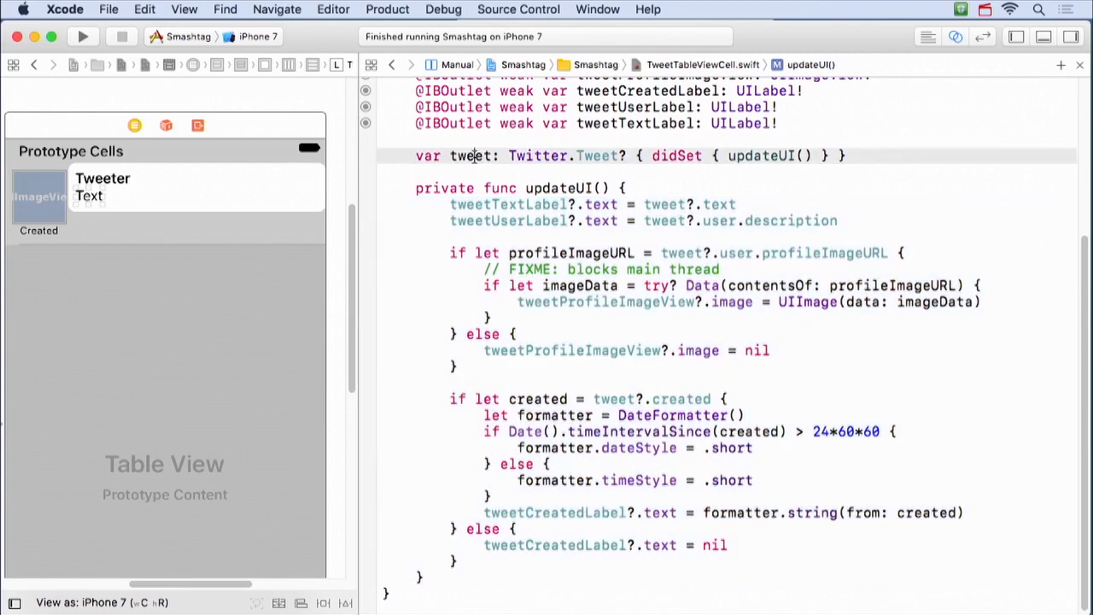
{"action": "scroll", "scroll_direction": "up", "scroll_amount": 3}
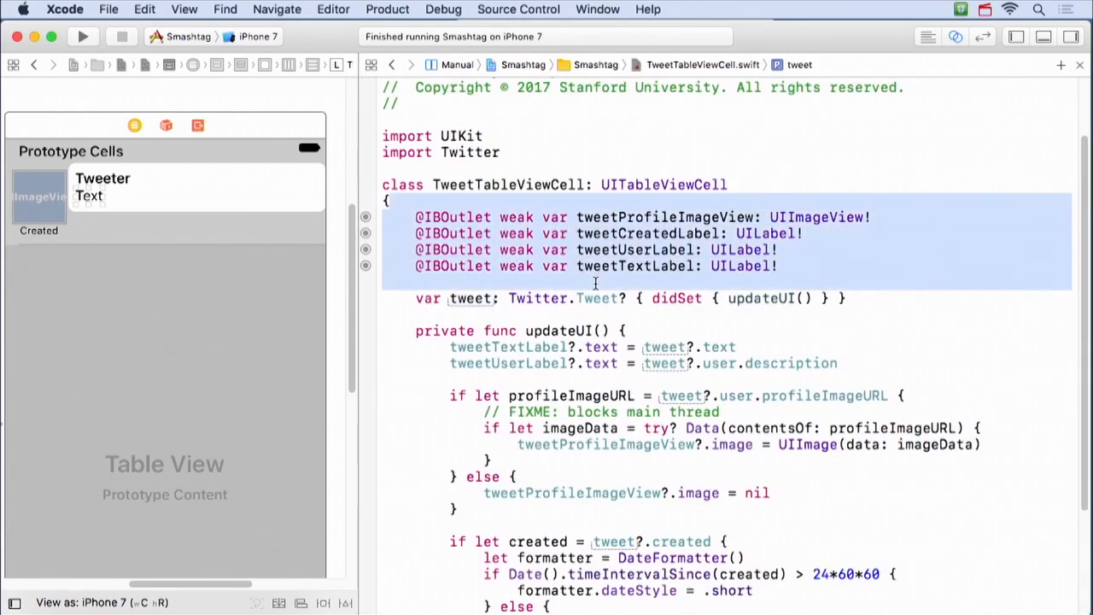
{"action": "scroll", "scroll_direction": "down", "scroll_amount": 3}
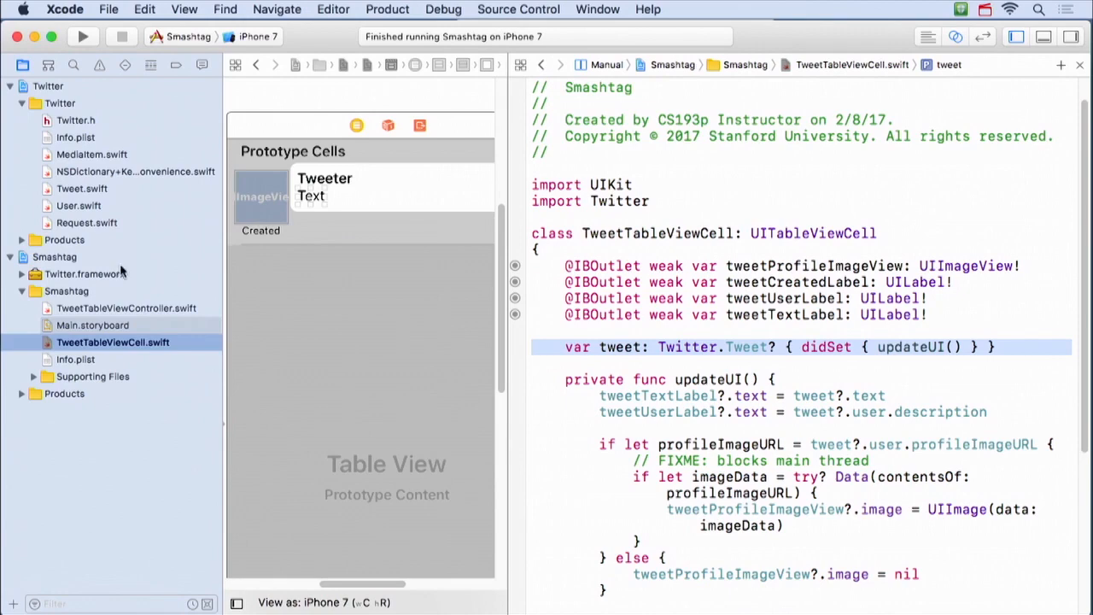
Step: In cellForRowAt, cast the dequeued cell to TweetTableViewCell and set its tweet
{"action": "left_click", "coordinate": [125, 307]}
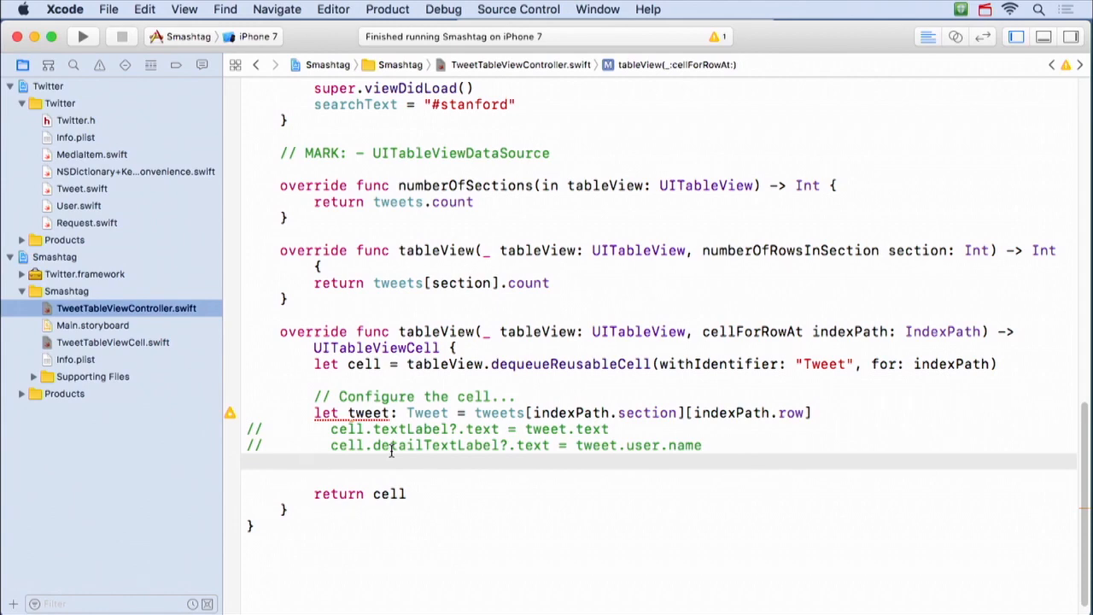
{"action": "left_click", "coordinate": [113, 342]}
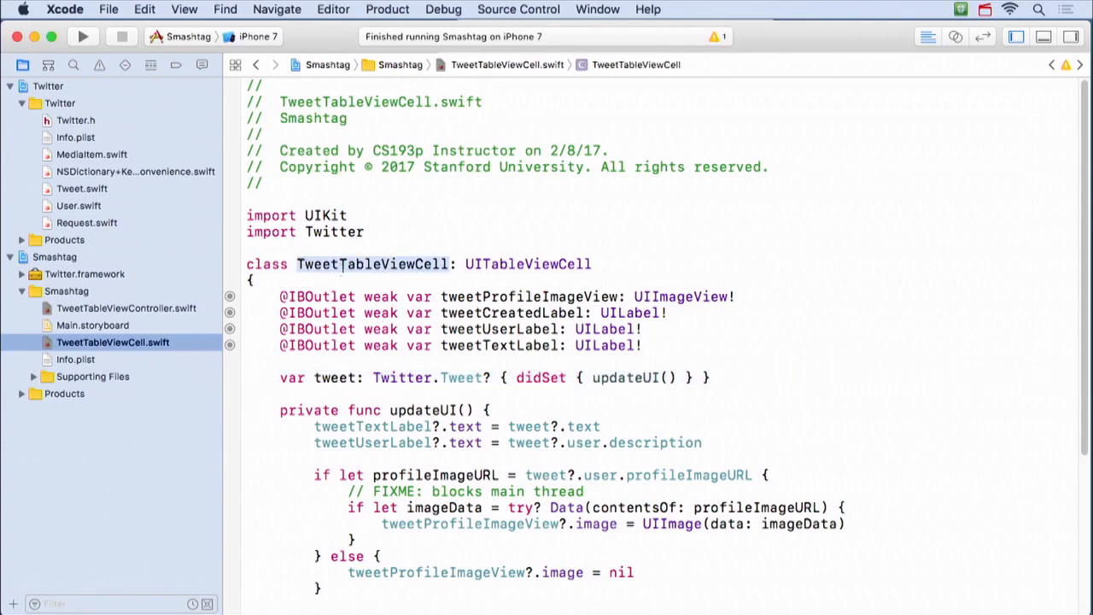
{"action": "left_click", "coordinate": [127, 308]}
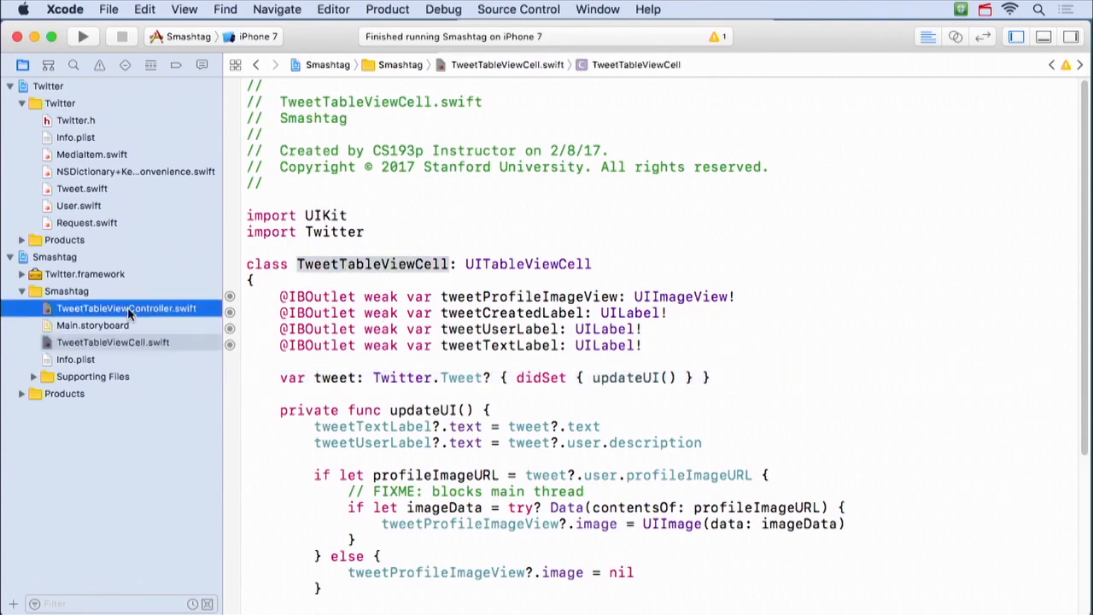
{"action": "left_click", "coordinate": [126, 308]}
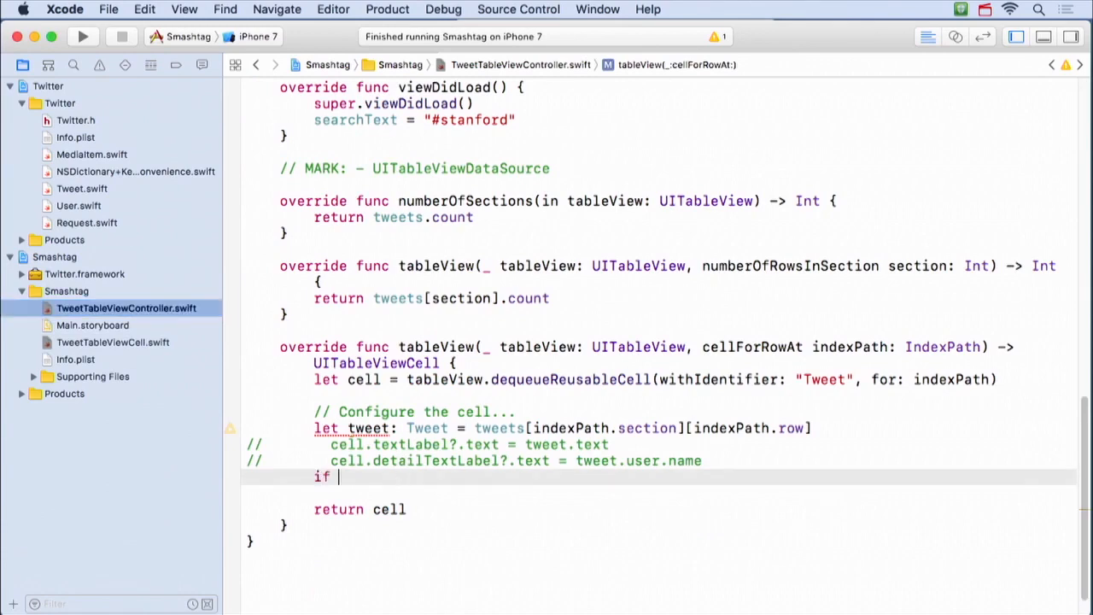
{"action": "type", "text": "tweetCell = cell as?"}
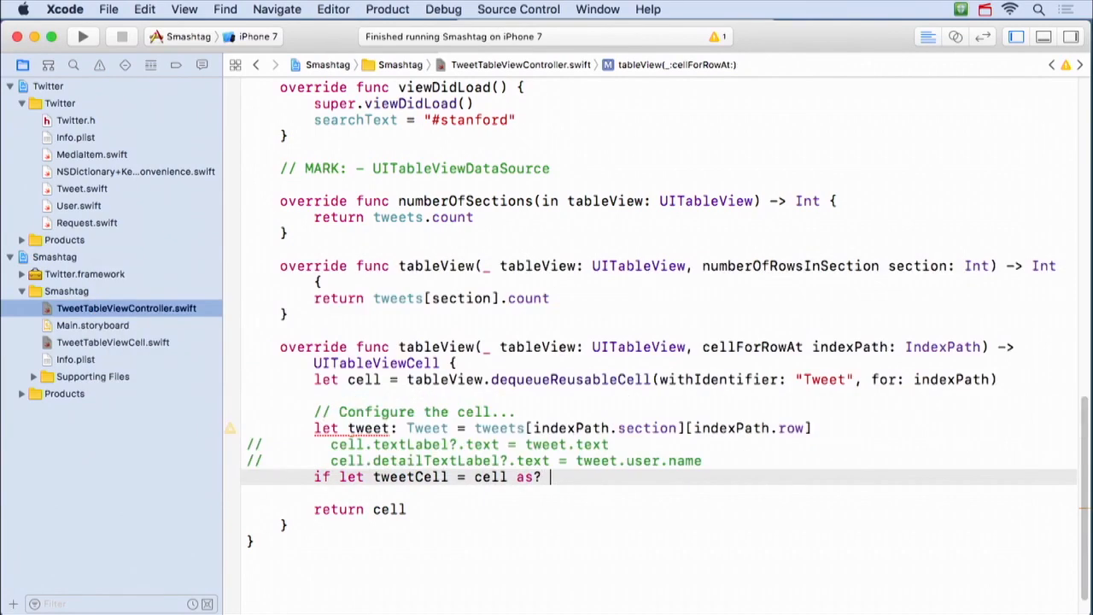
{"action": "type", "text": "TweetTableViewCell {"}
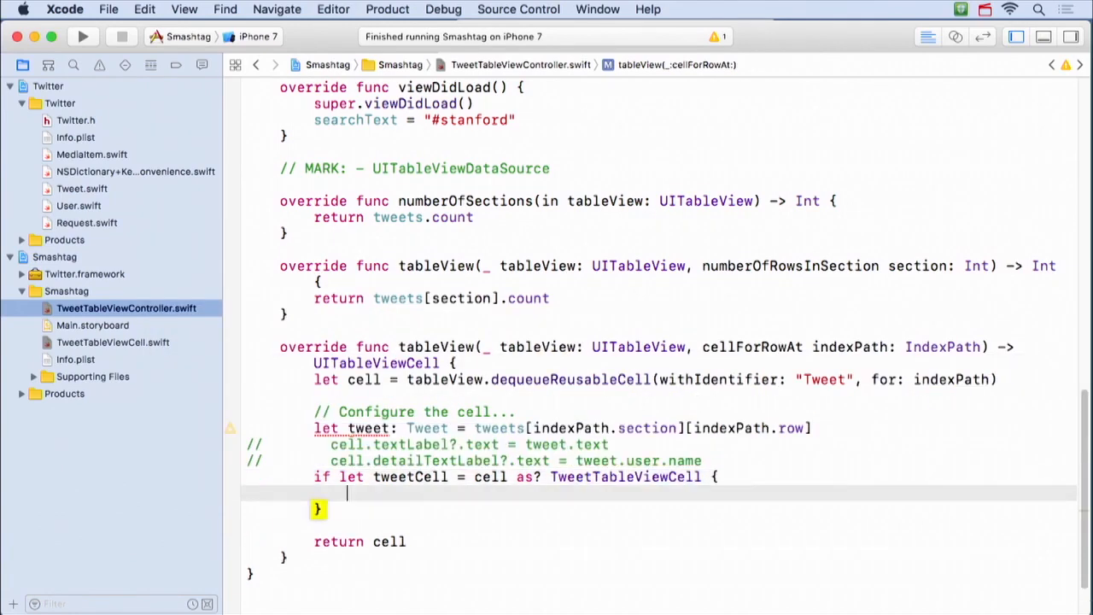
{"action": "type", "text": "cell.tweet = tweet"}
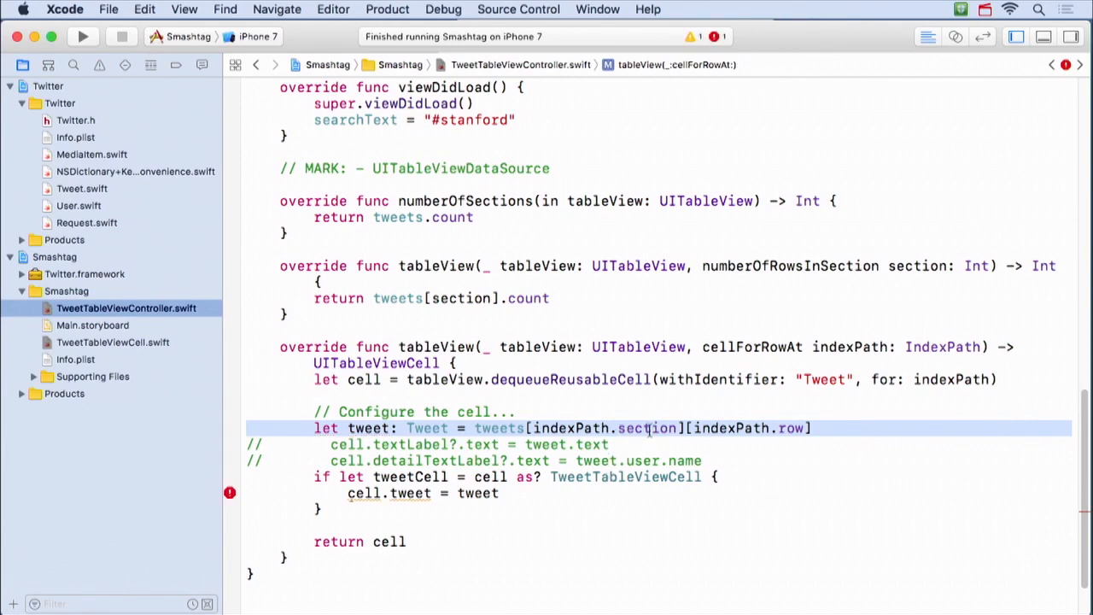
{"action": "mouse_move", "coordinate": [406, 517]}
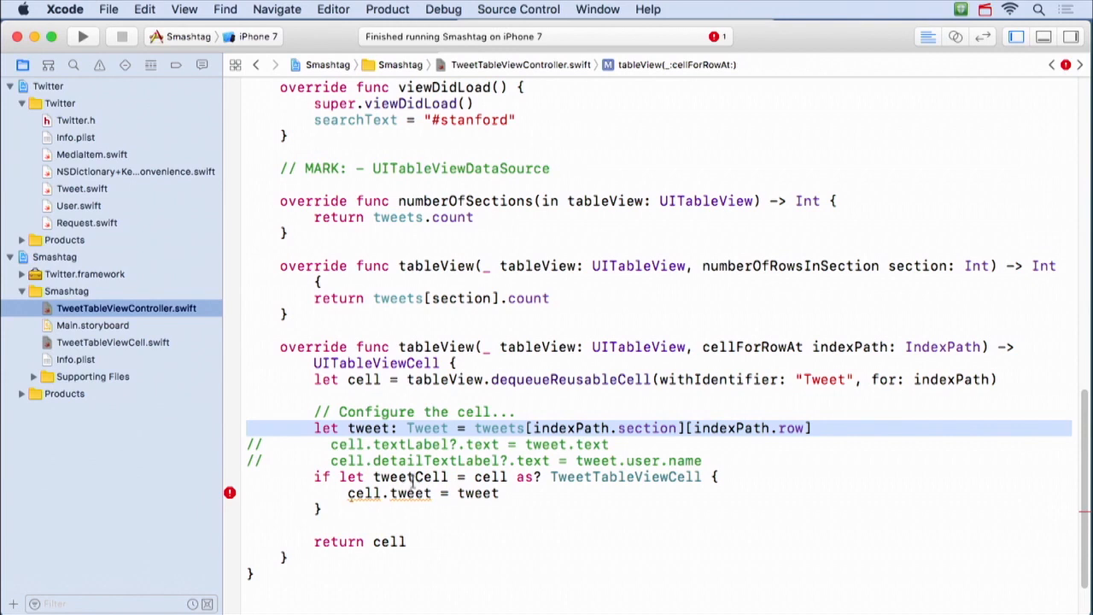
Step: Fix the assignment to use tweetCell and confirm the storyboard's Tweet cell custom class is TweetTableViewCell
{"action": "left_click", "coordinate": [367, 492]}
{"action": "type", "text": "tweetC"}
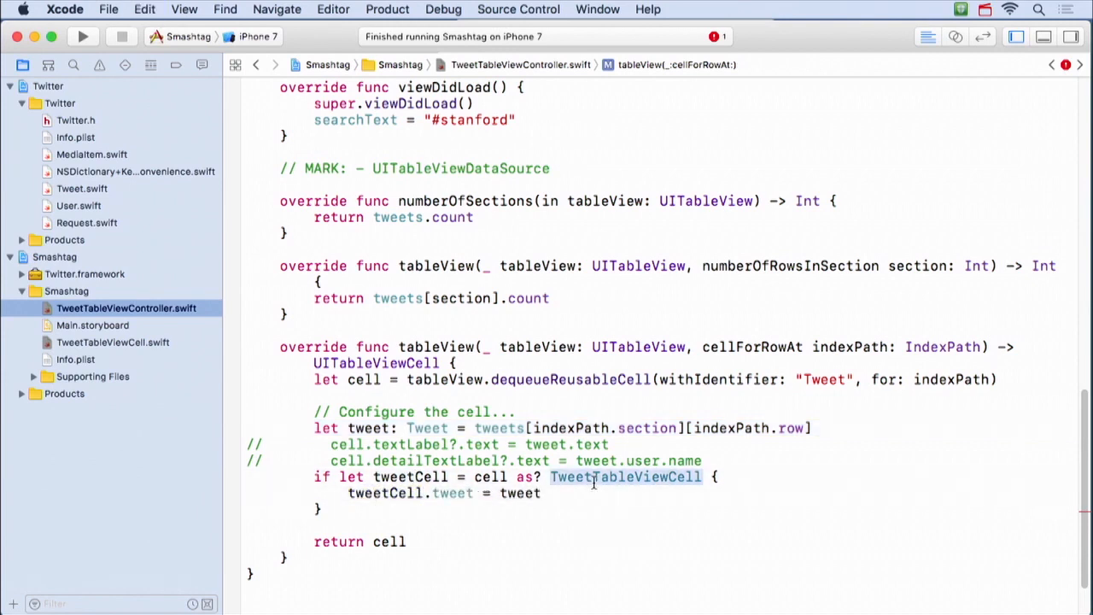
{"action": "left_click", "coordinate": [92, 325]}
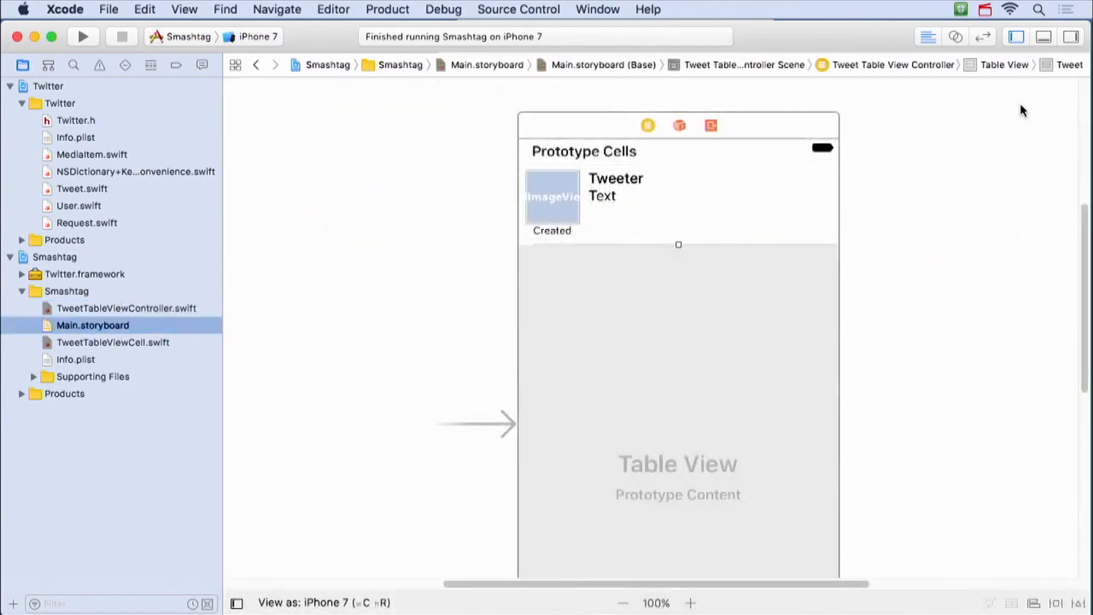
{"action": "left_click", "coordinate": [968, 65]}
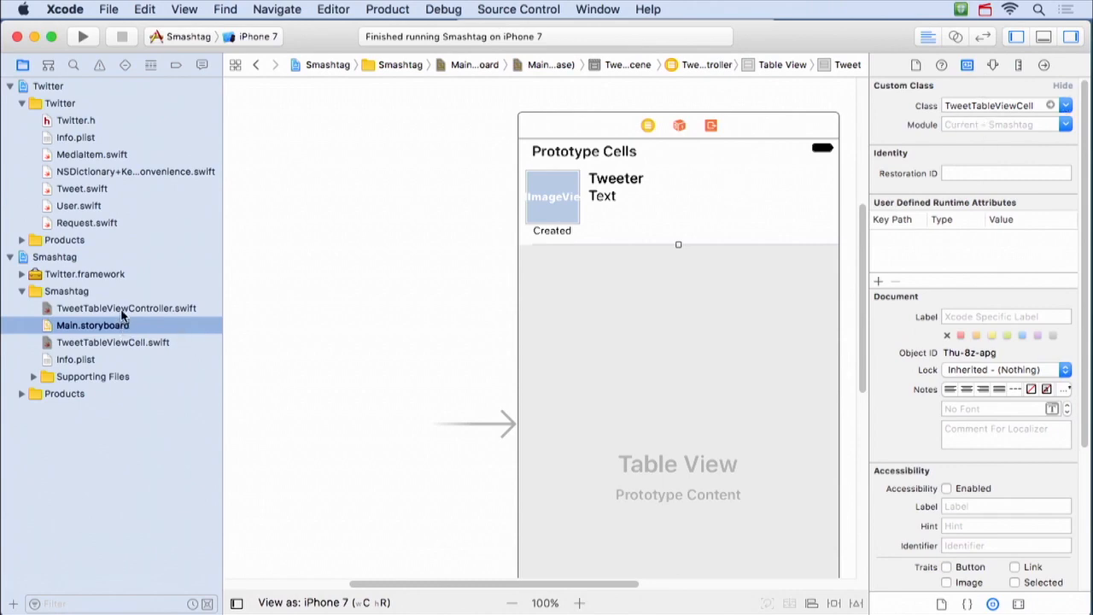
Step: Show TweetTableViewController.swift with the Utilities pane hidden, then build and run Smashtag
{"action": "left_click", "coordinate": [126, 307]}
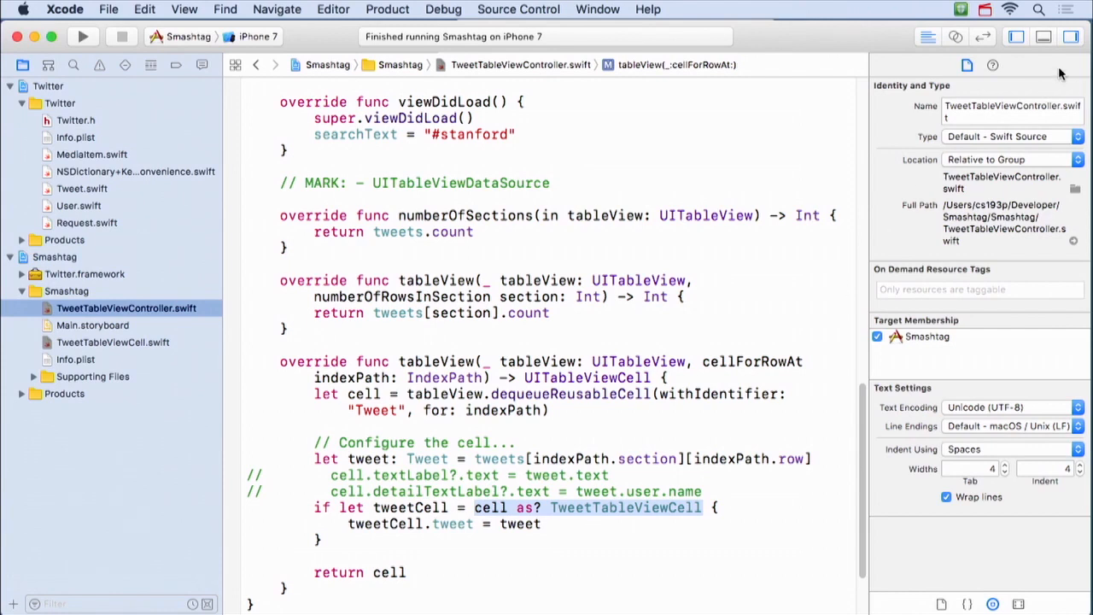
{"action": "left_click", "coordinate": [1071, 37]}
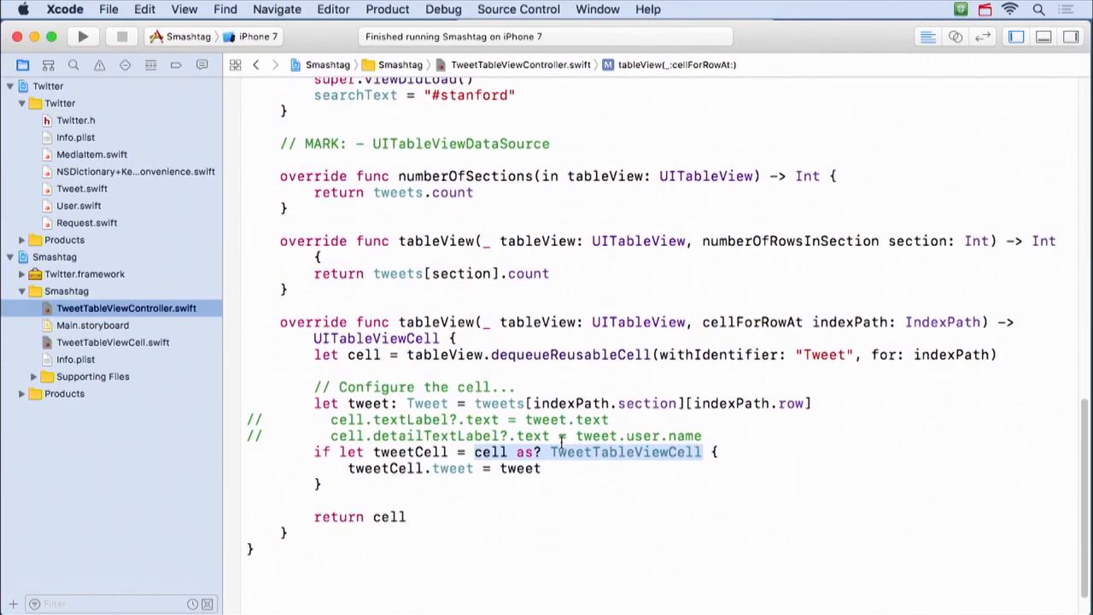
{"action": "mouse_move", "coordinate": [138, 153]}
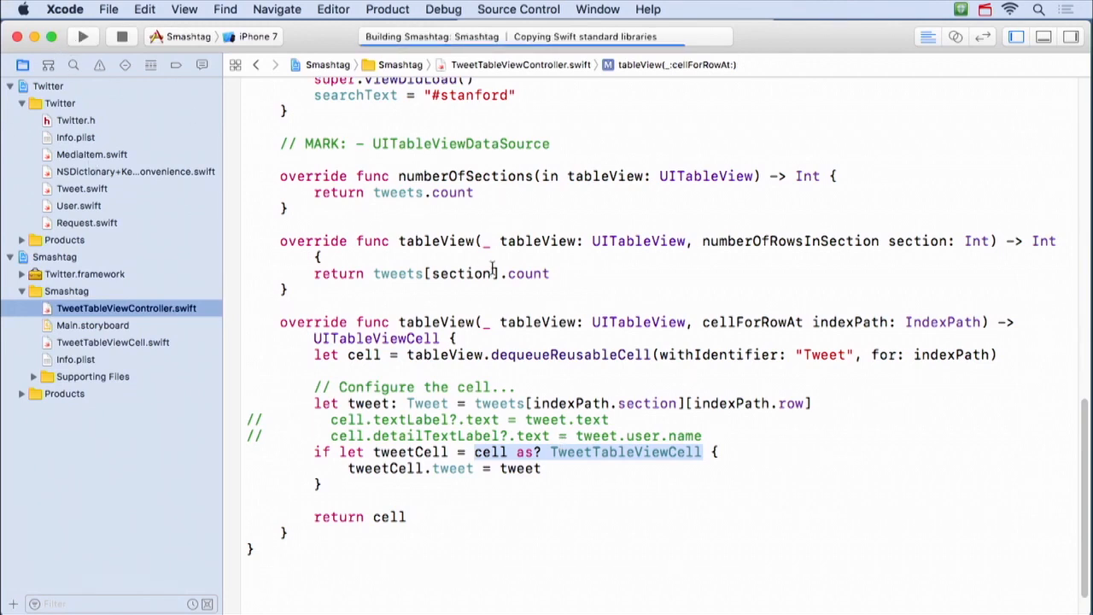
{"action": "left_click", "coordinate": [82, 36]}
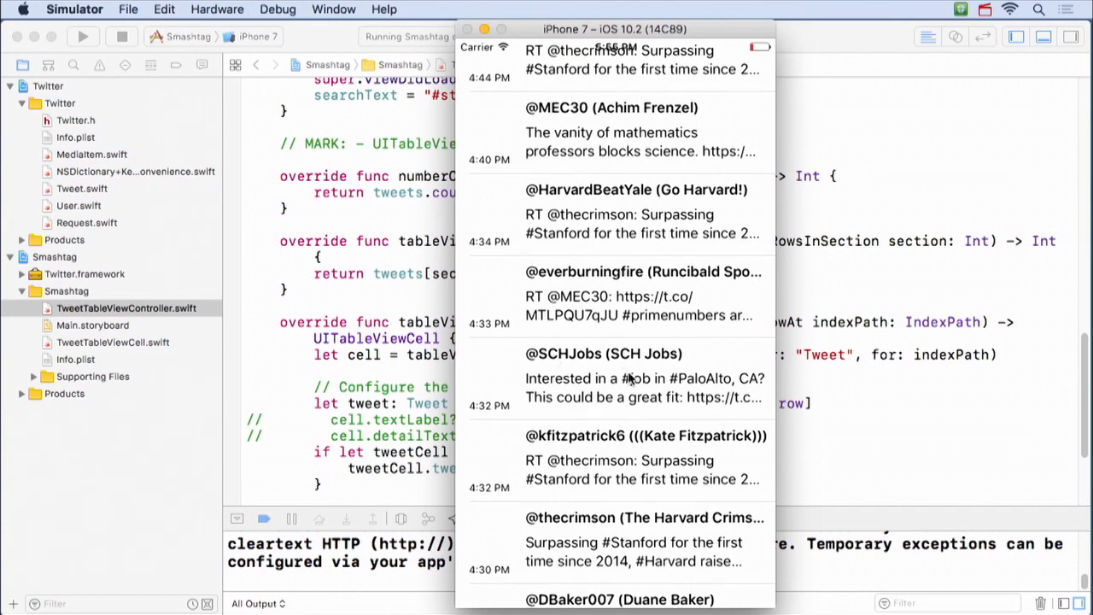
{"action": "mouse_move", "coordinate": [483, 209]}
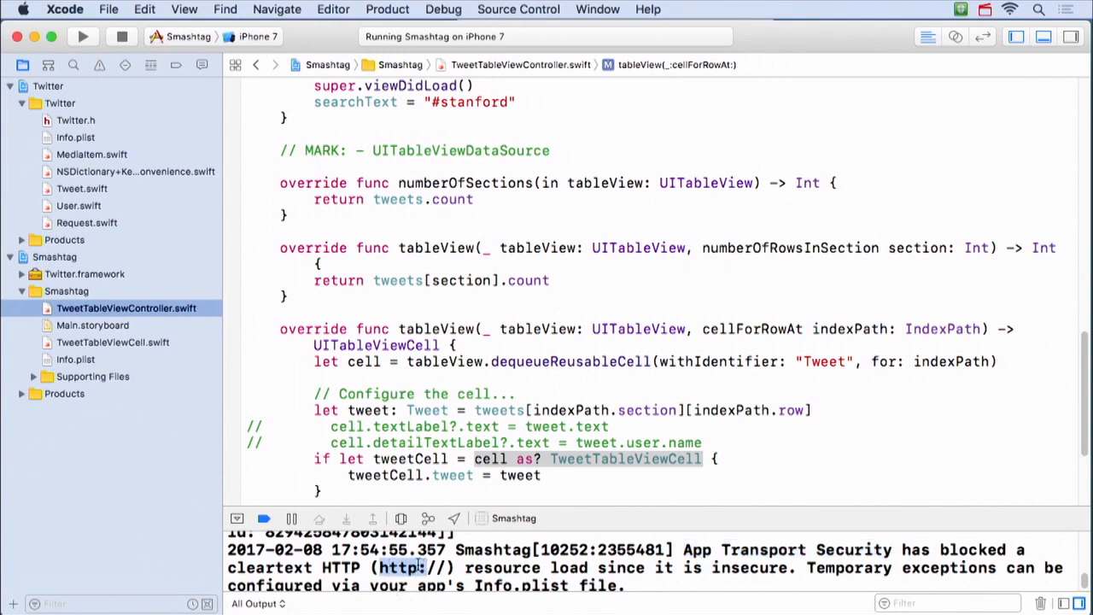
Step: Open Smashtag's Info.plist after the console reports App Transport Security blocking HTTP loads
{"action": "left_click", "coordinate": [75, 359]}
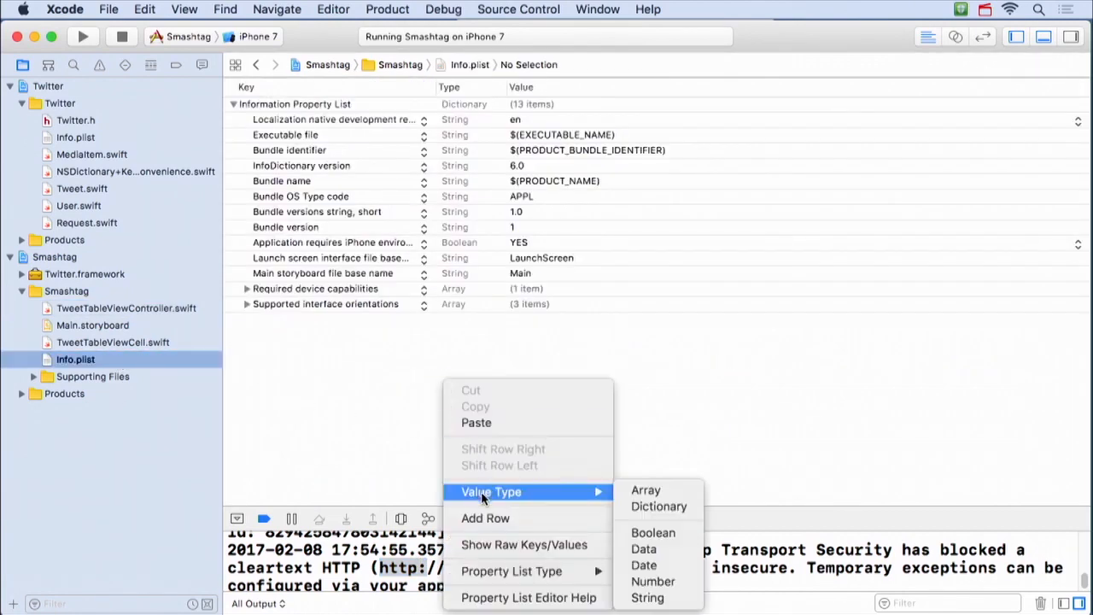
Step: Add App Transport Security Settings with Allow Arbitrary Loads set to YES in Info.plist
{"action": "left_click", "coordinate": [485, 518]}
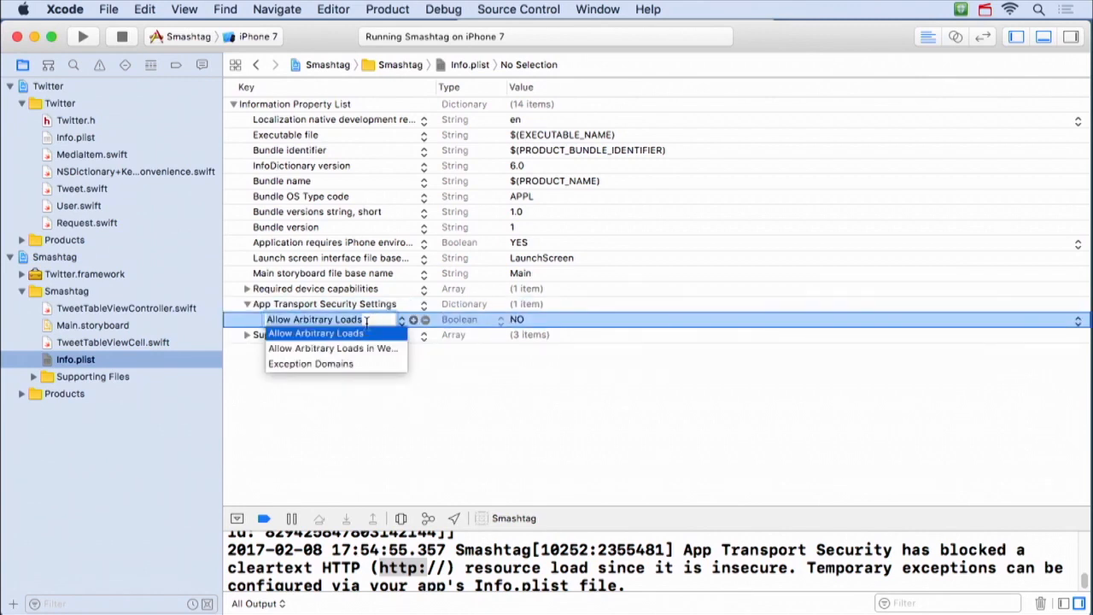
{"action": "left_click", "coordinate": [315, 333]}
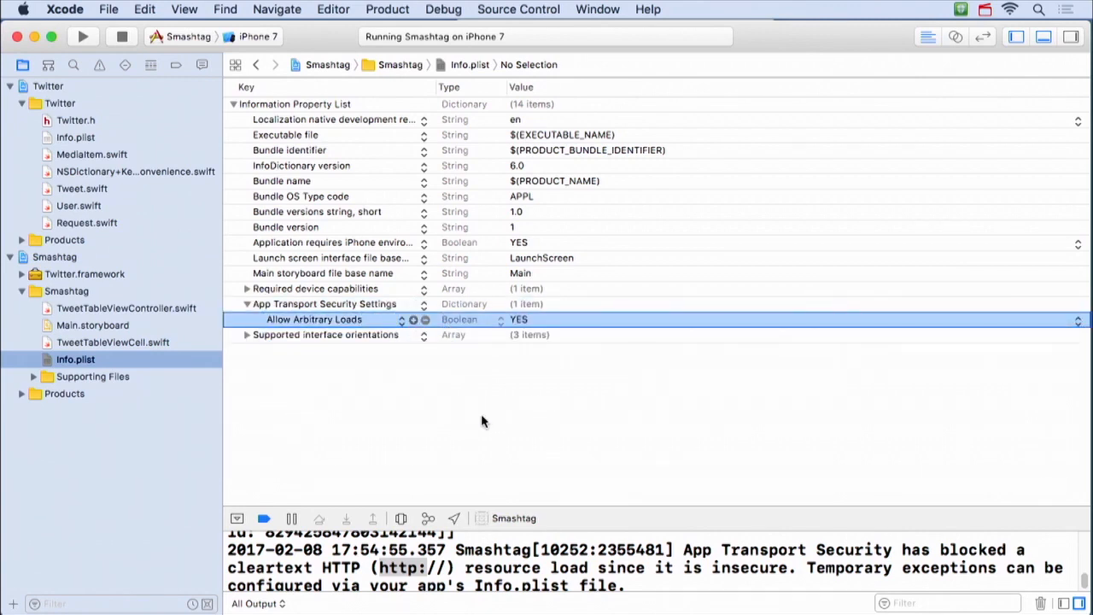
{"action": "mouse_move", "coordinate": [1085, 308]}
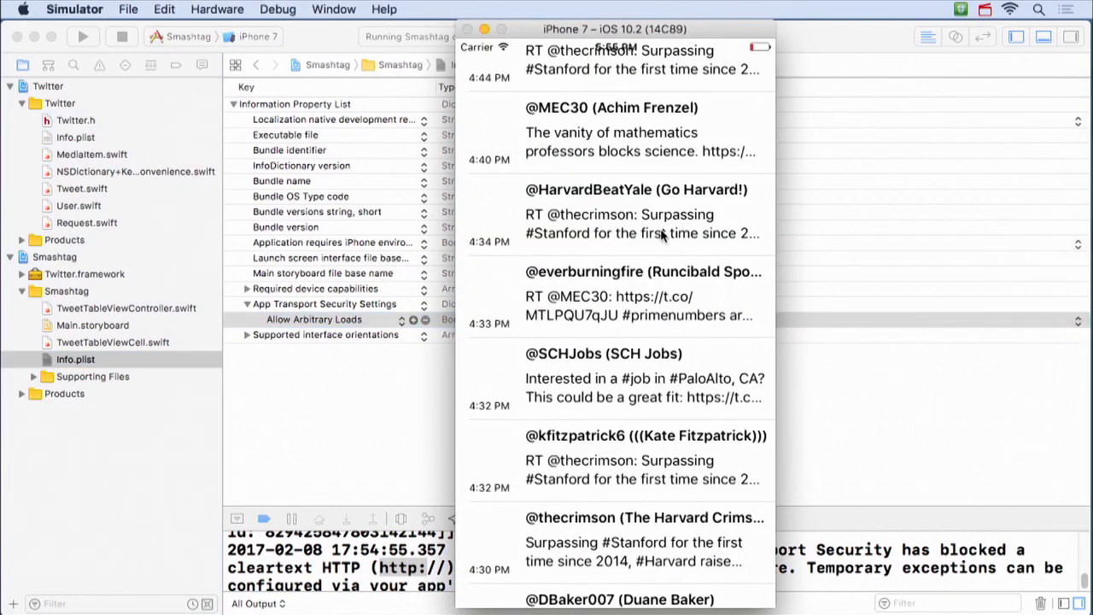
{"action": "mouse_move", "coordinate": [740, 328]}
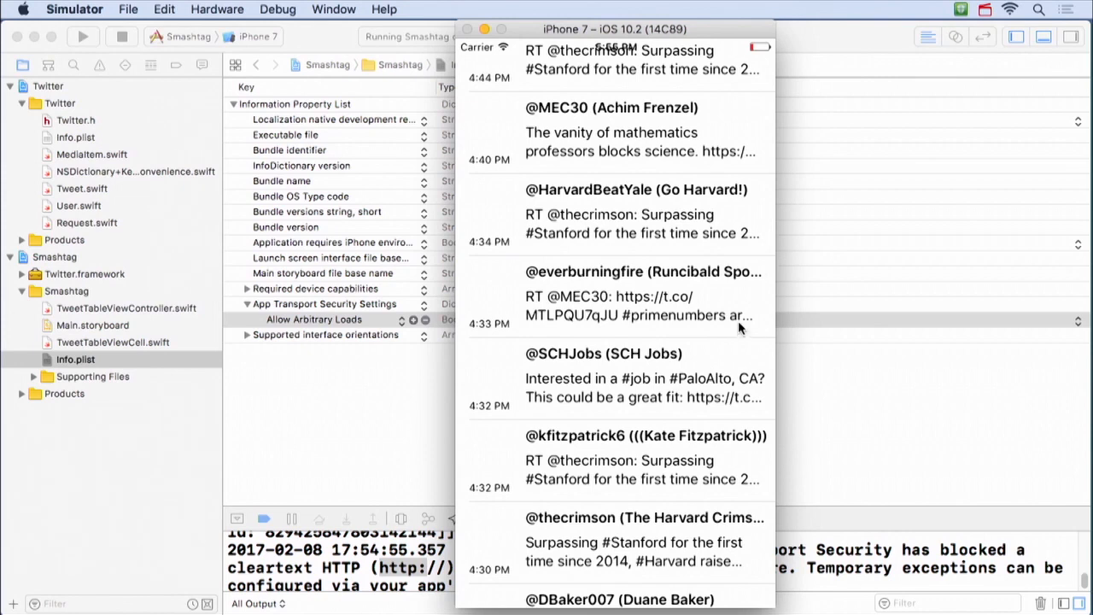
{"action": "mouse_move", "coordinate": [611, 559]}
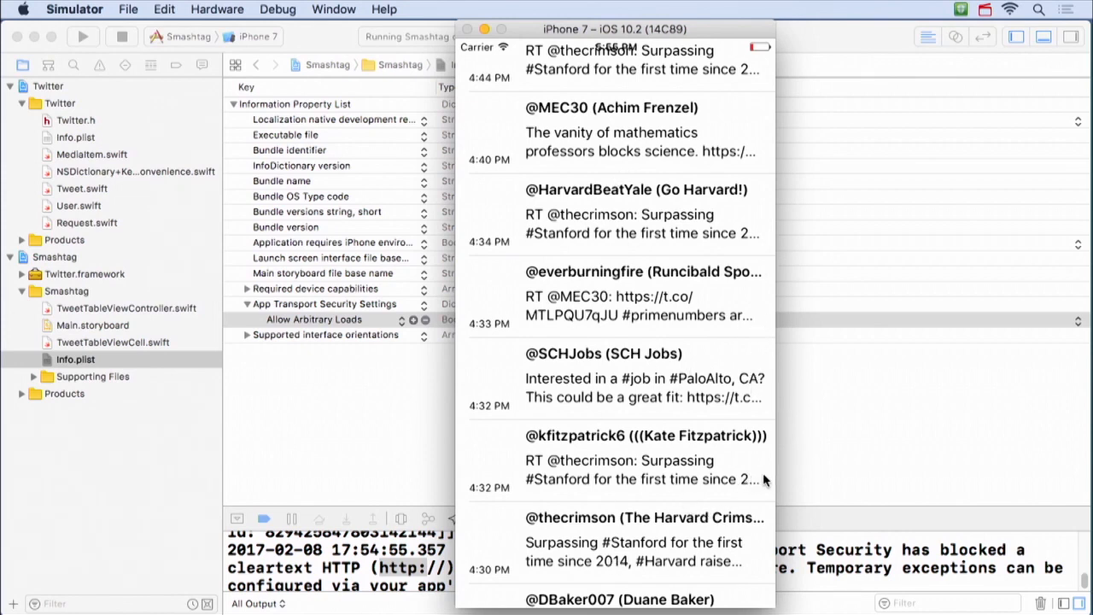
{"action": "mouse_move", "coordinate": [743, 253]}
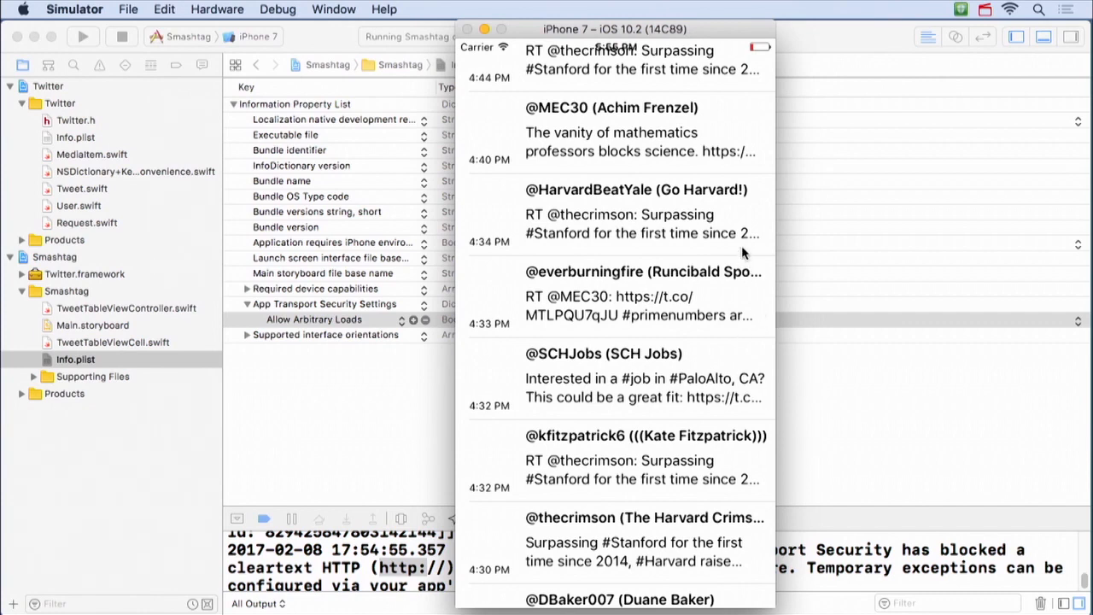
{"action": "mouse_move", "coordinate": [671, 379]}
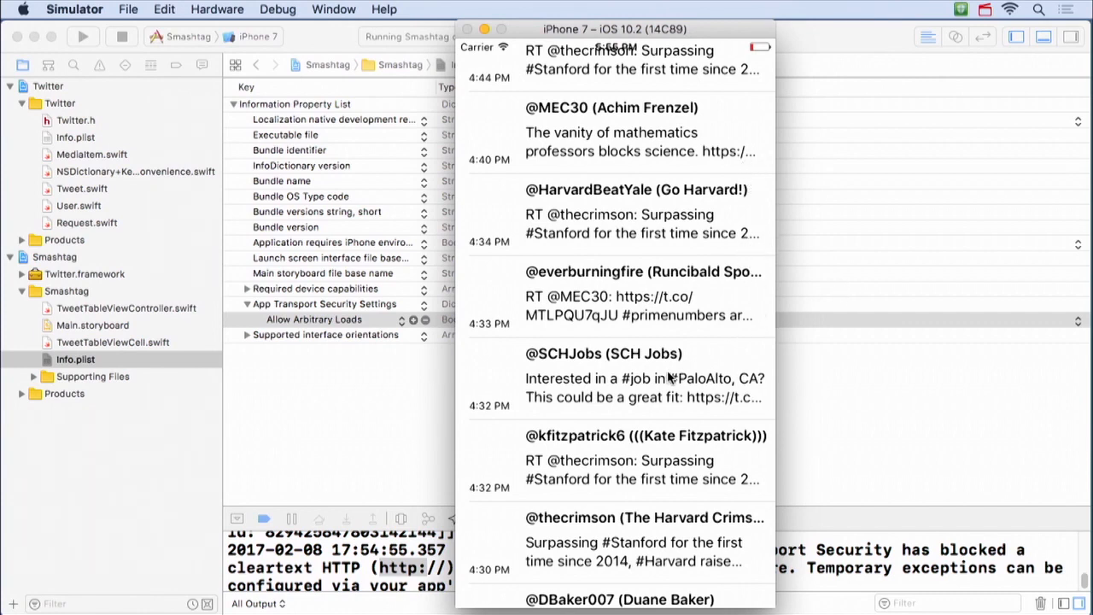
{"action": "mouse_move", "coordinate": [593, 269]}
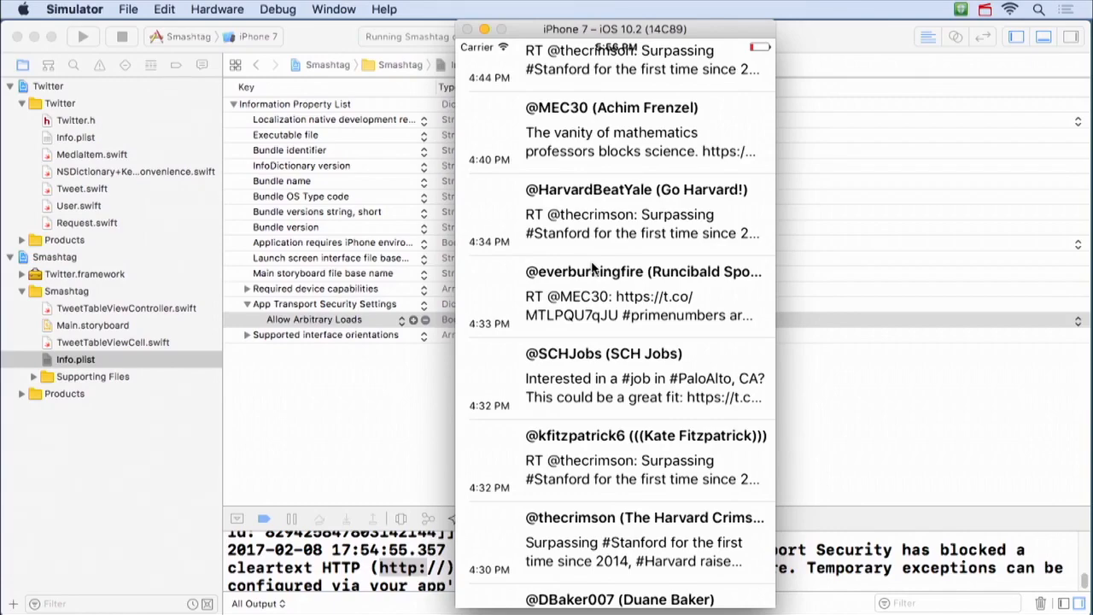
Step: Check the storyboard's prototype cell, then return to viewDidLoad in TweetTableViewController.swift
{"action": "left_click", "coordinate": [92, 326]}
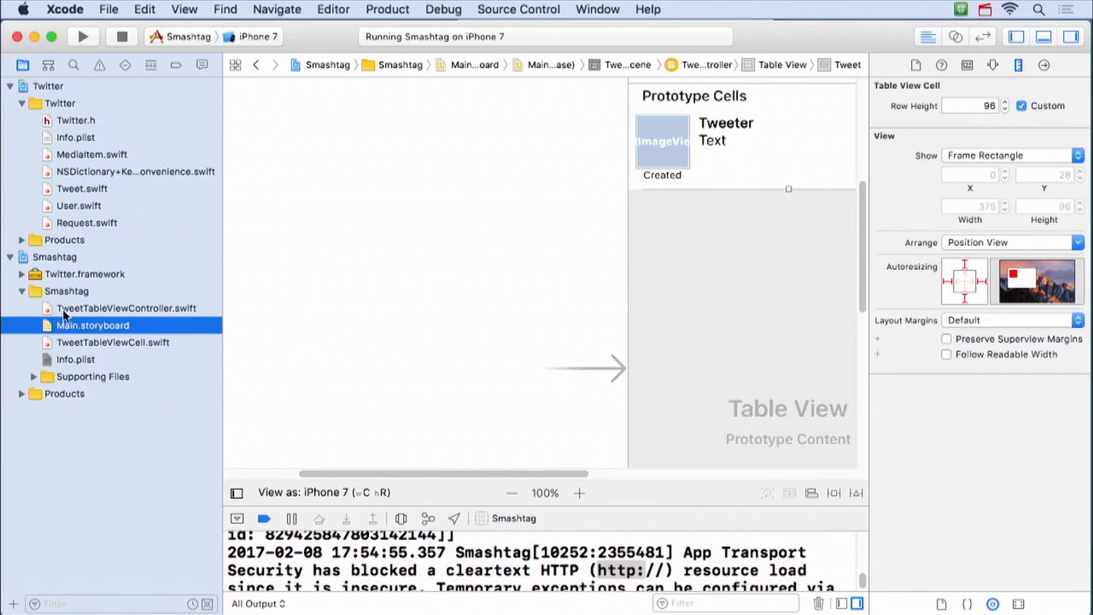
{"action": "left_click", "coordinate": [126, 307]}
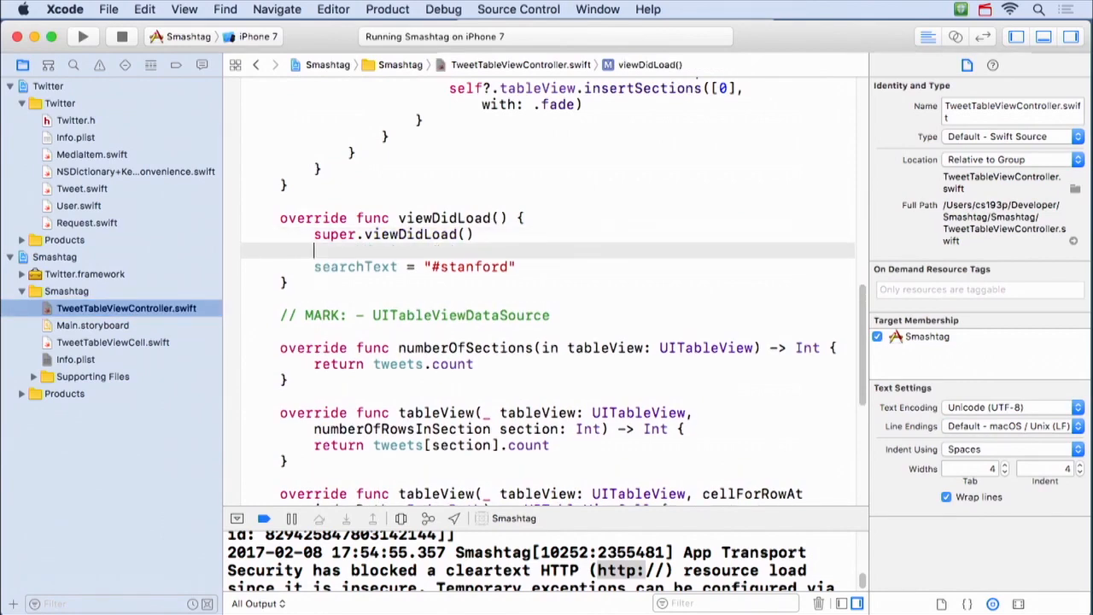
Step: In viewDidLoad set estimatedRowHeight = tableView.rowHeight and rowHeight = UITableViewAutomaticDimension
{"action": "type", "text": "t"}
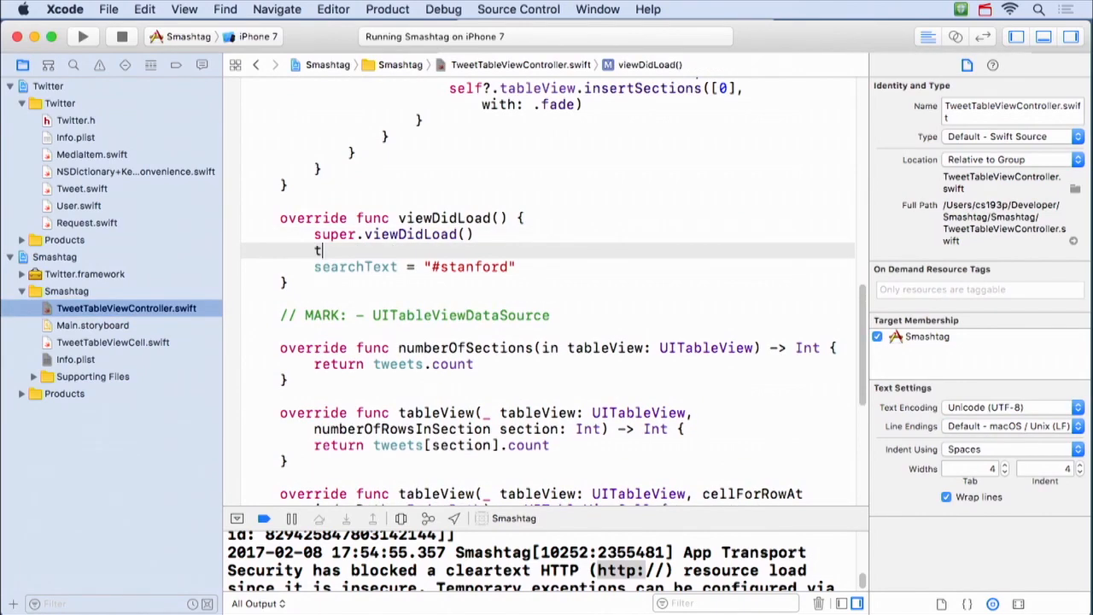
{"action": "type", "text": "ableView.rowh"}
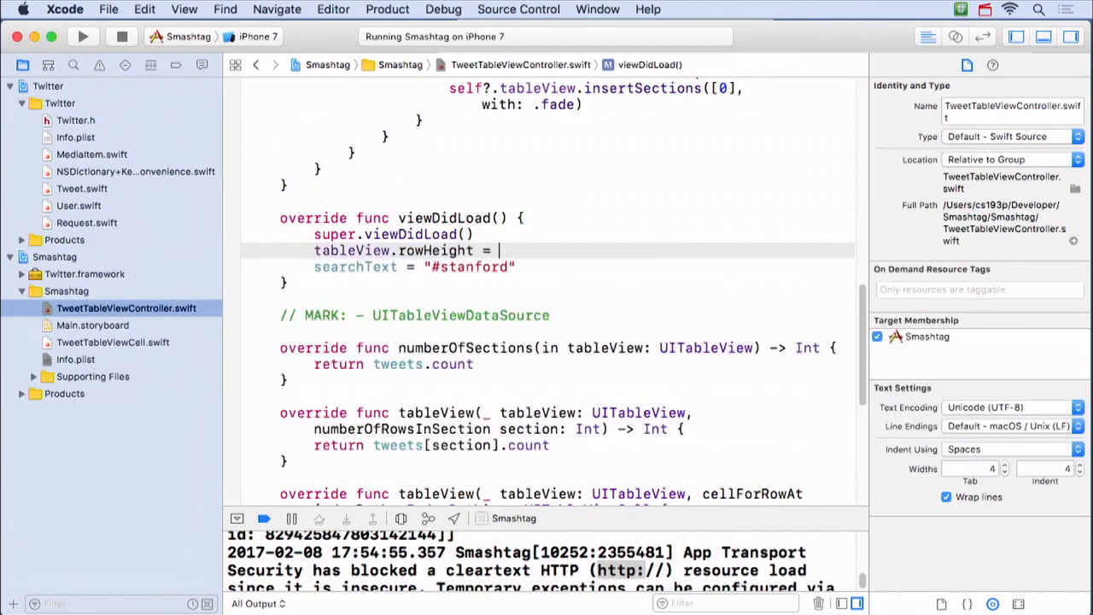
{"action": "type", "text": "UITableViewAutomaticDimension"}
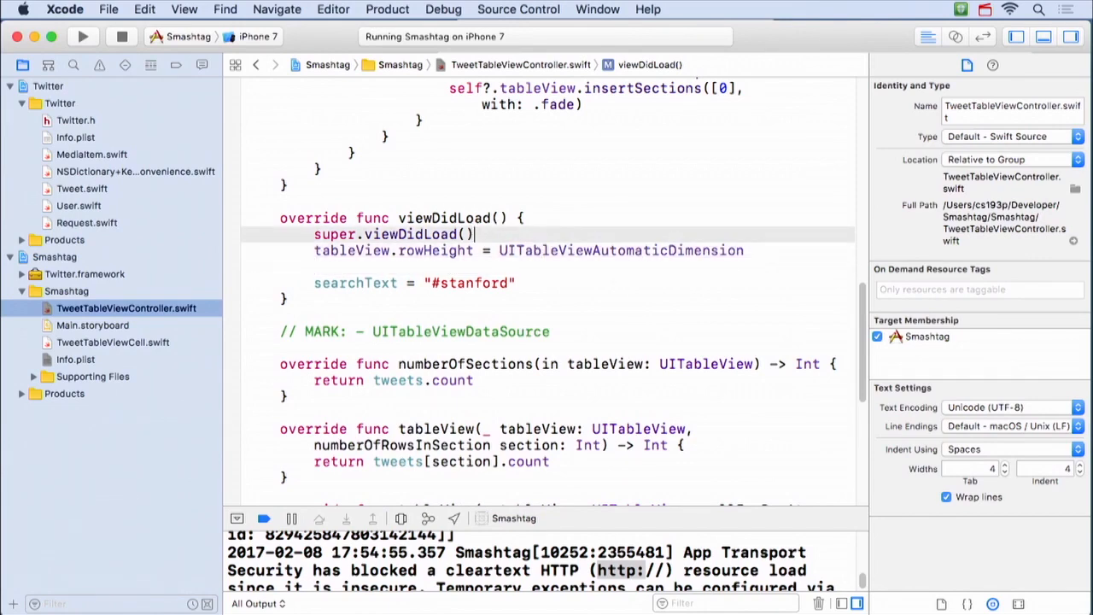
{"action": "type", "text": "tableView.estimatedRowHeight"}
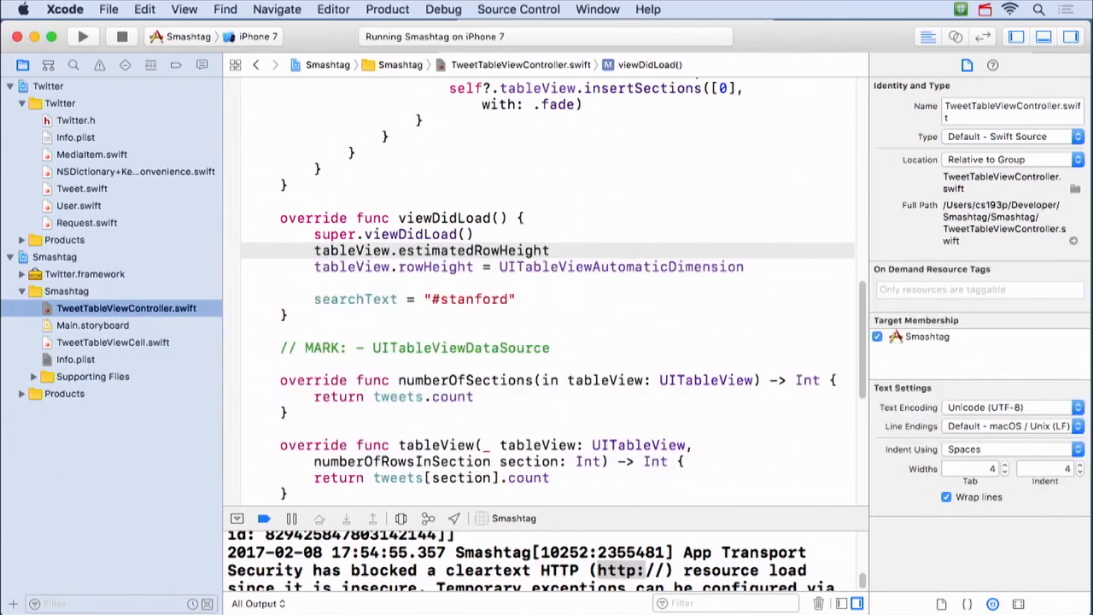
{"action": "type", "text": "="}
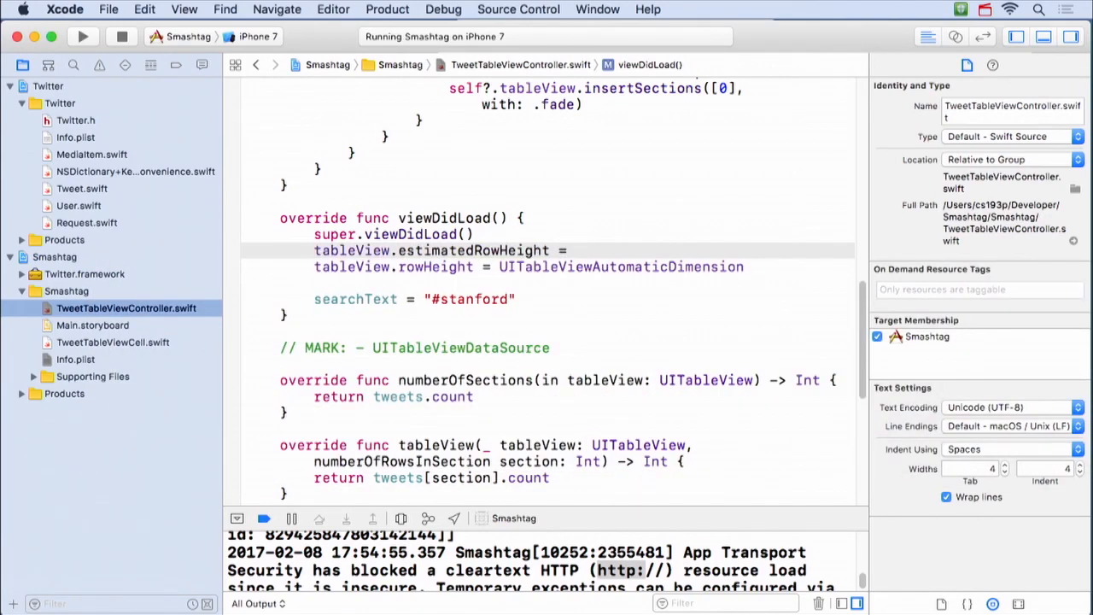
{"action": "type", "text": "tableView.rowHeight"}
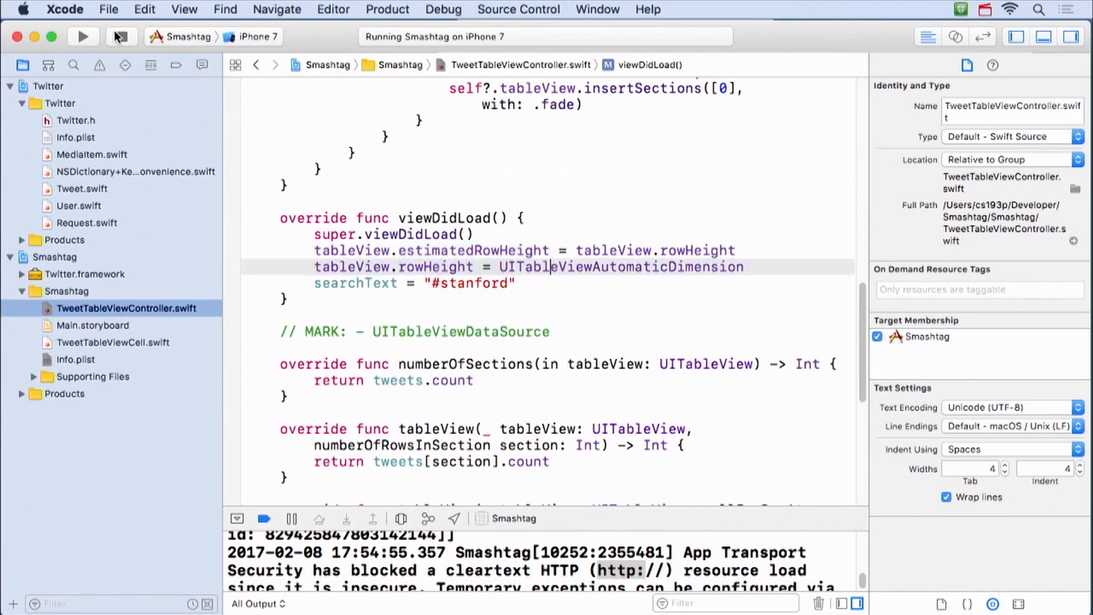
Step: Rebuild and rerun Smashtag with the self-sizing rows
{"action": "left_click", "coordinate": [83, 35]}
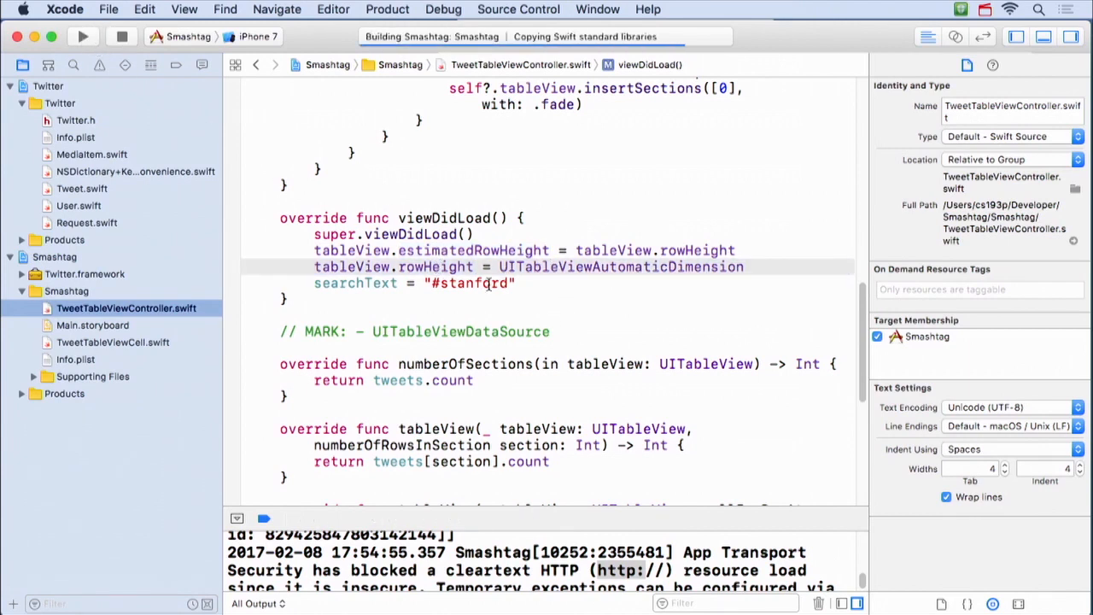
{"action": "left_click", "coordinate": [82, 36]}
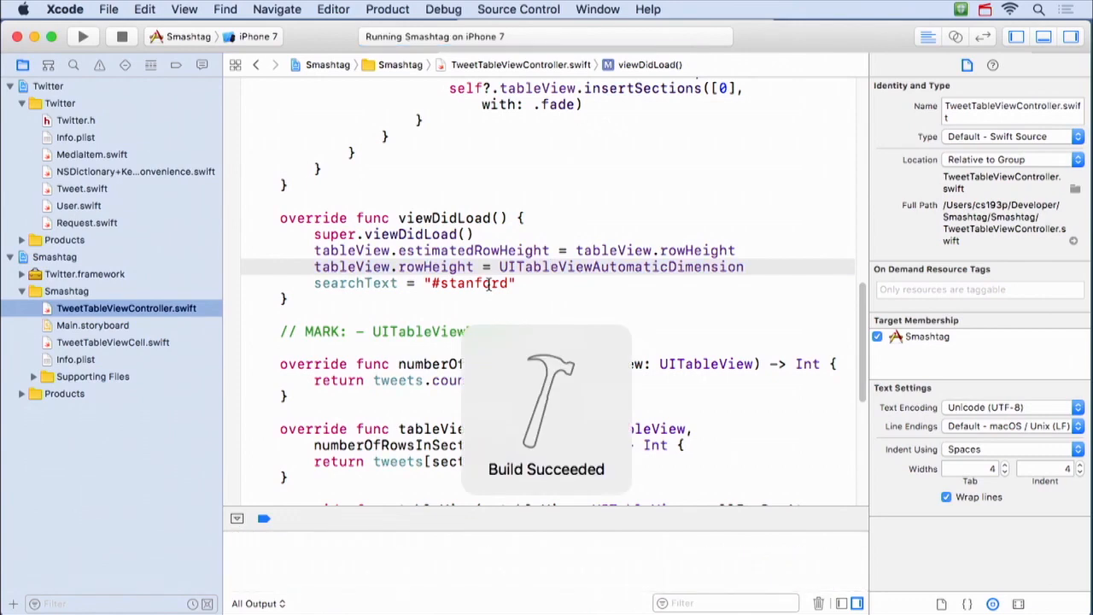